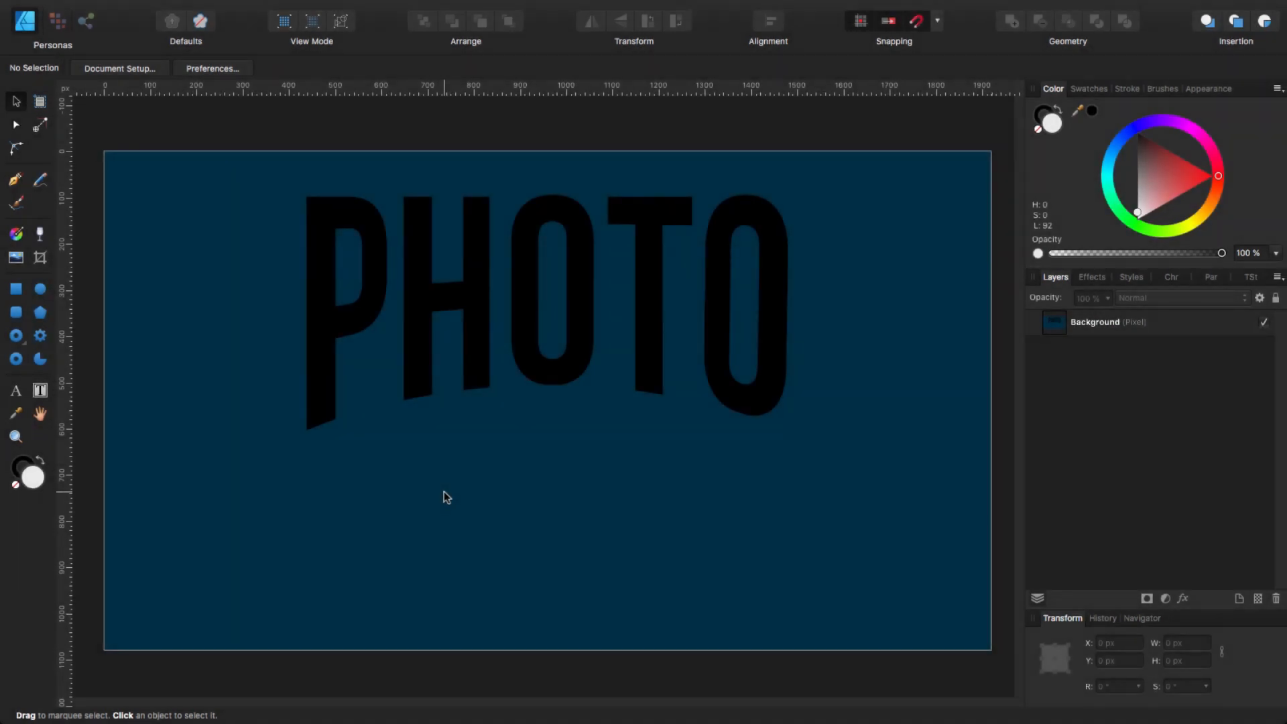
mouse_move(758, 471)
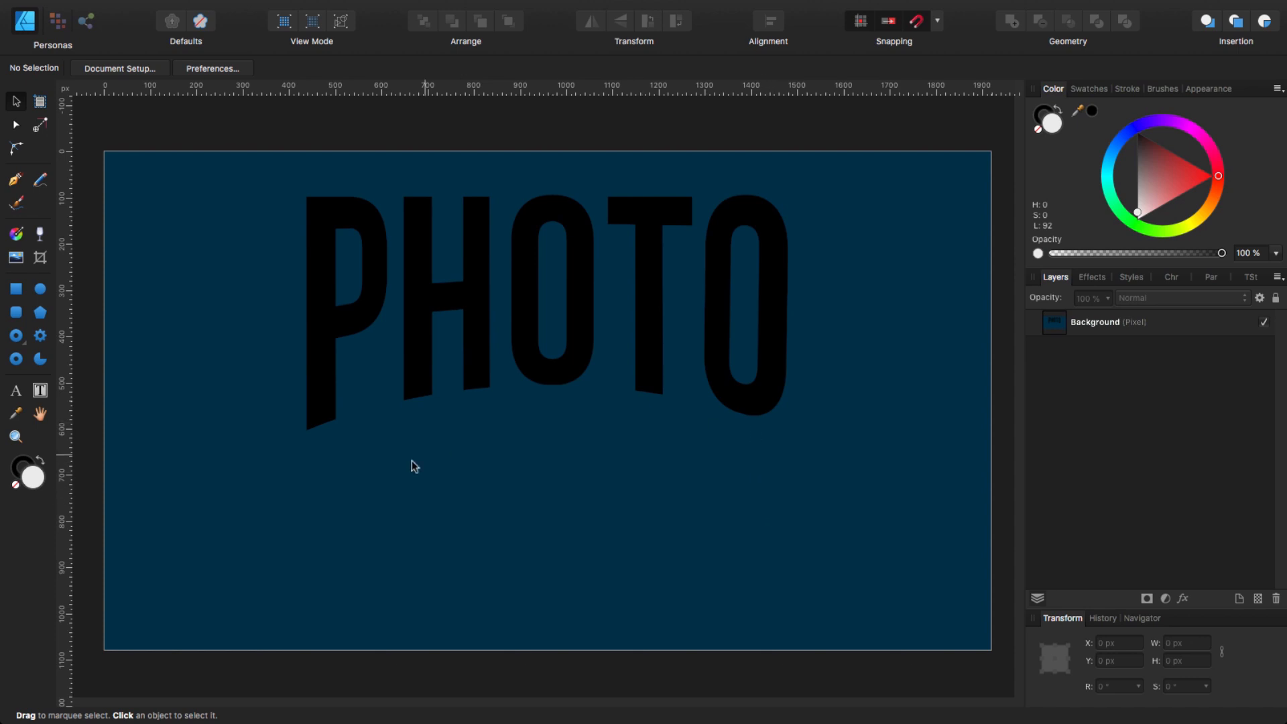
mouse_move(553, 442)
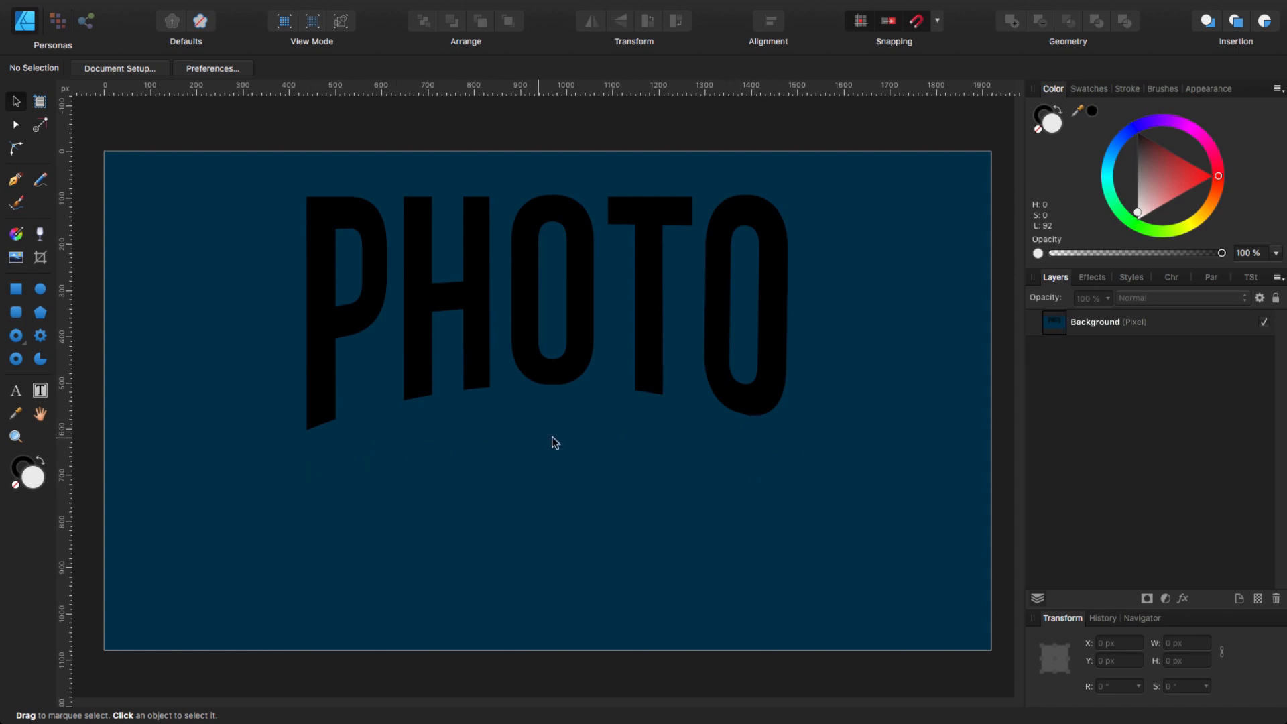
mouse_move(743, 471)
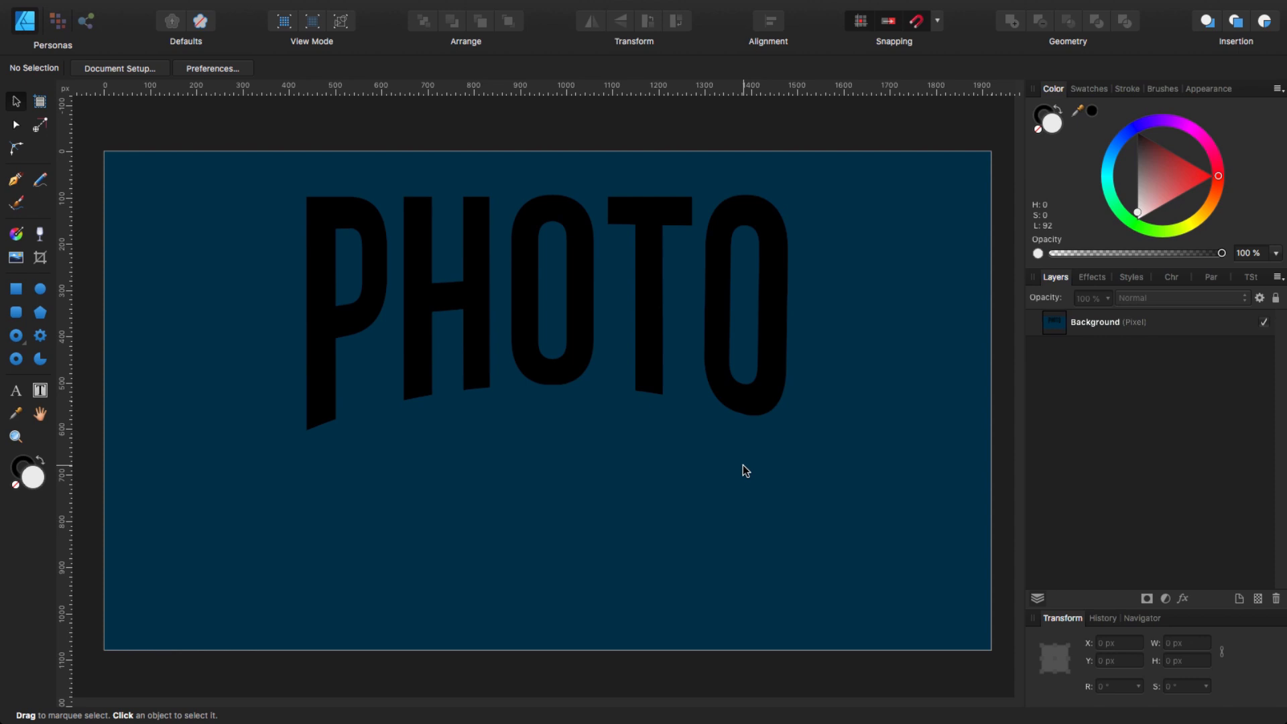
mouse_move(709, 439)
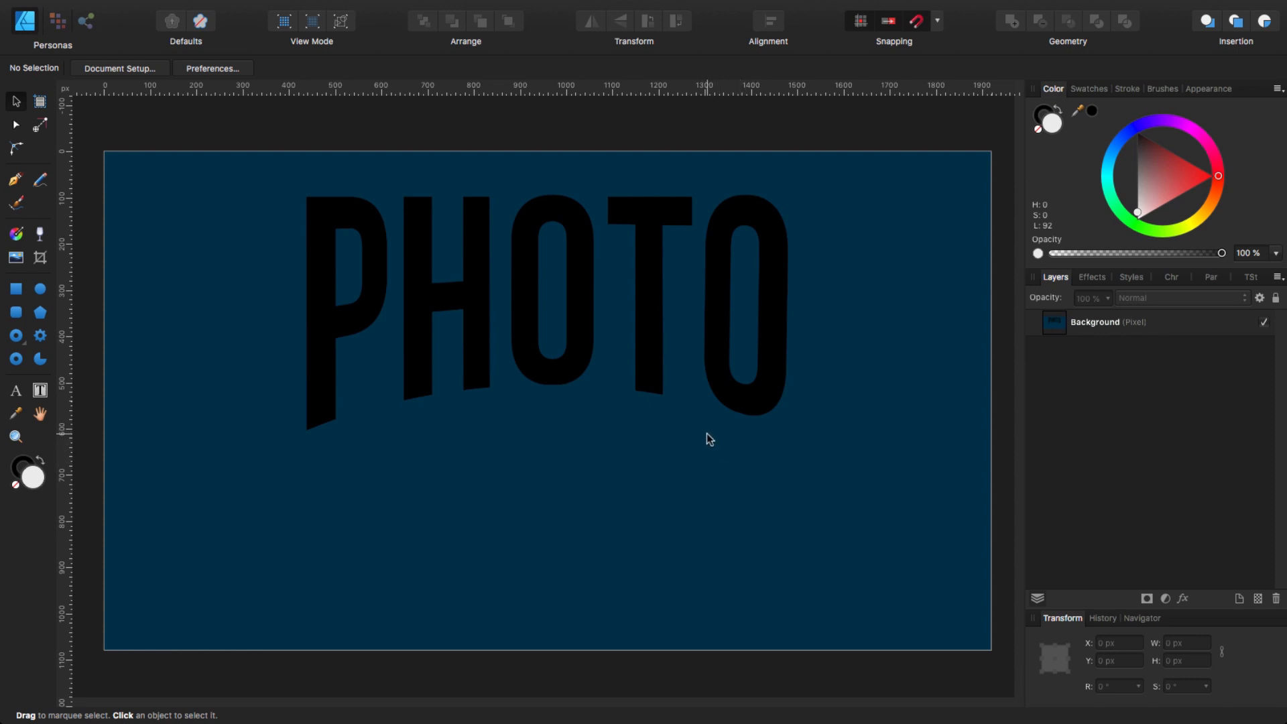
mouse_move(599, 349)
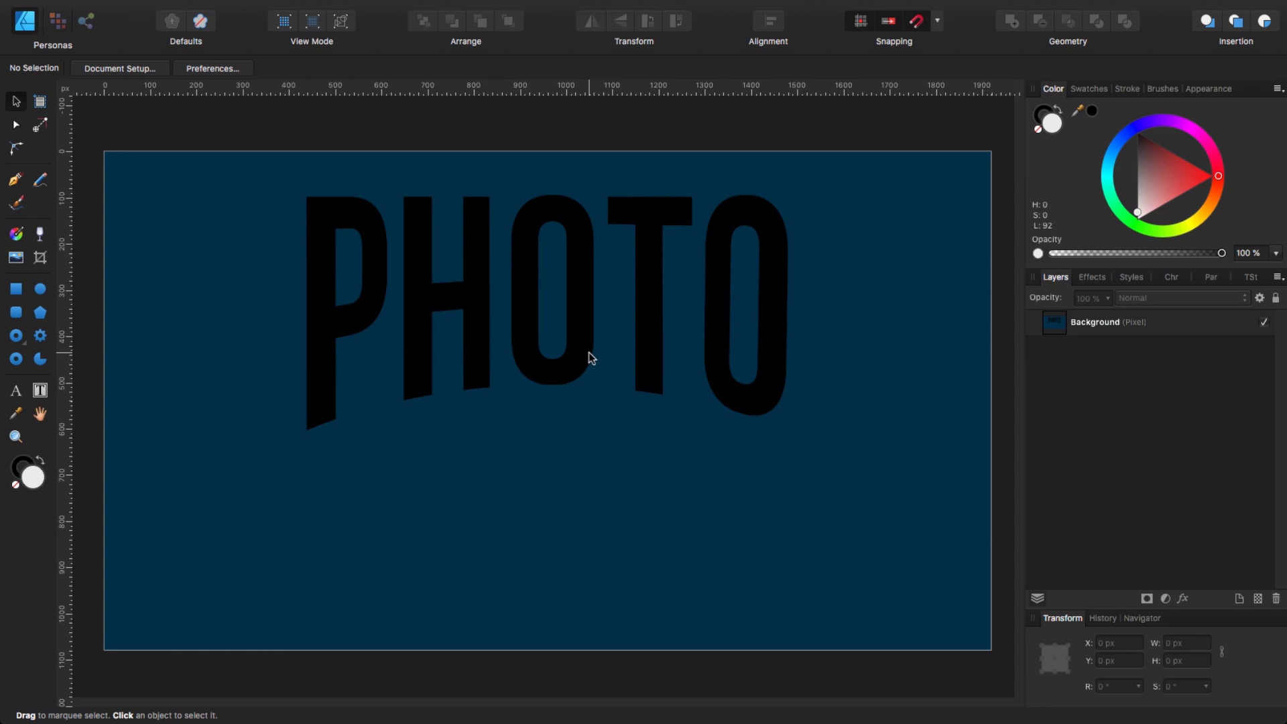
mouse_move(595, 379)
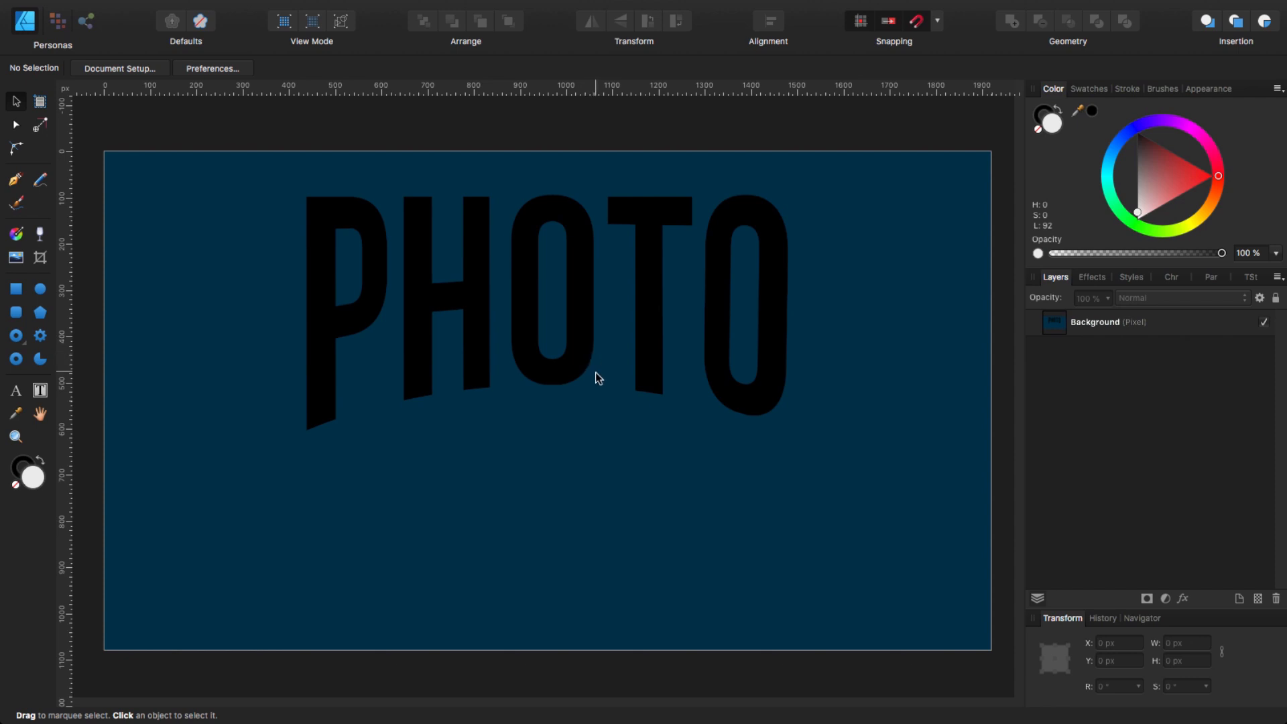
mouse_move(582, 426)
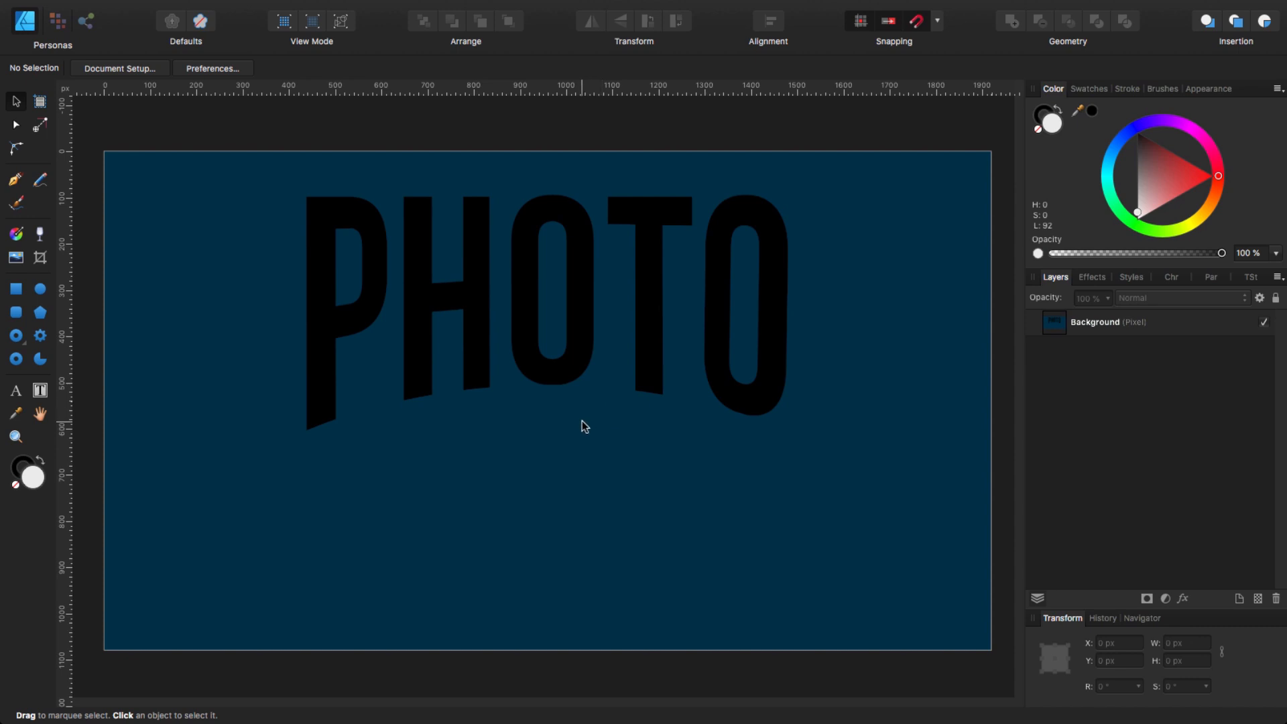
mouse_move(580, 415)
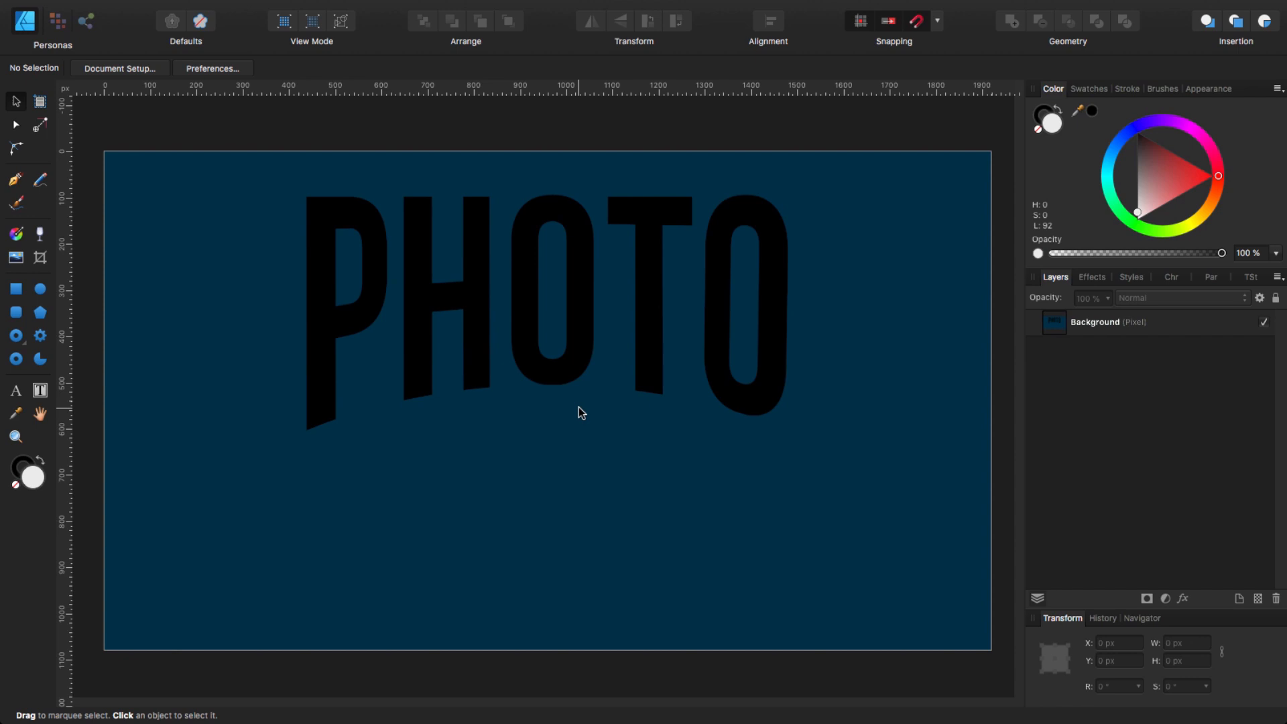
mouse_move(583, 404)
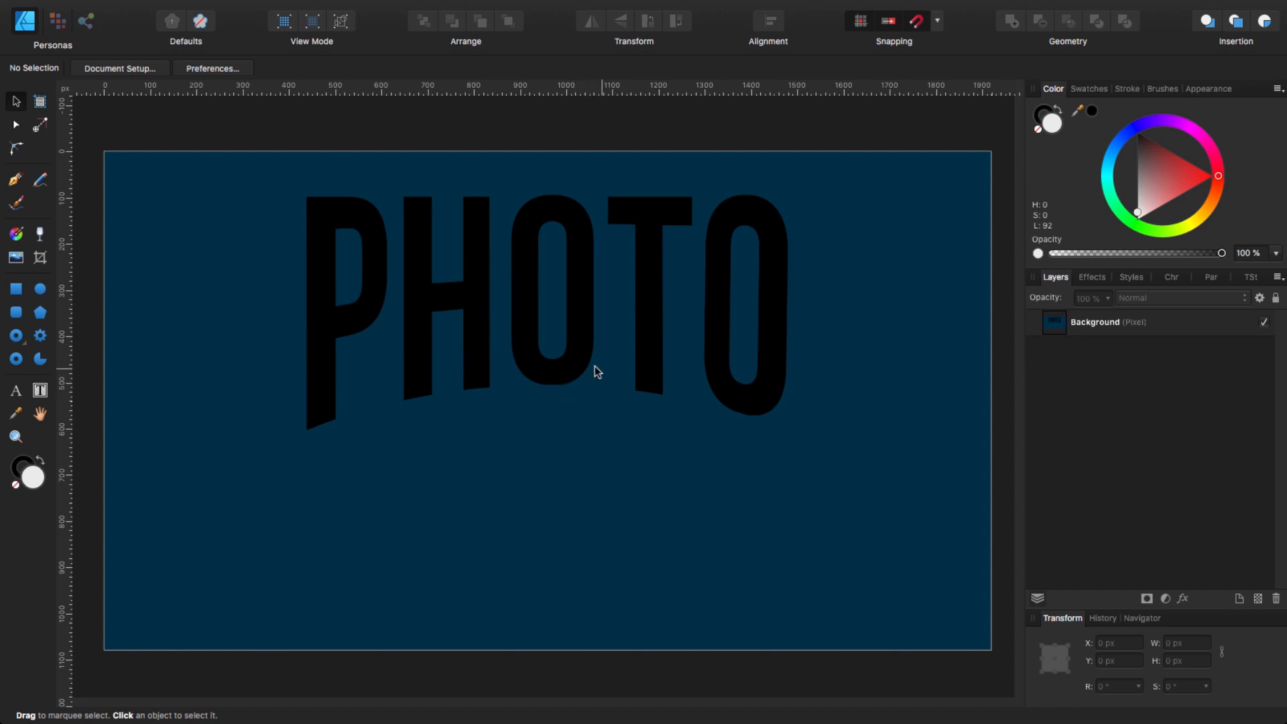
mouse_move(581, 383)
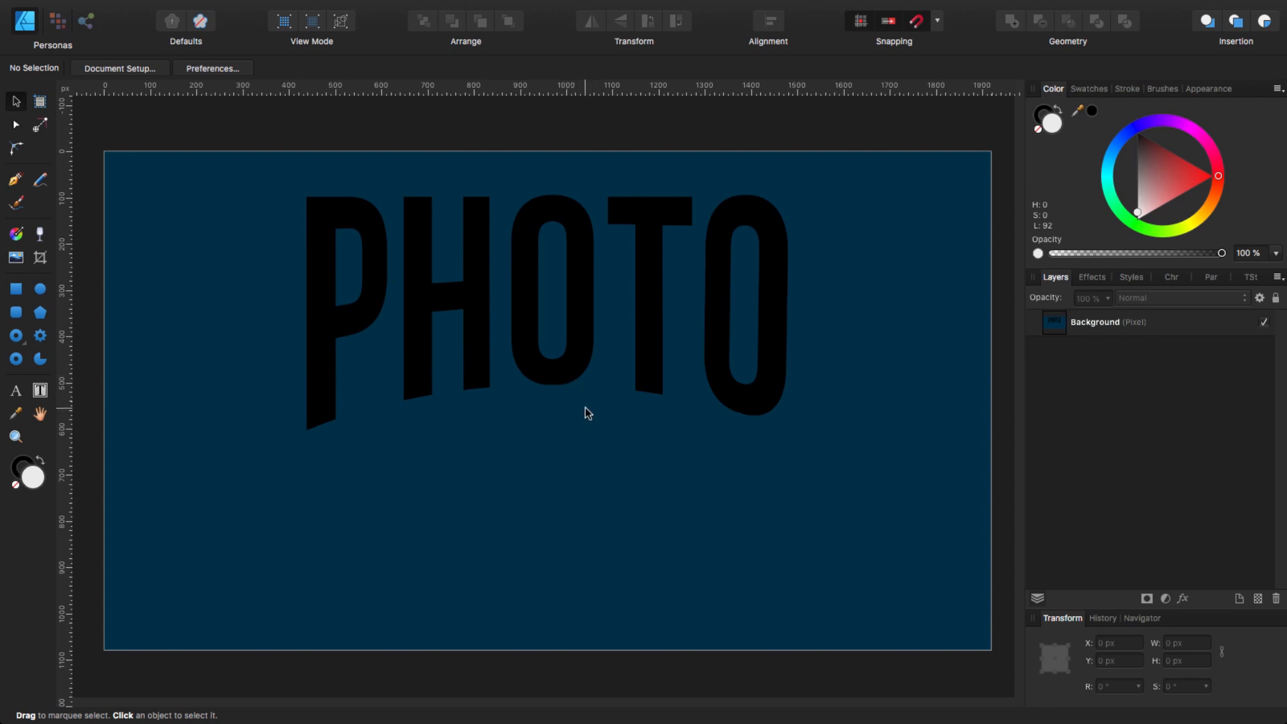
mouse_move(578, 388)
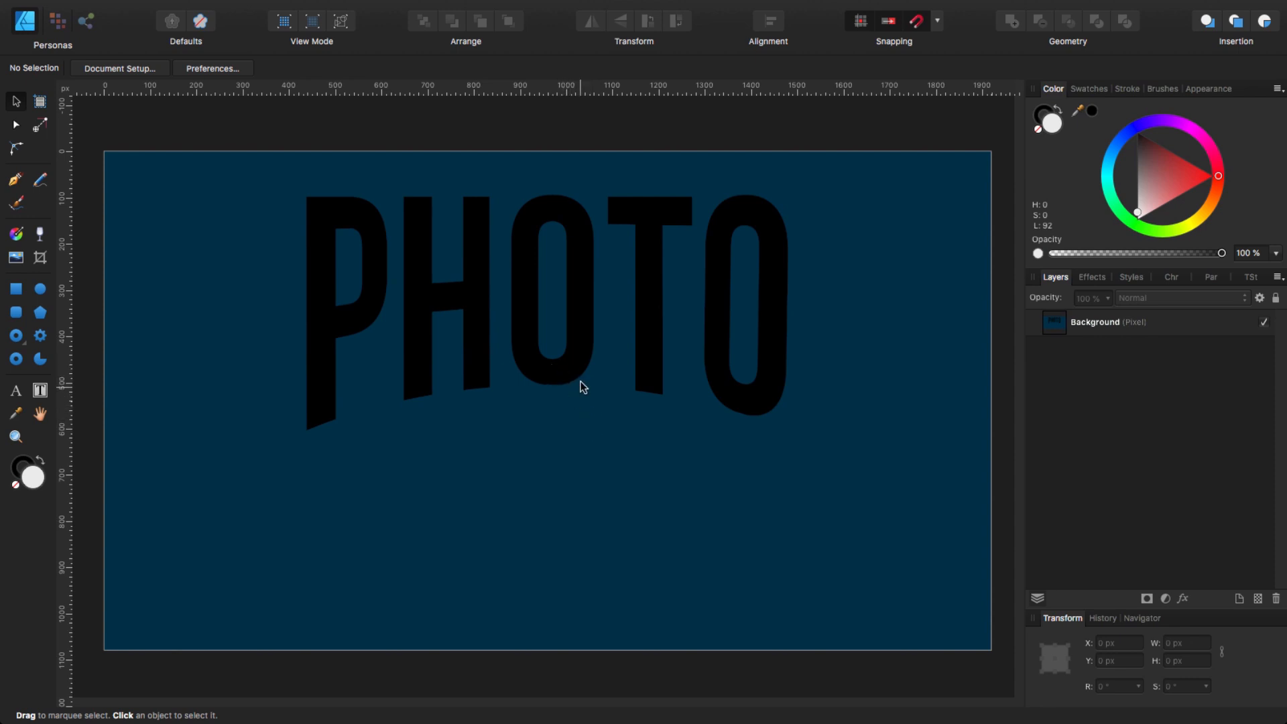
mouse_move(878, 356)
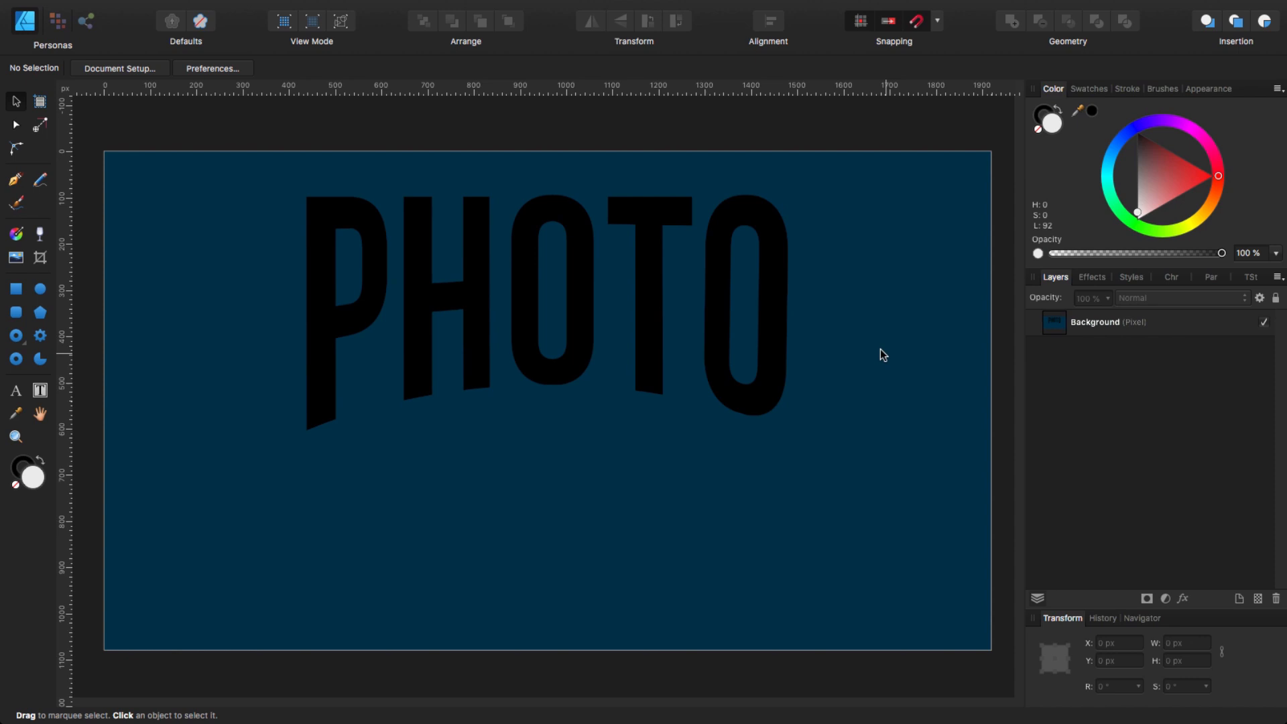
mouse_move(805, 375)
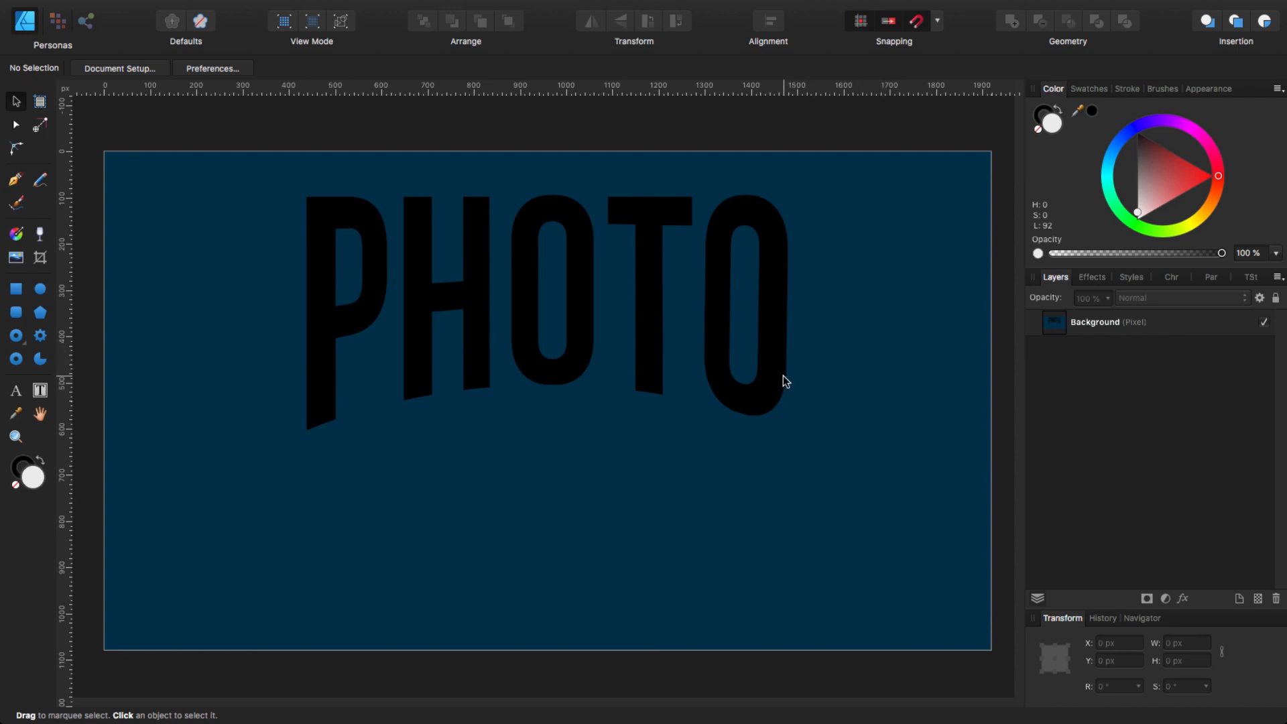
mouse_move(383, 370)
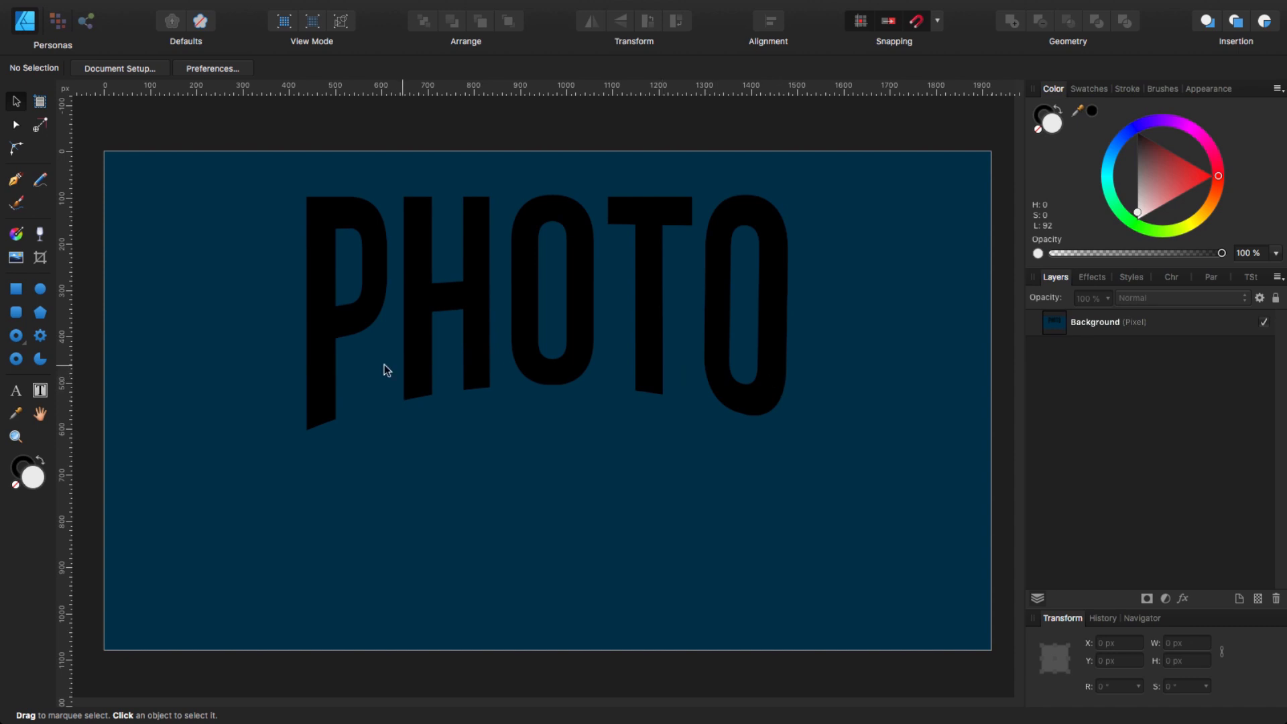
mouse_move(813, 338)
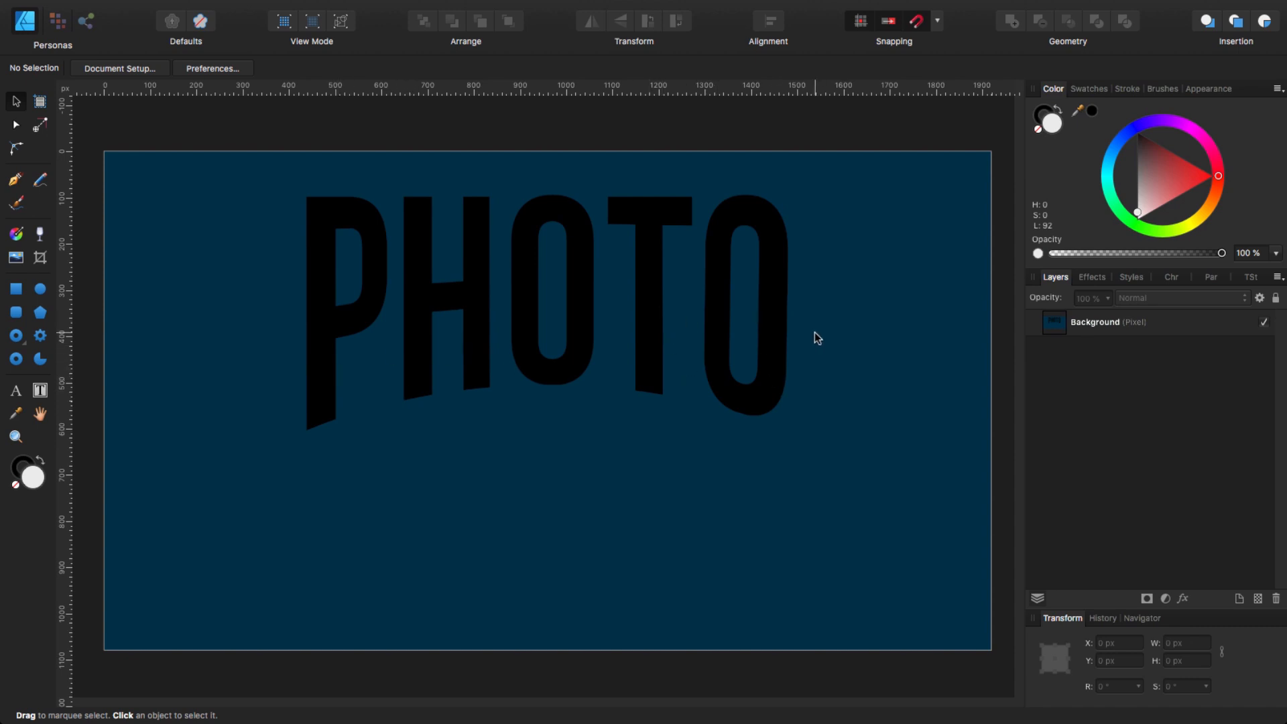
mouse_move(776, 363)
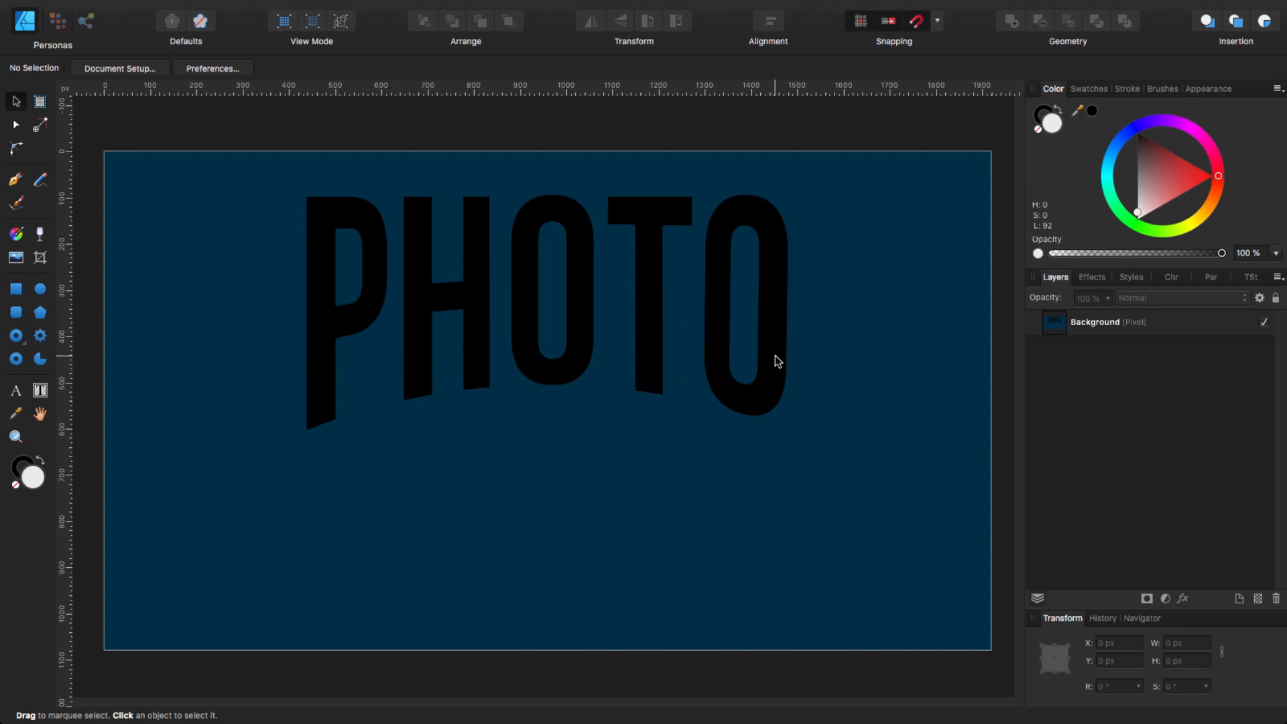
mouse_move(651, 379)
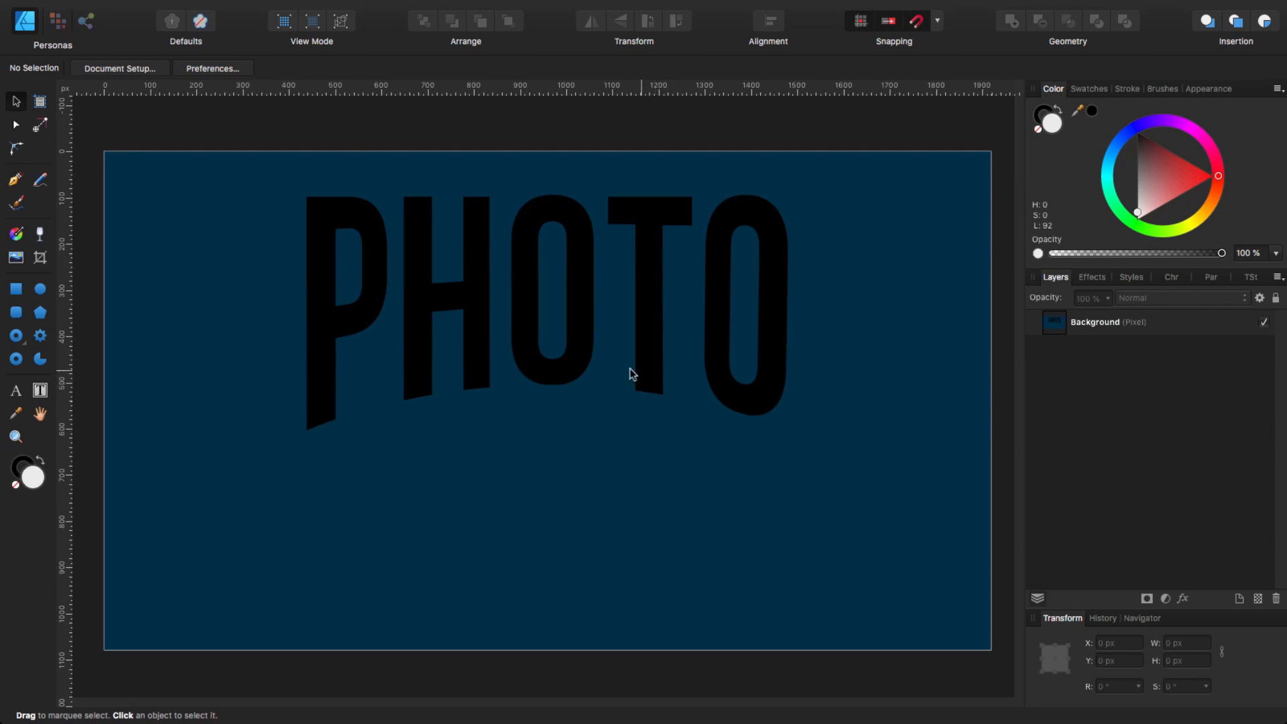
mouse_move(520, 374)
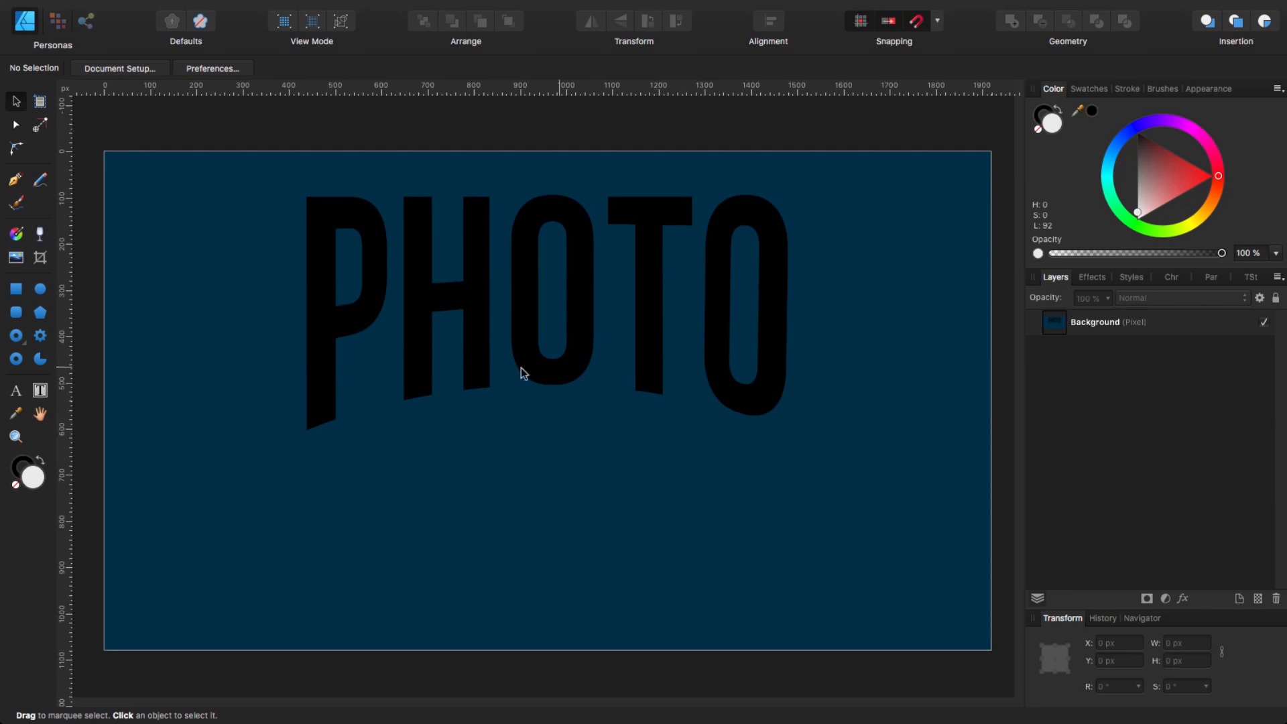
mouse_move(648, 417)
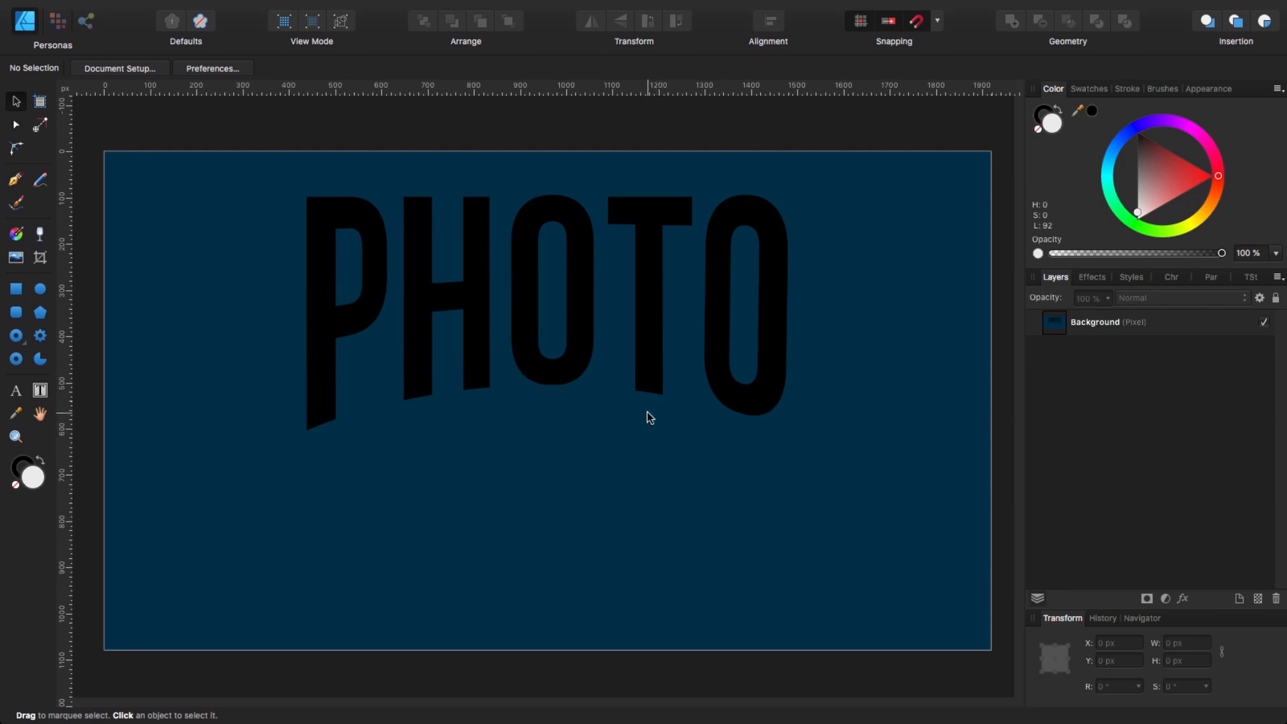
mouse_move(661, 419)
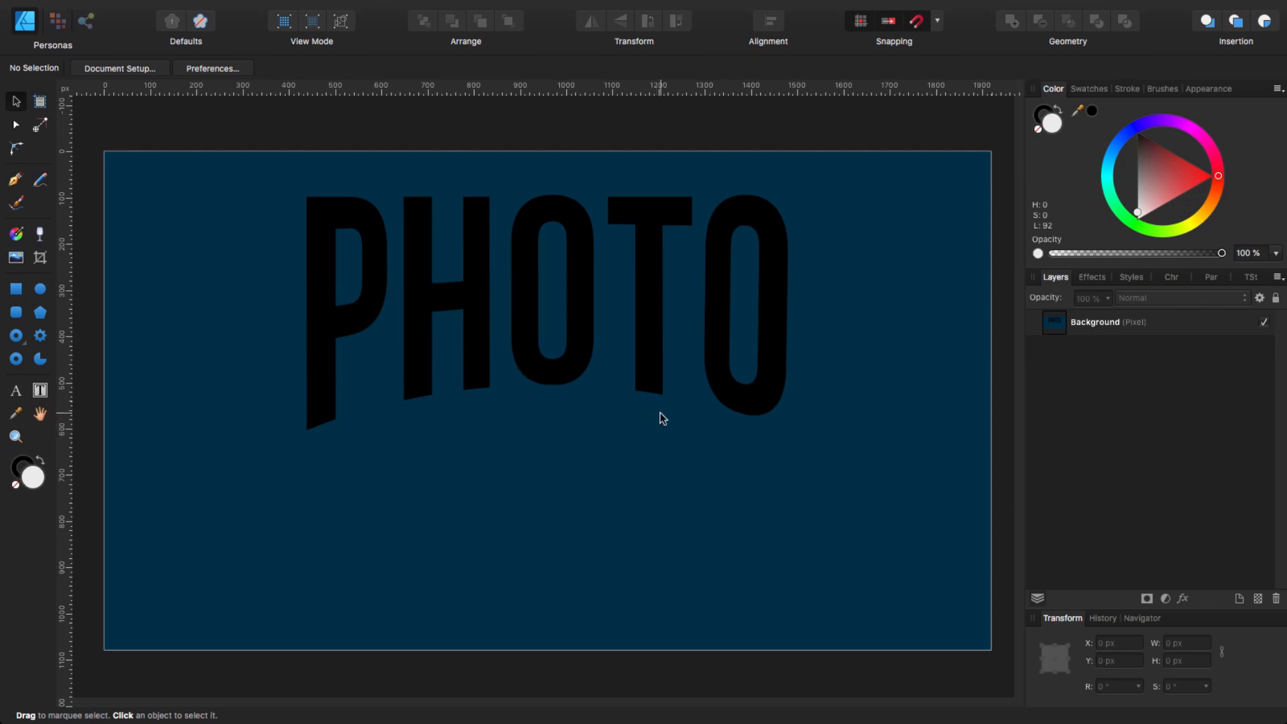
mouse_move(713, 425)
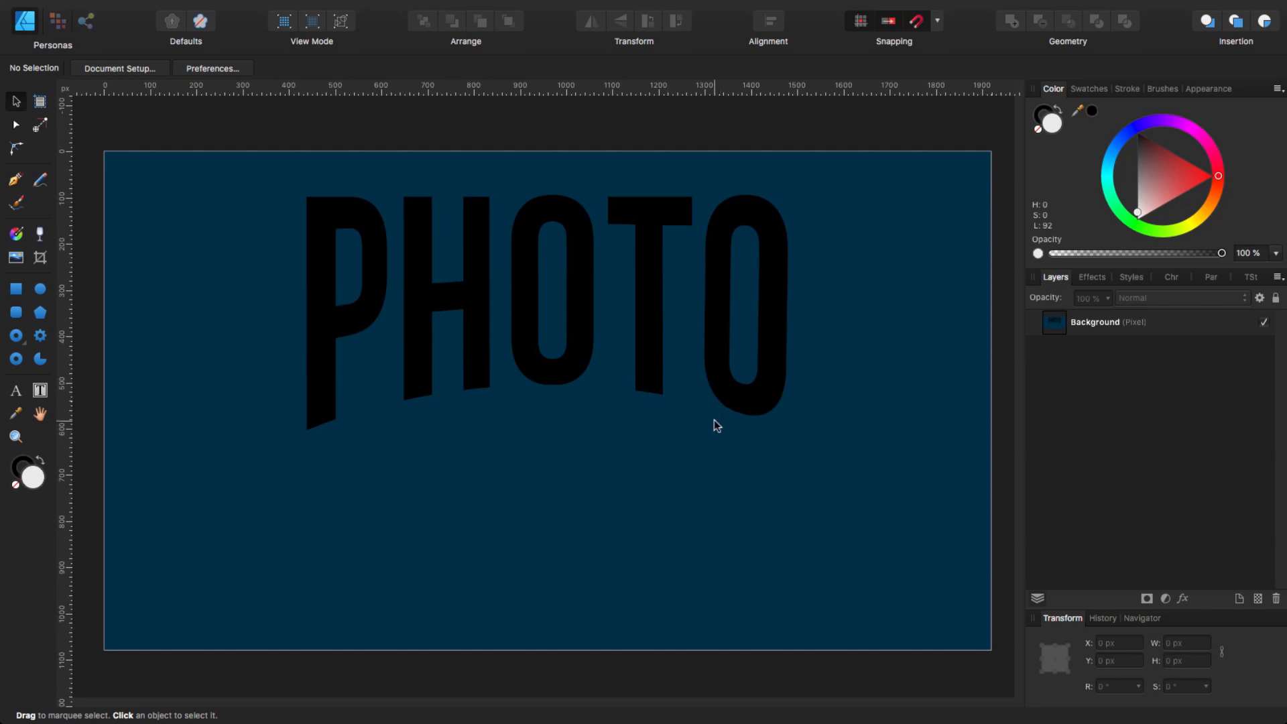
mouse_move(708, 432)
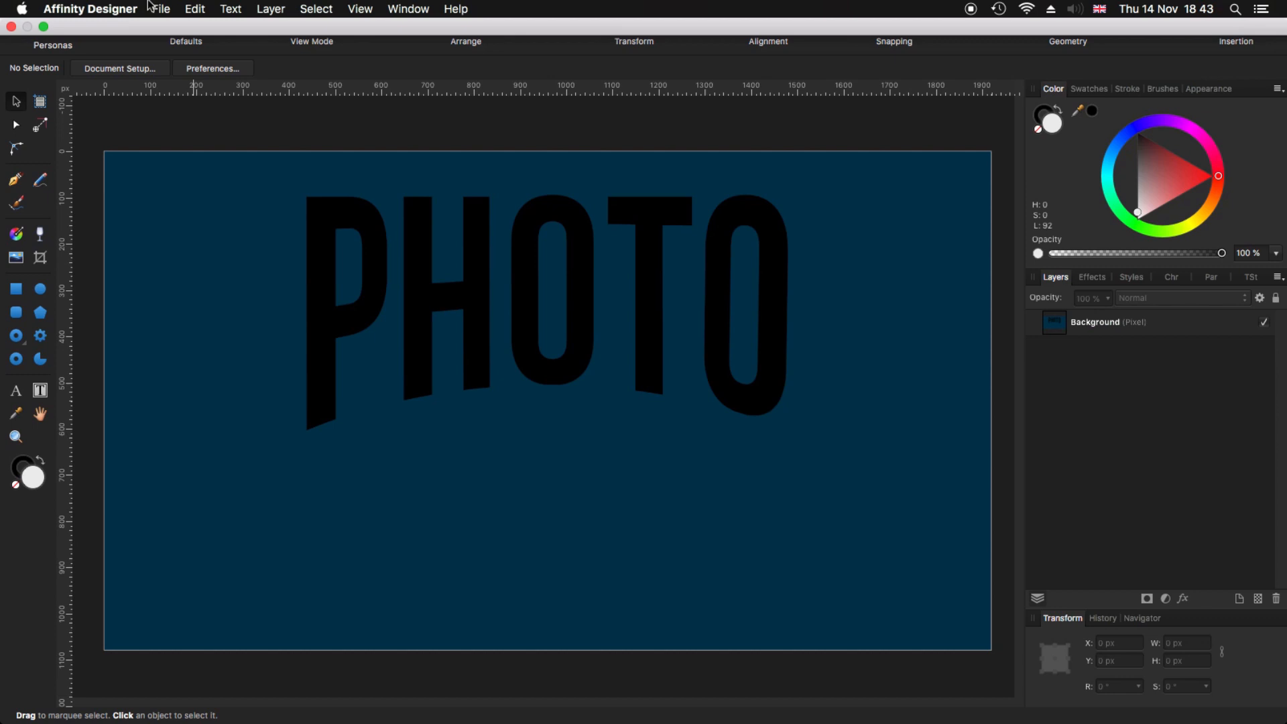
mouse_move(162, 12)
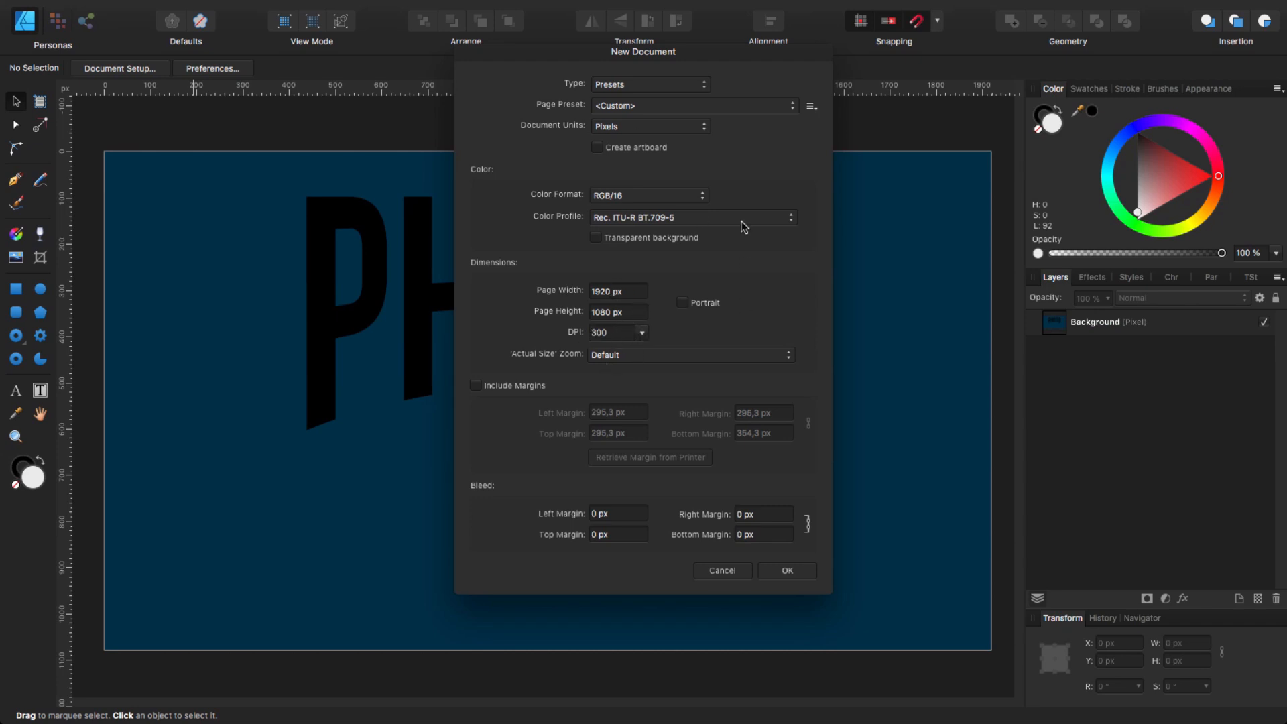
mouse_move(646, 375)
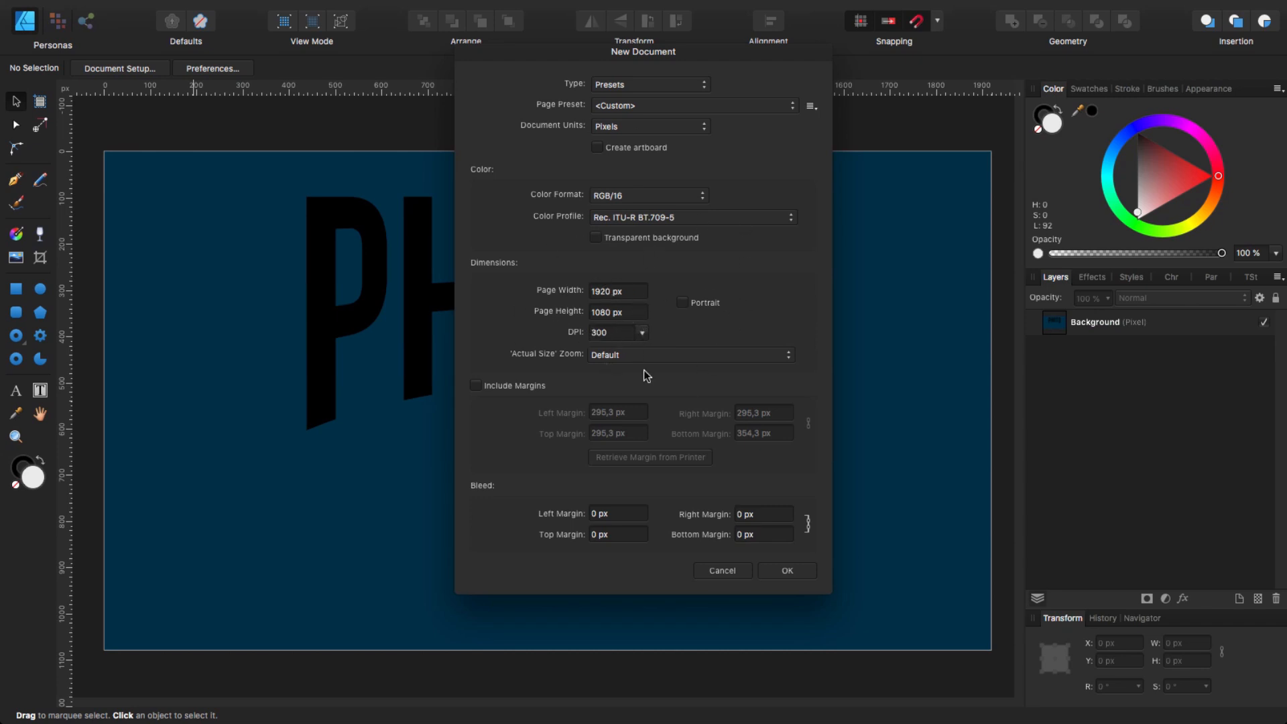
mouse_move(625, 351)
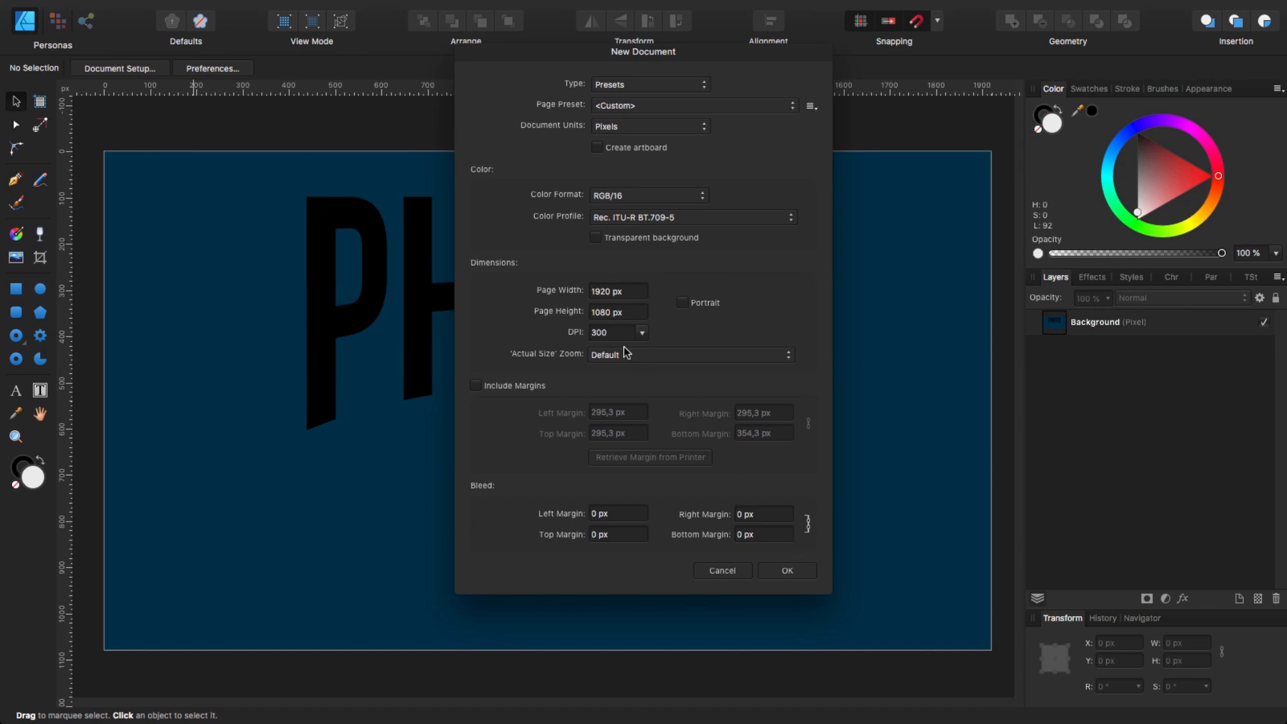
mouse_move(619, 250)
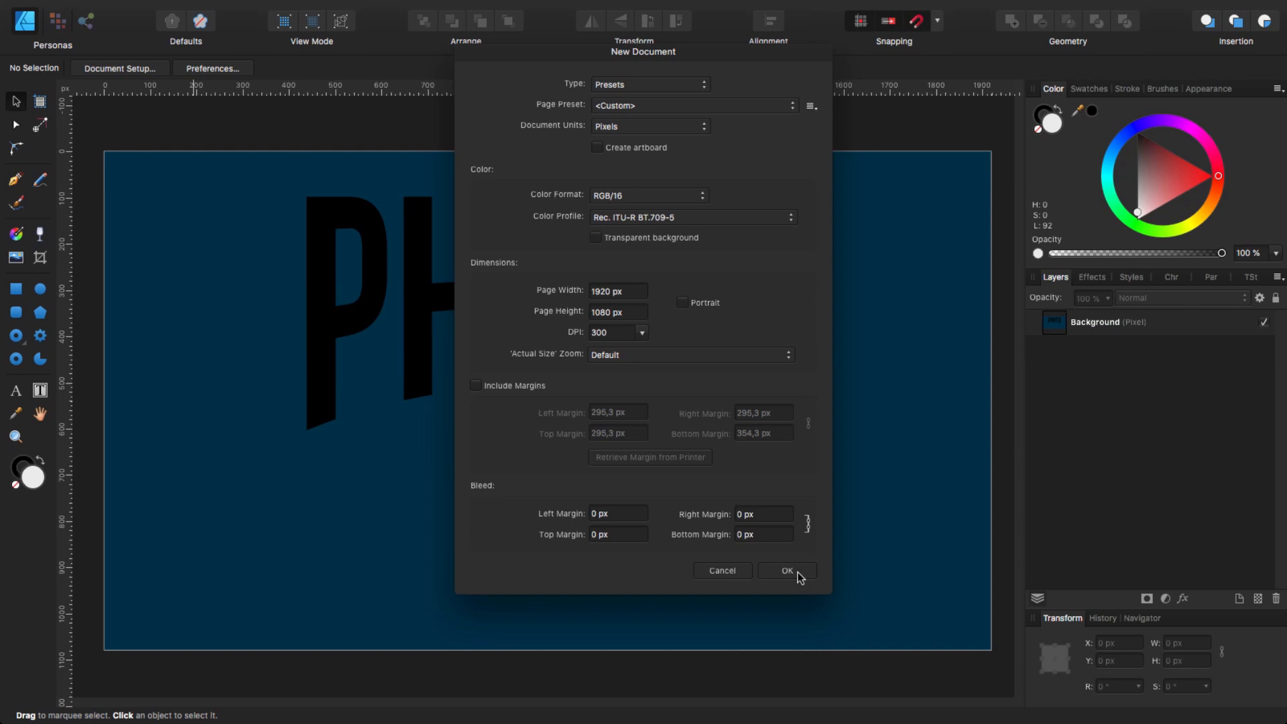
left_click(787, 570)
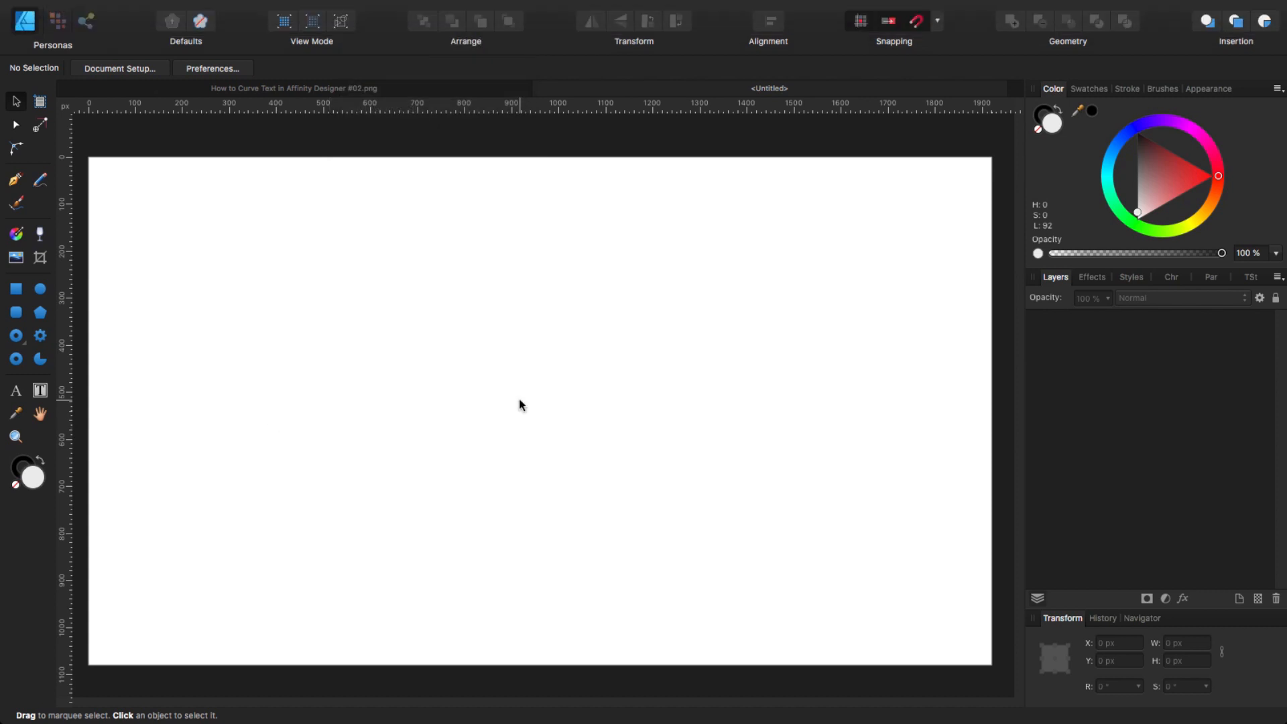
mouse_move(514, 388)
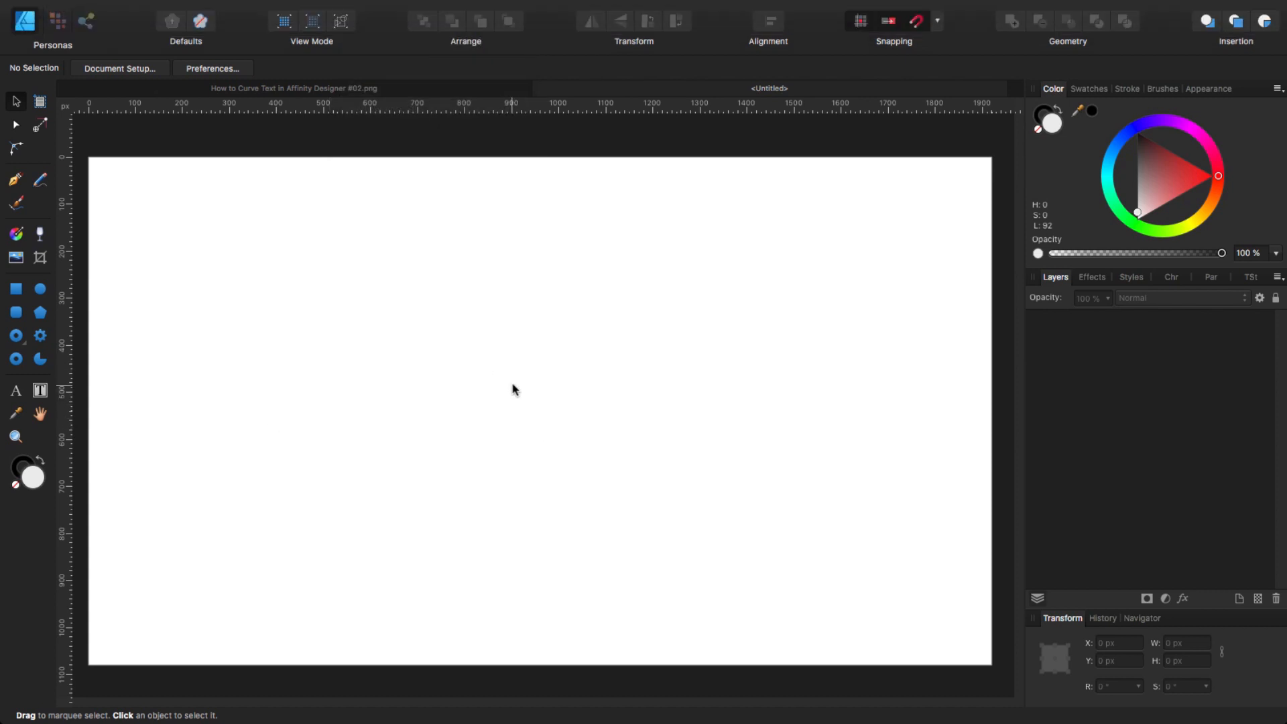
mouse_move(490, 412)
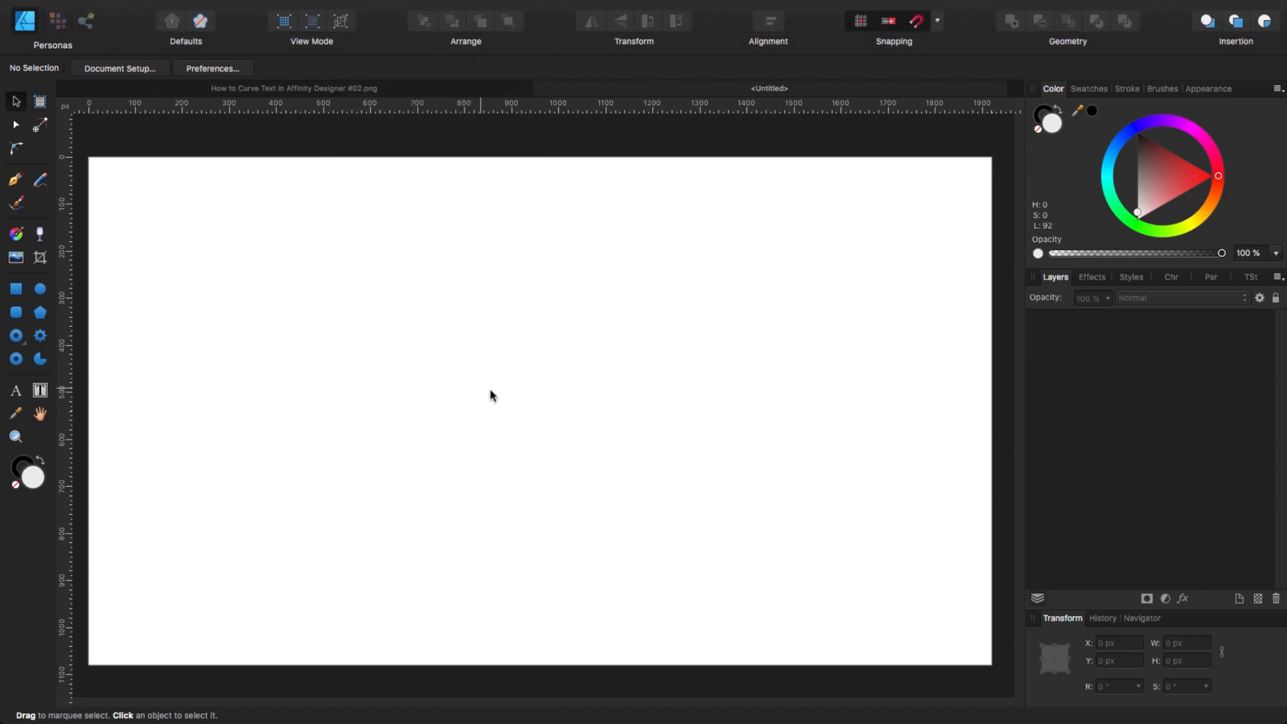
mouse_move(487, 358)
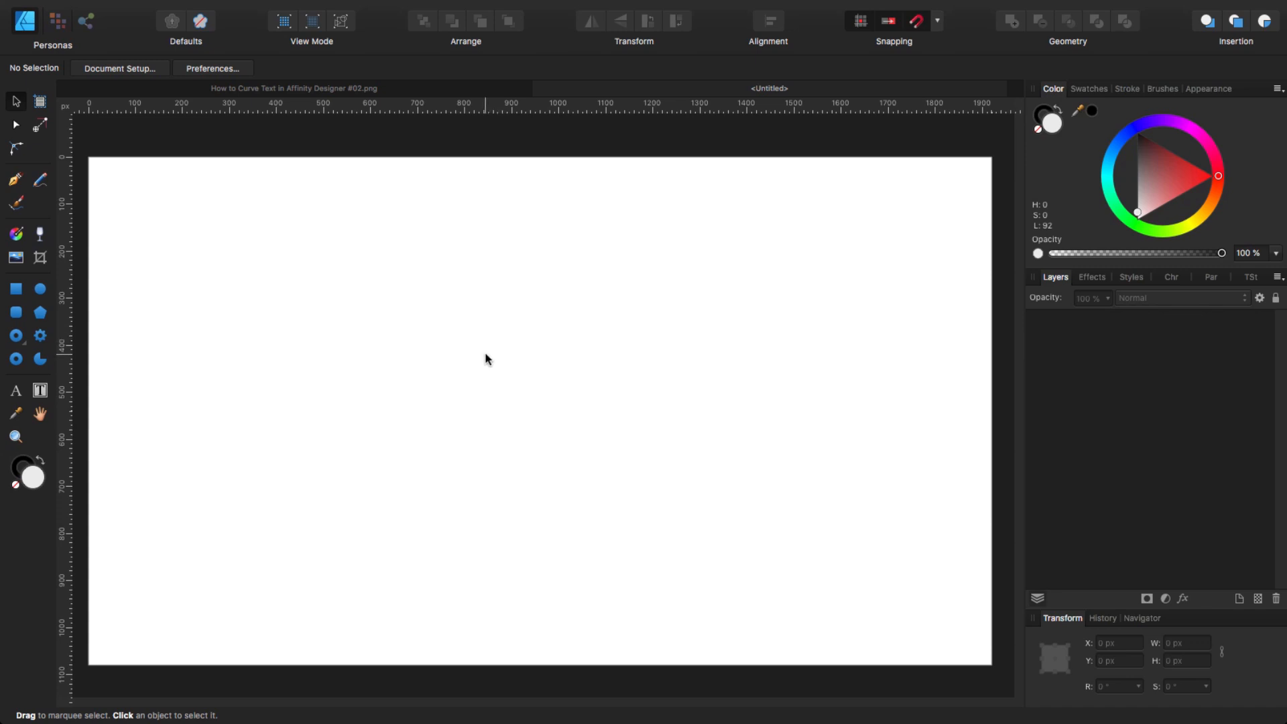
mouse_move(481, 191)
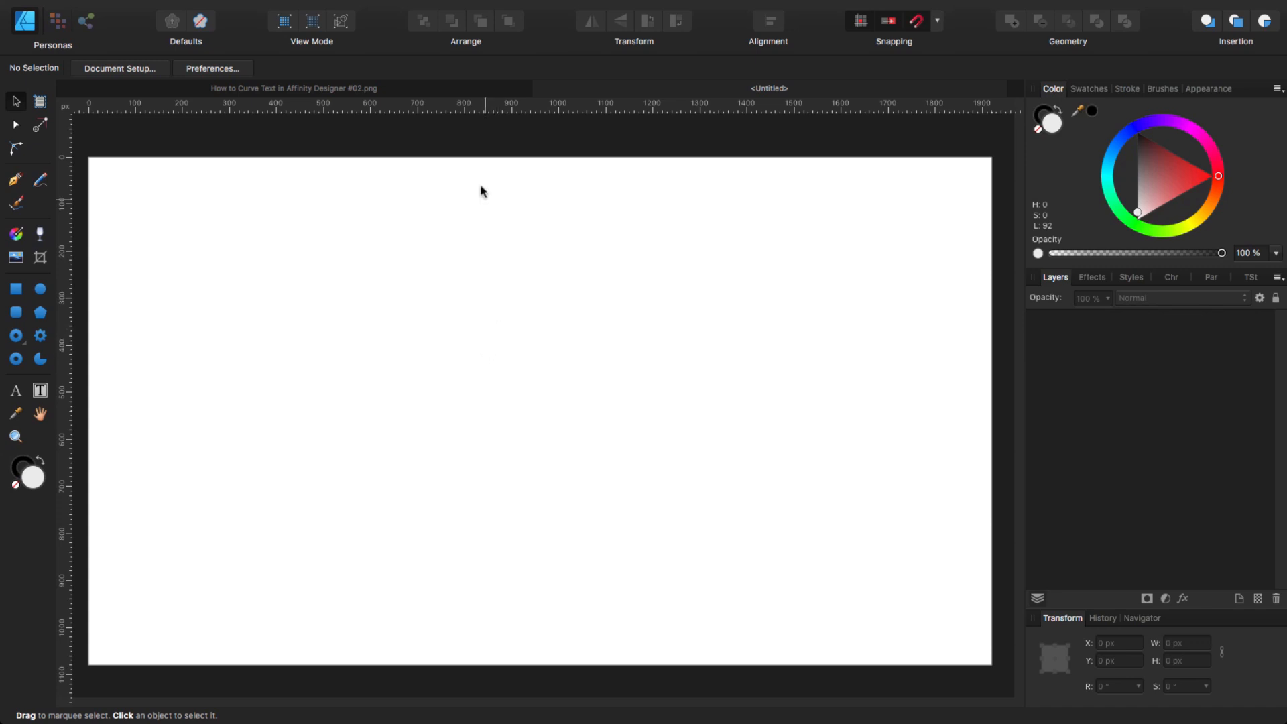
mouse_move(503, 365)
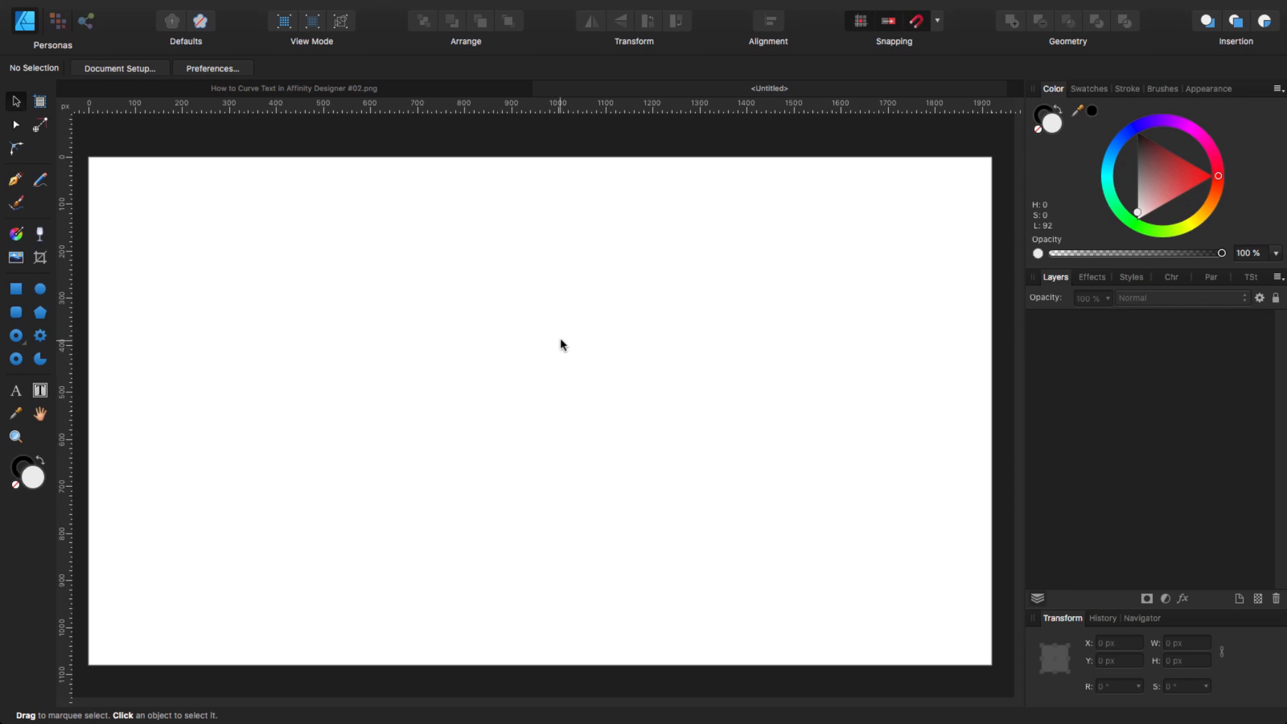
mouse_move(567, 346)
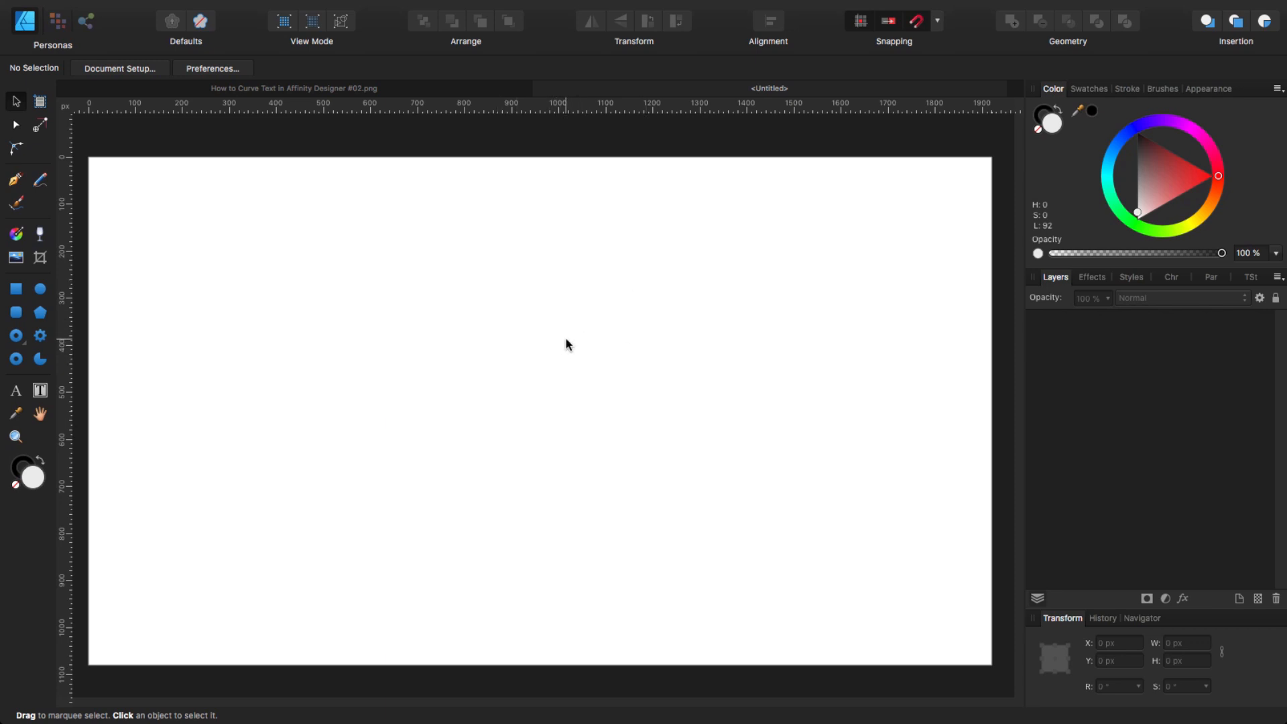
mouse_move(573, 367)
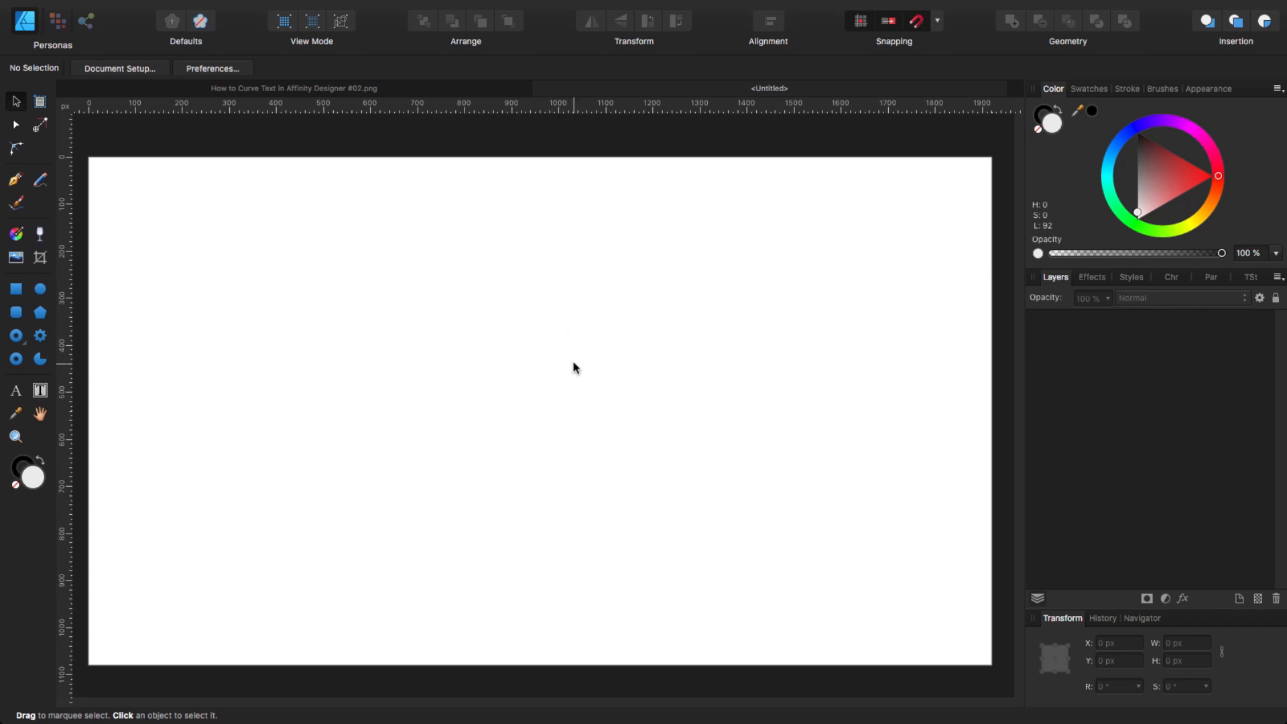
mouse_move(733, 372)
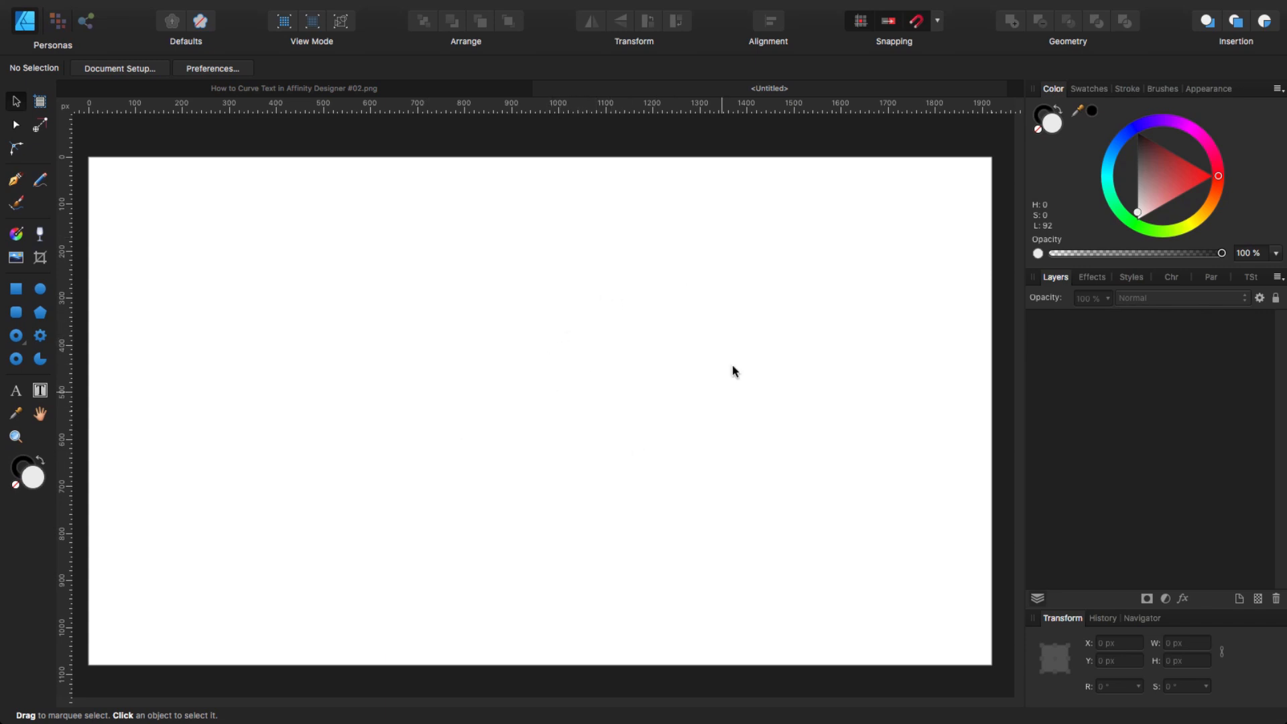
mouse_move(603, 337)
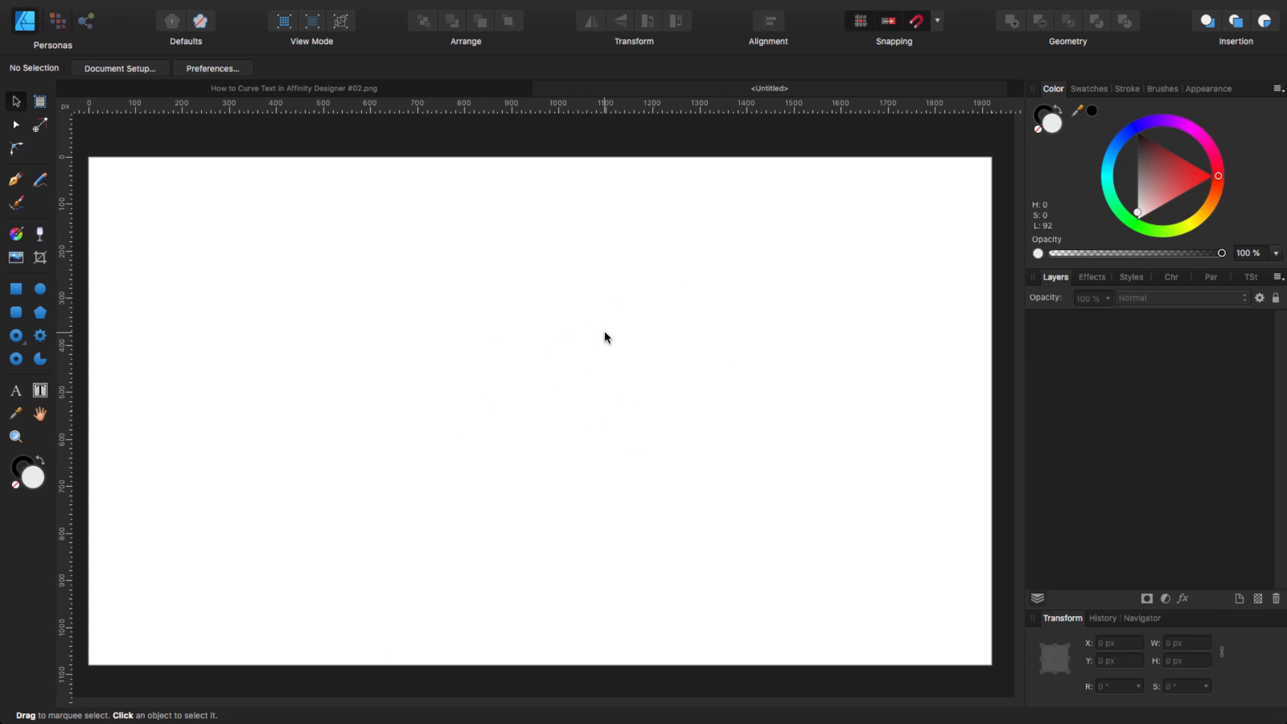
mouse_move(605, 336)
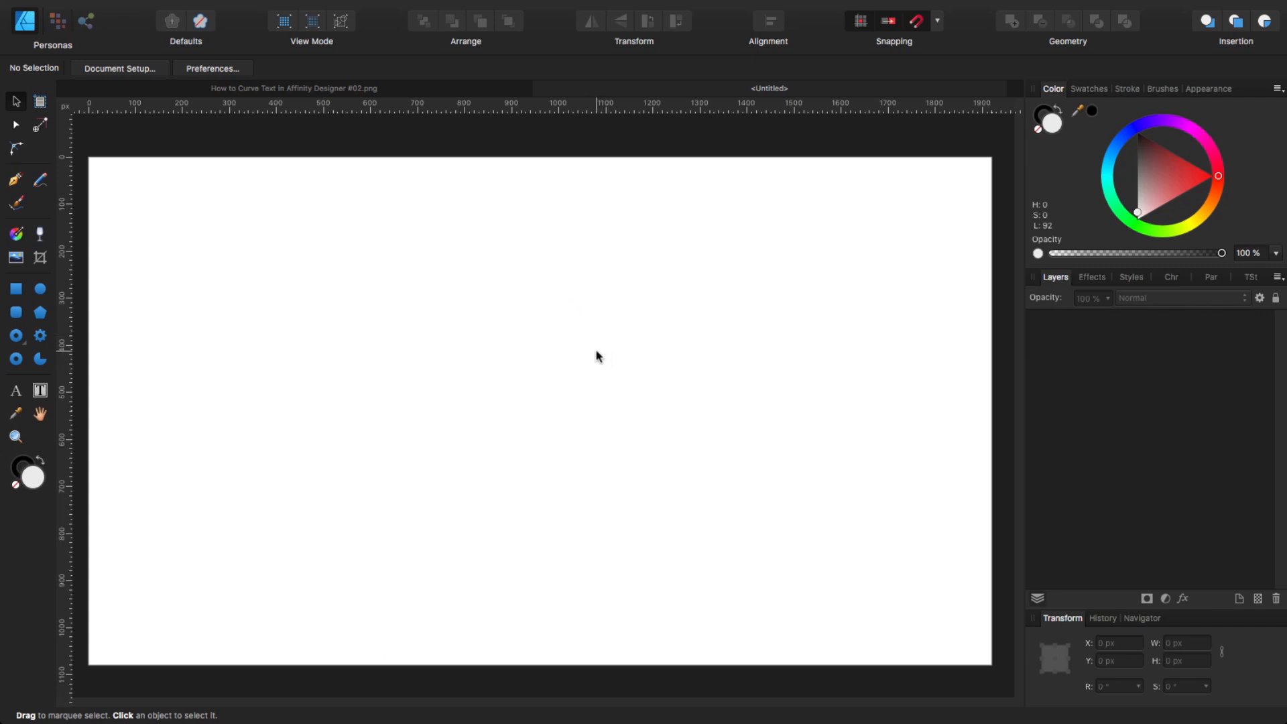
mouse_move(628, 339)
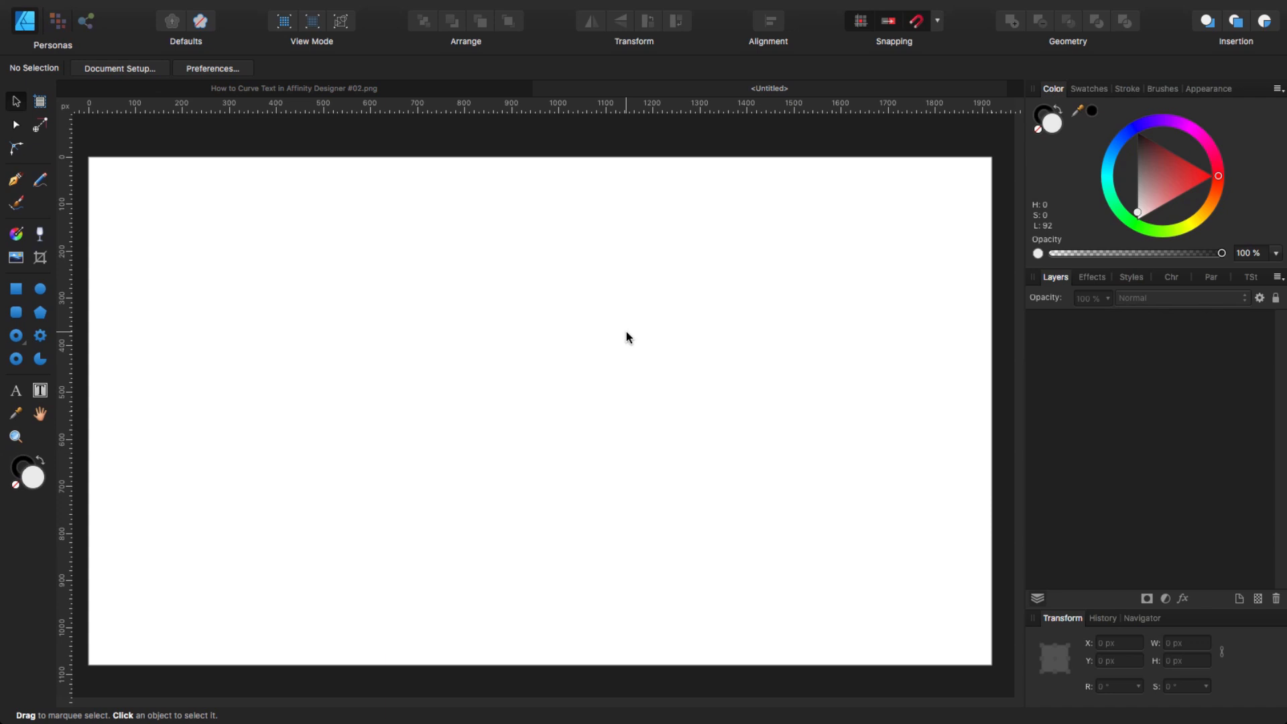
mouse_move(218, 401)
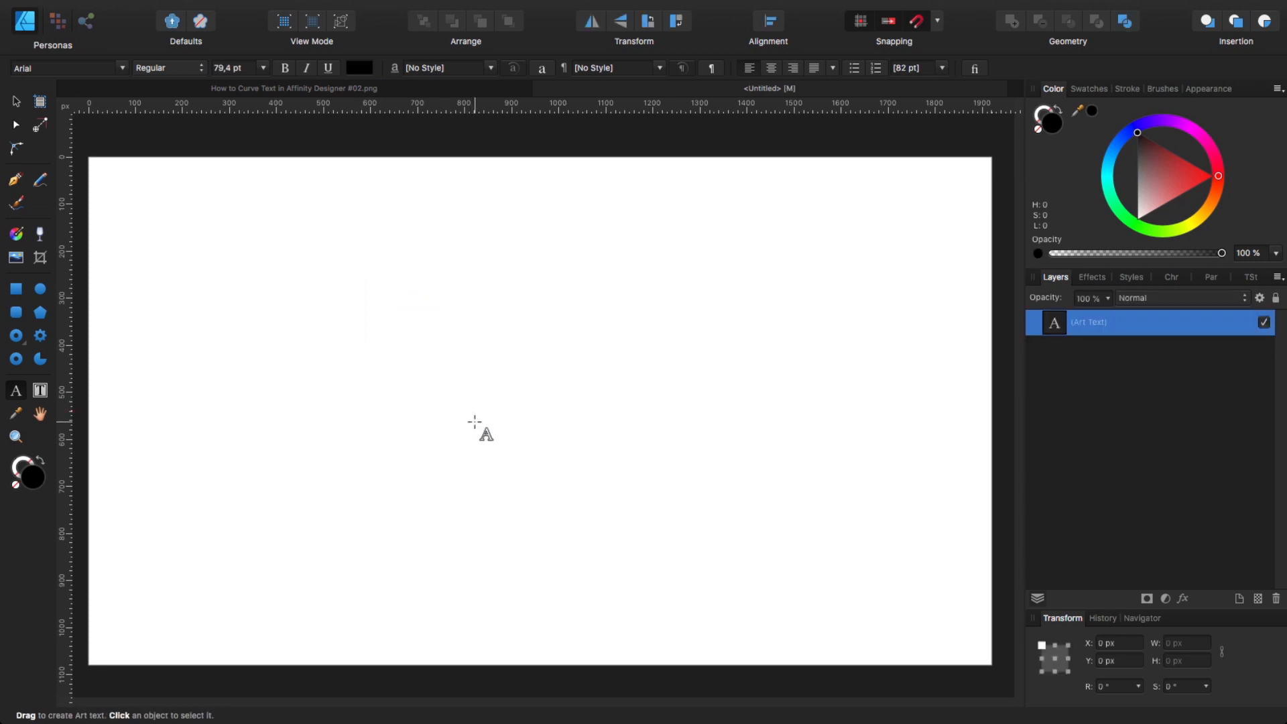
Step: Type PHOTO as black artistic text on the upper half of the page
left_click(362, 352)
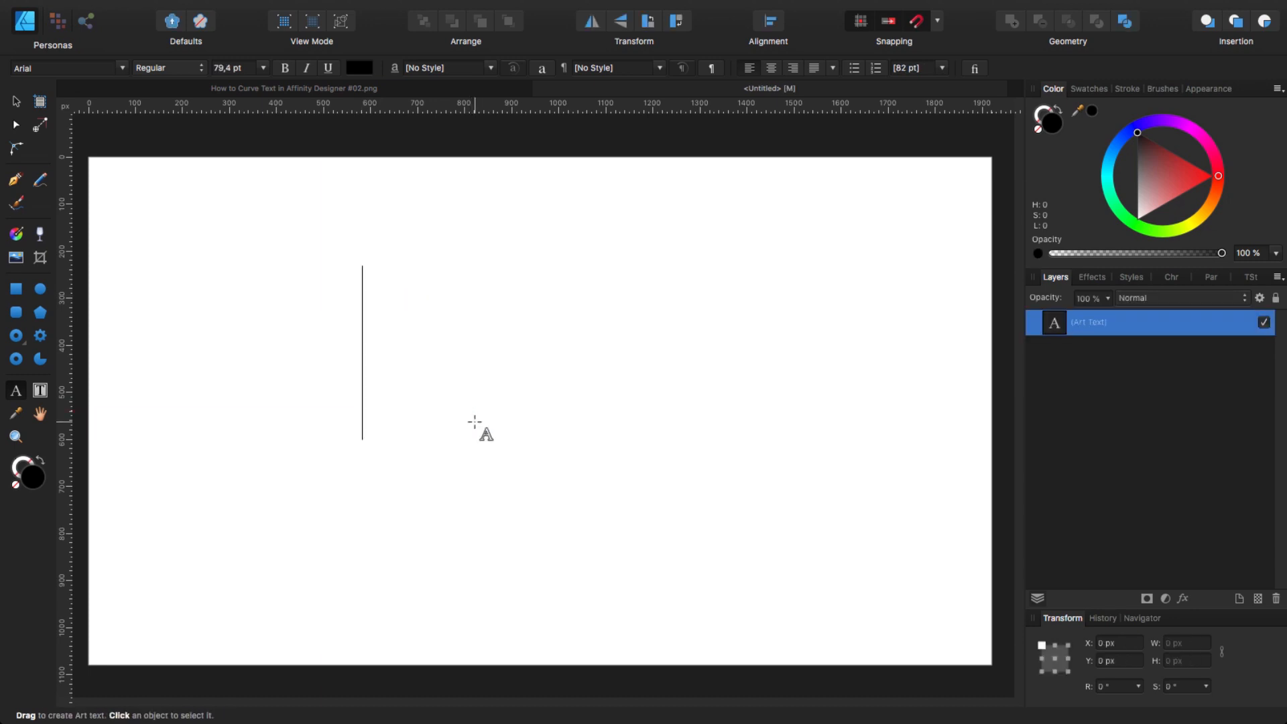
type("P")
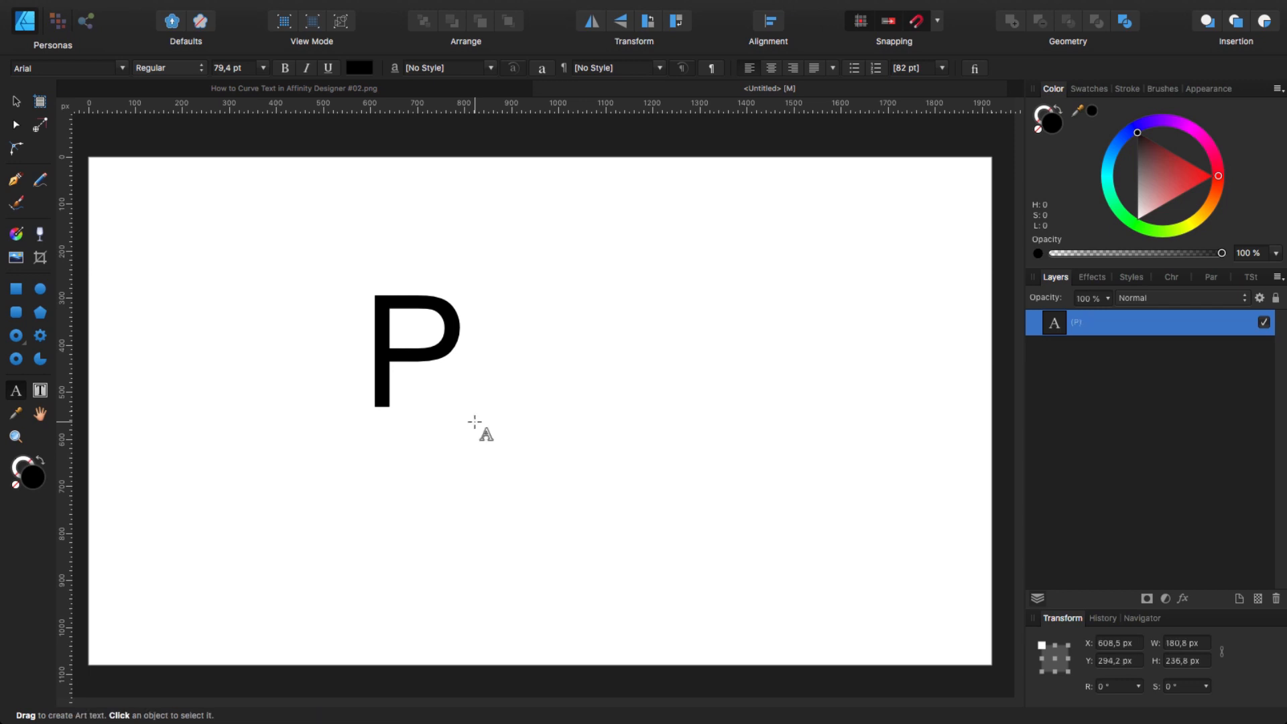
type("HOTO")
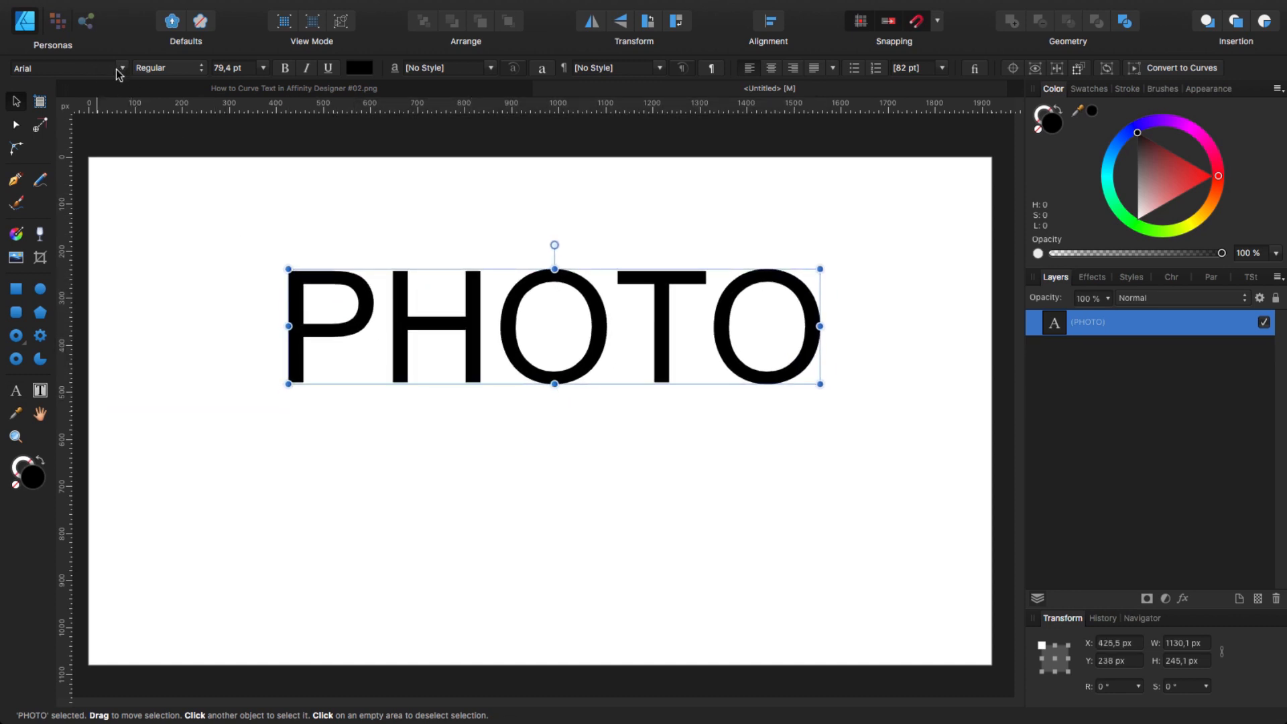
Step: Set PHOTO in Bebas Neue, enlarge it to about 106 pt, stretch it taller and centre it near the top
left_click(121, 68)
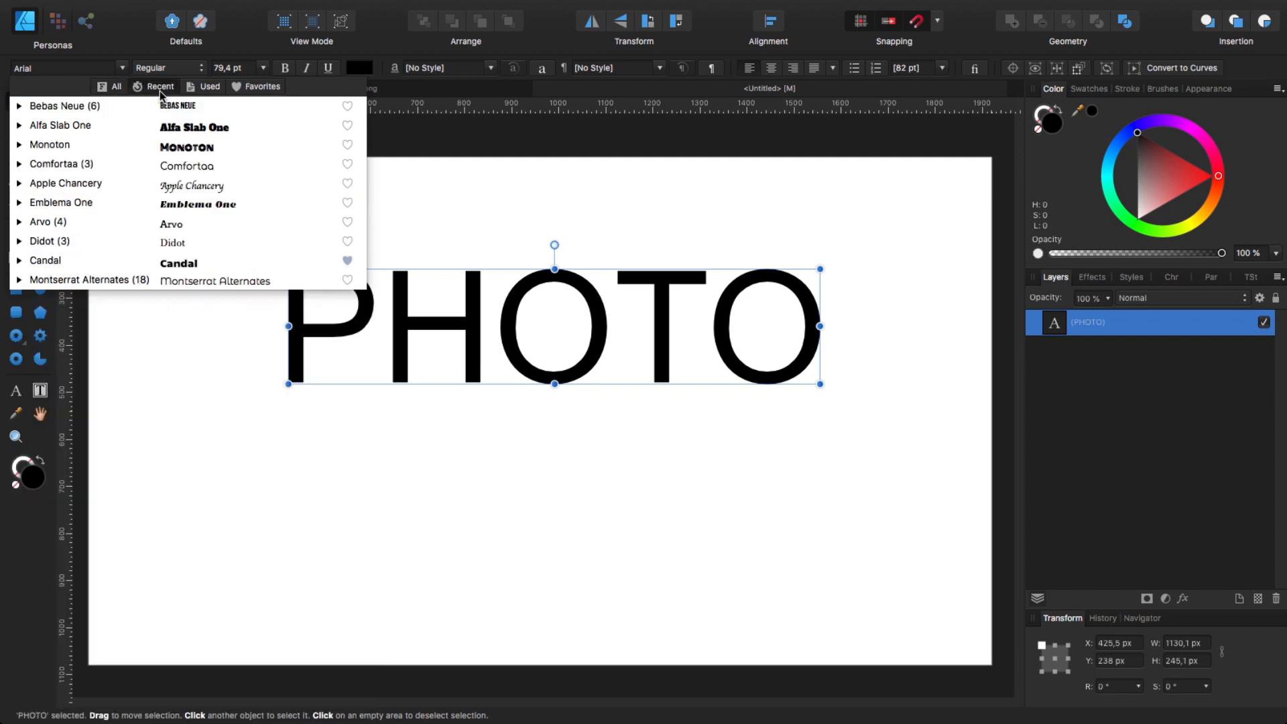
left_click(59, 106)
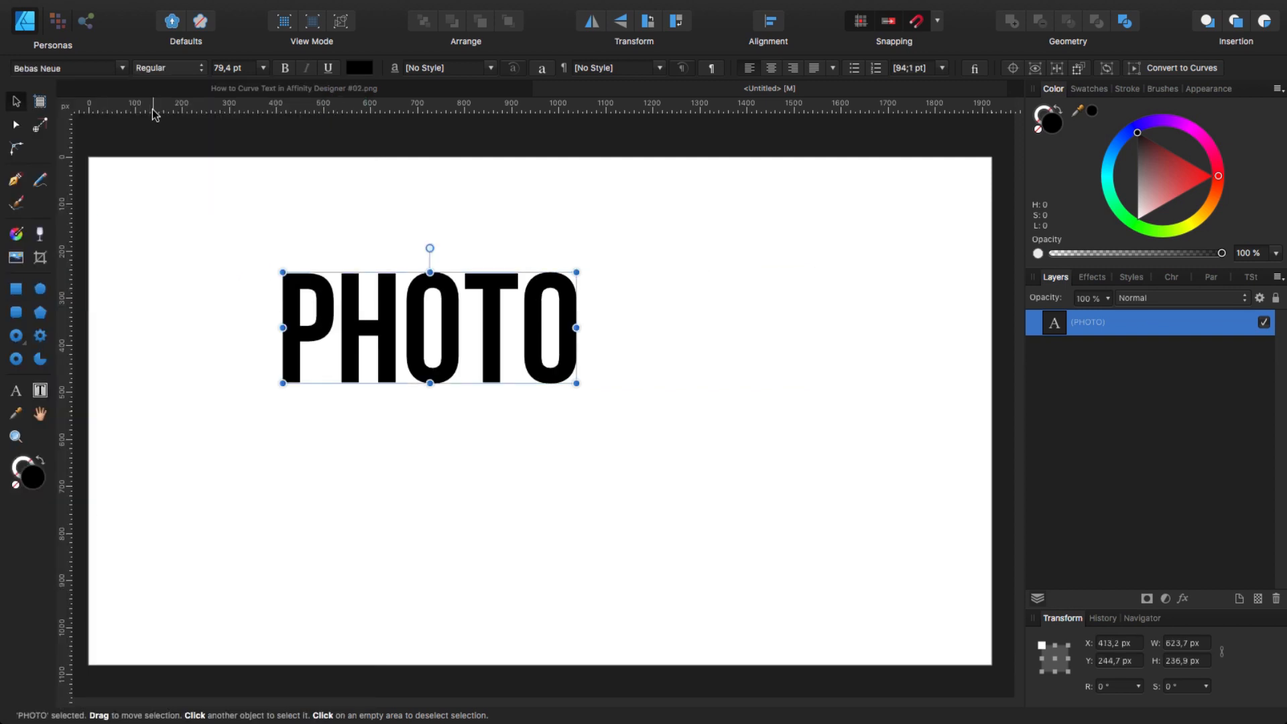
mouse_move(489, 343)
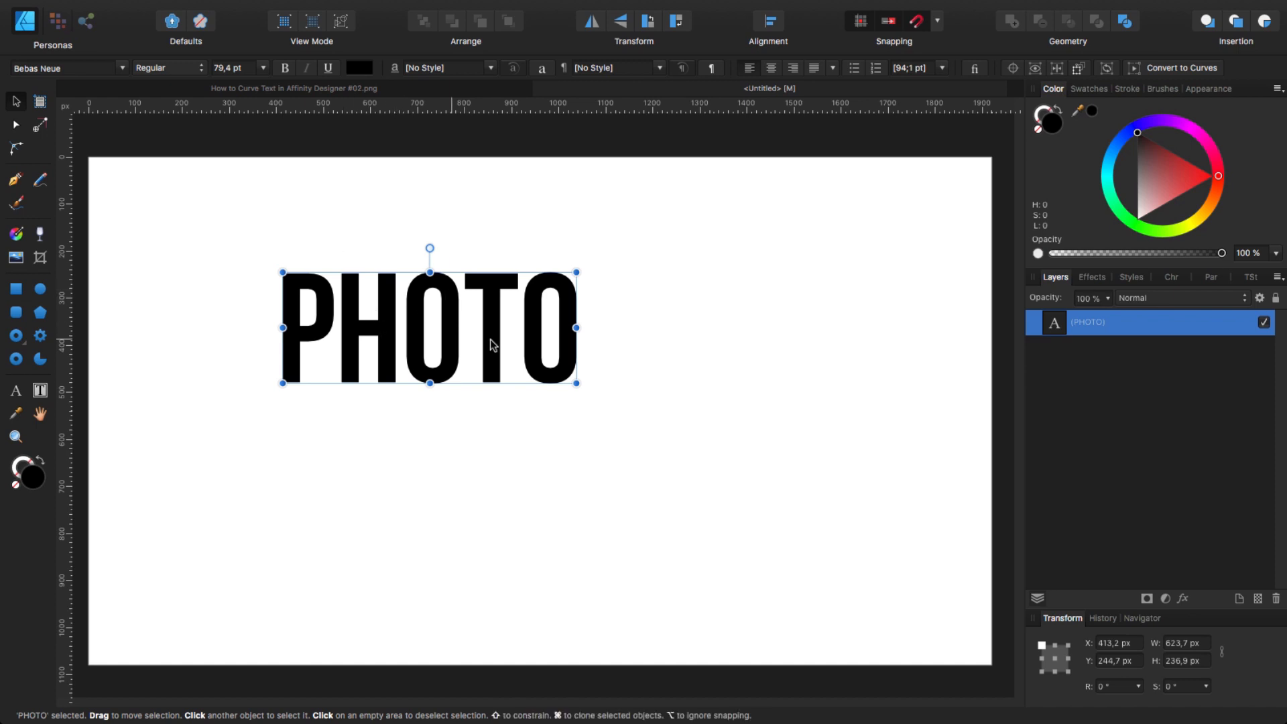
left_click_drag(575, 382, 643, 409)
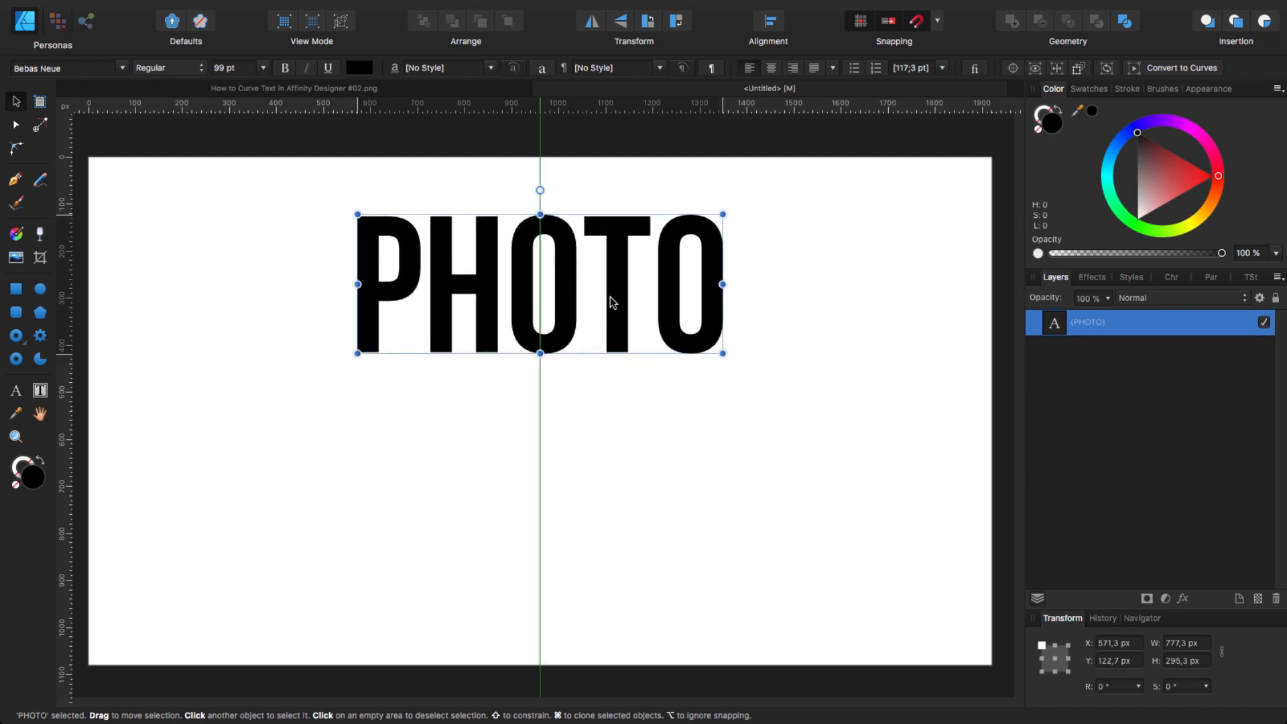
left_click_drag(538, 285, 548, 278)
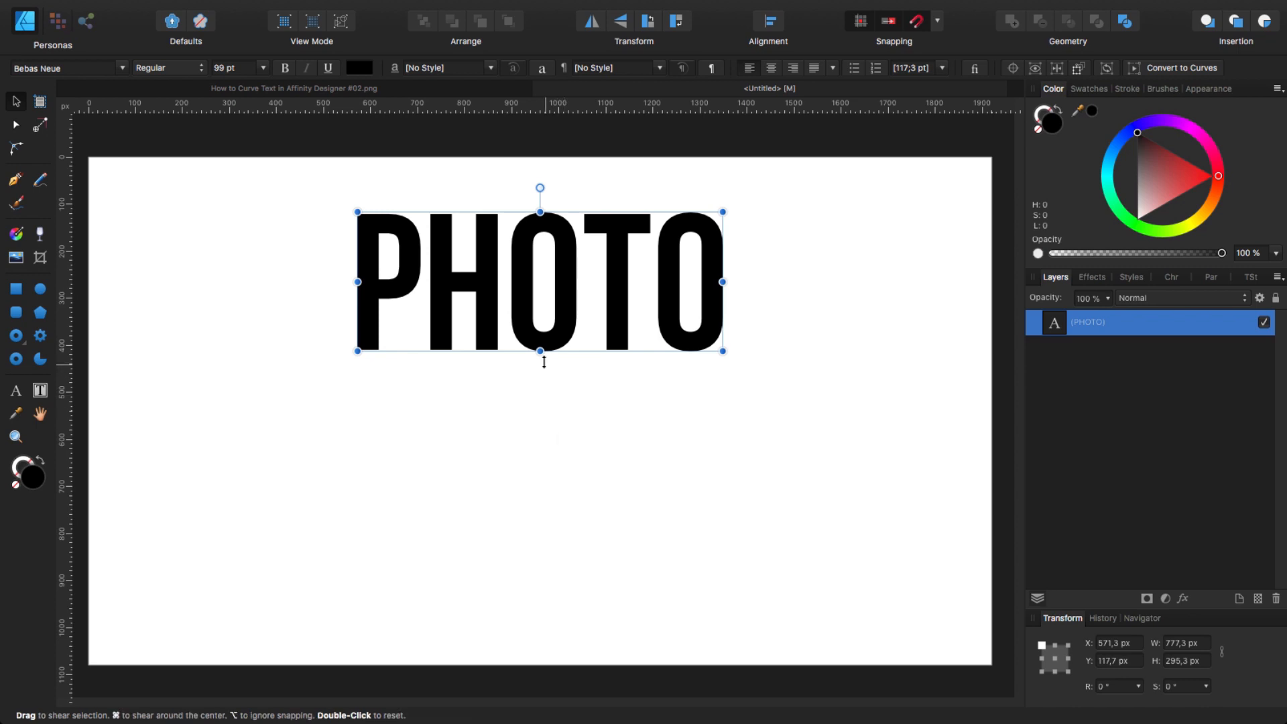
left_click_drag(539, 350, 539, 359)
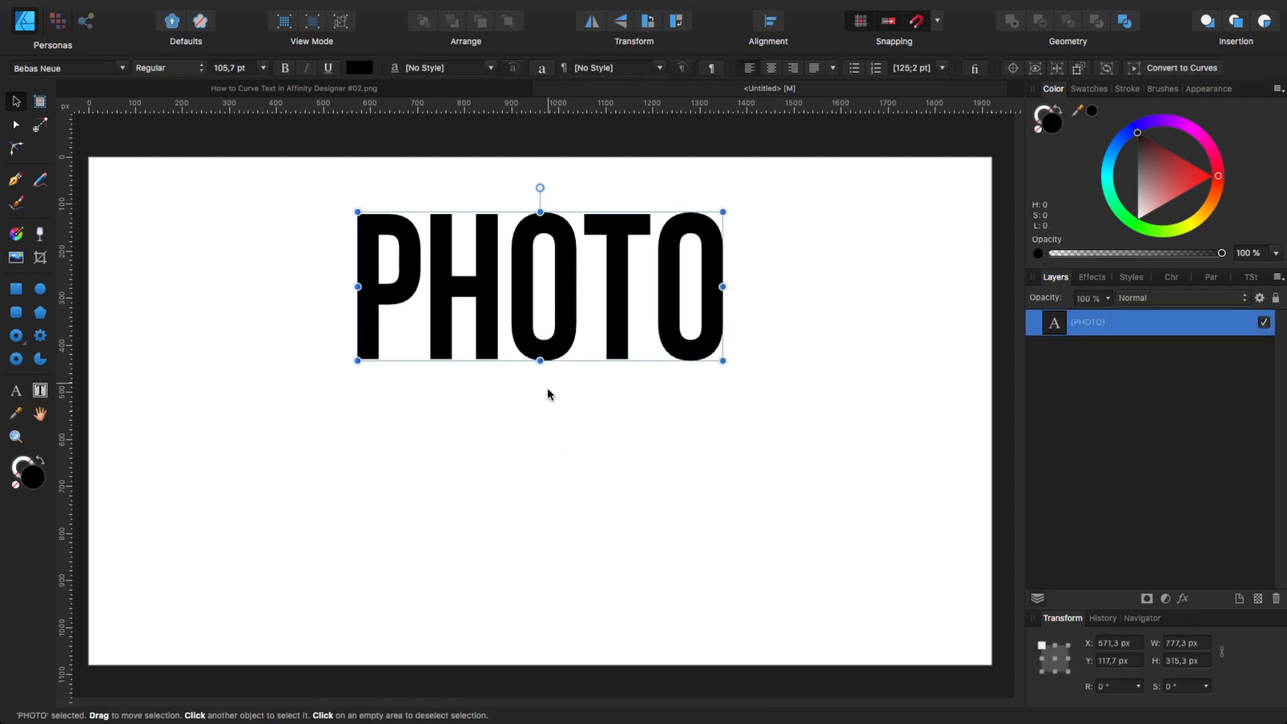
mouse_move(488, 241)
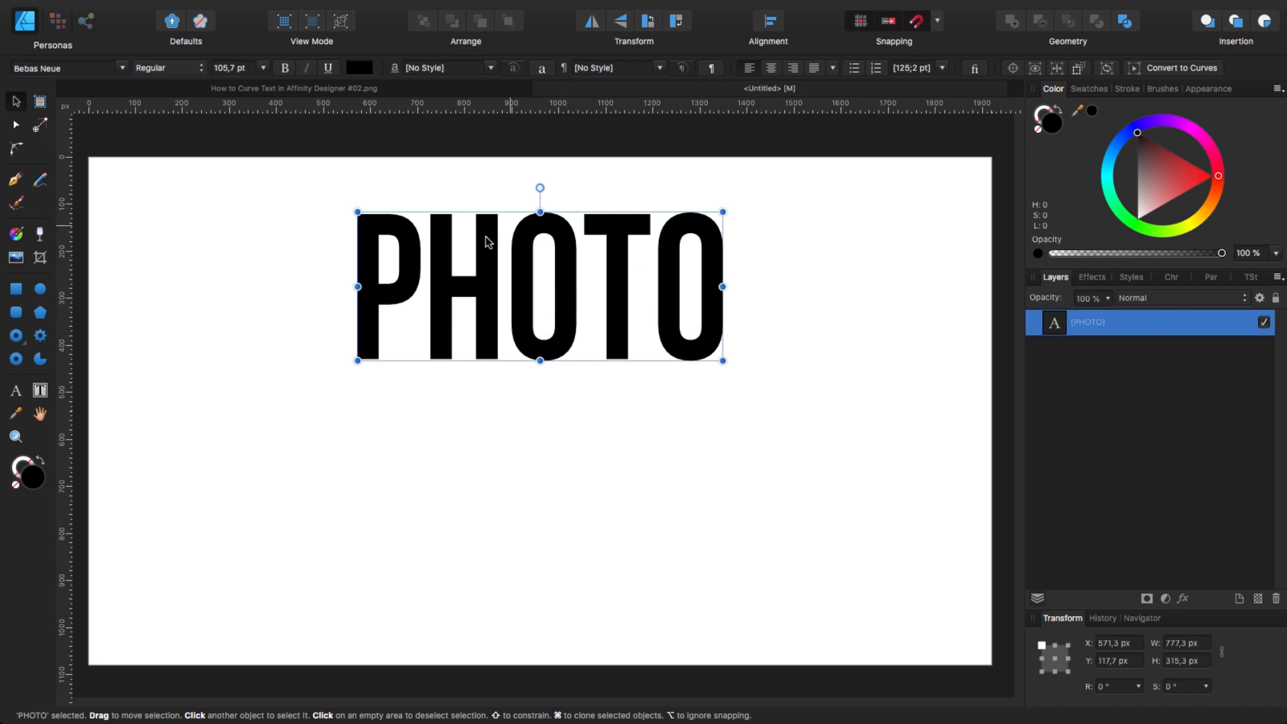
mouse_move(560, 347)
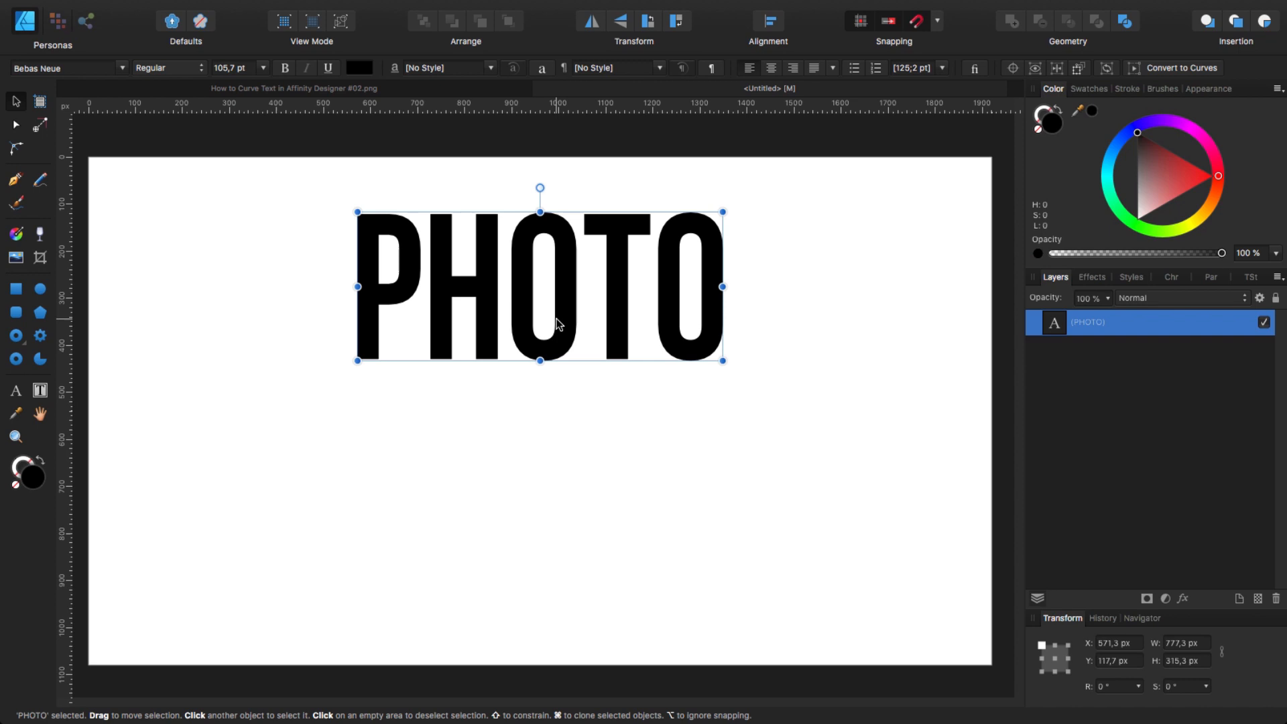
mouse_move(591, 519)
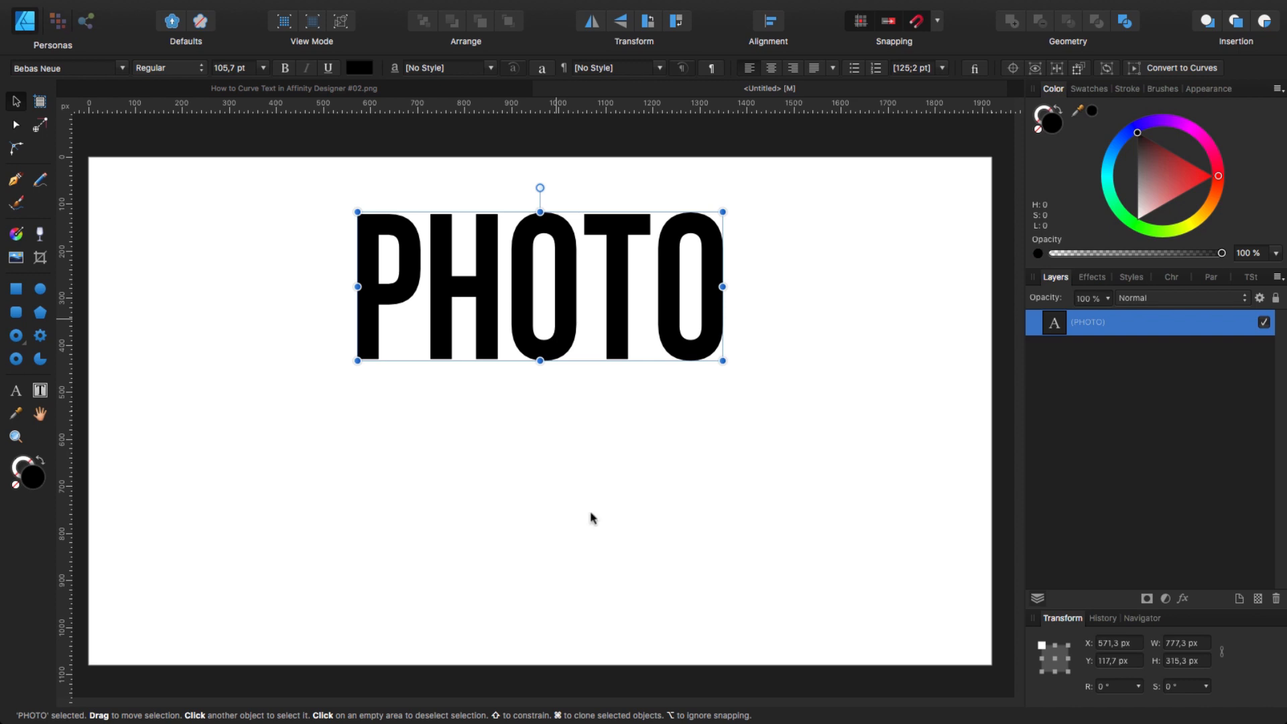
mouse_move(472, 254)
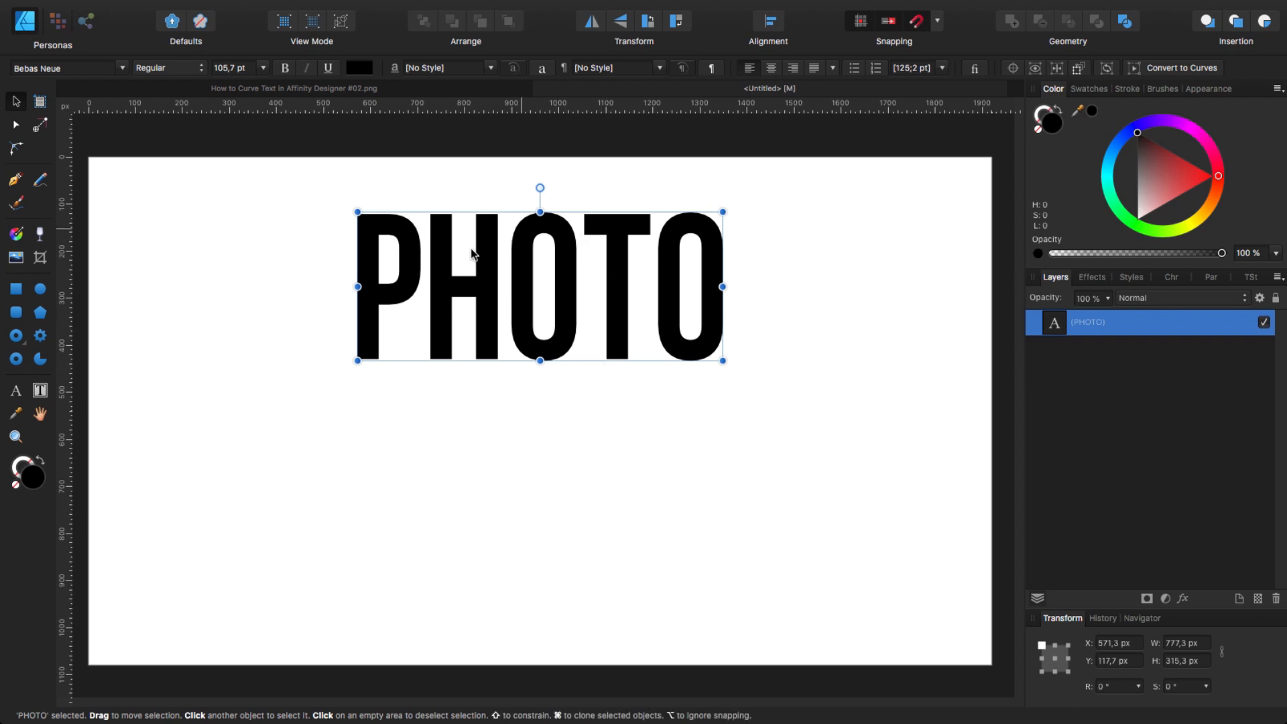
mouse_move(437, 297)
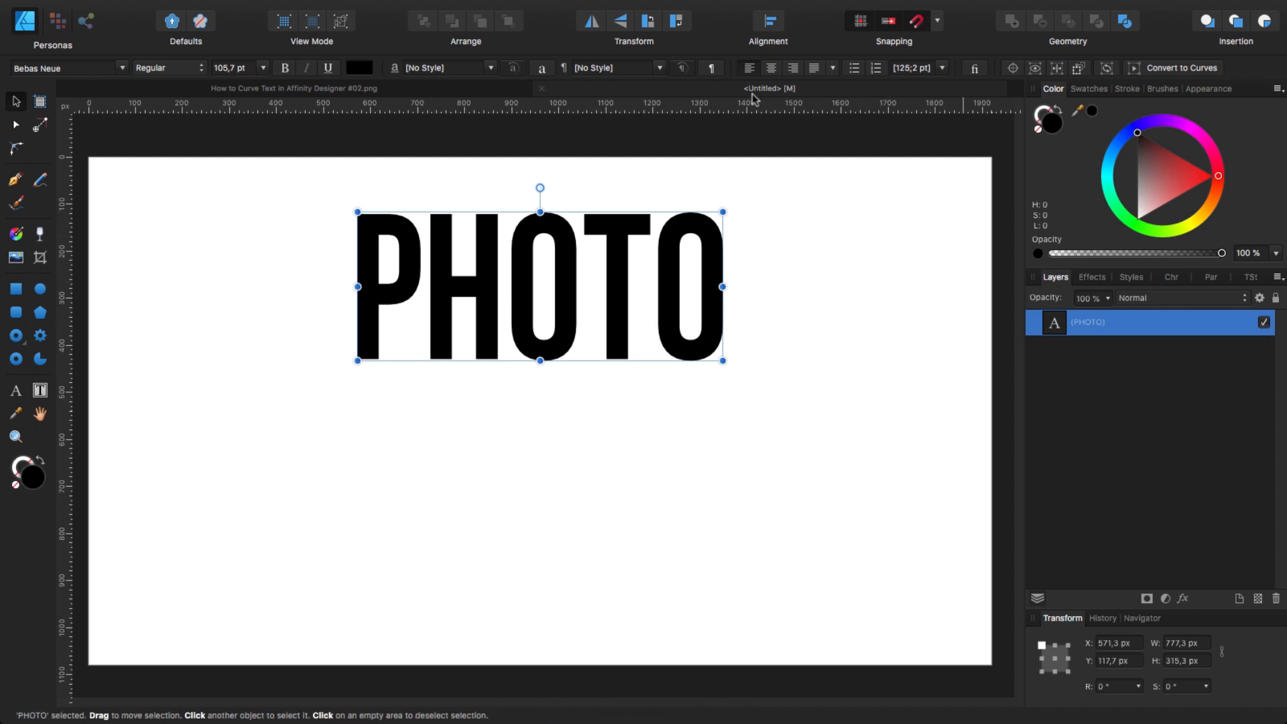
mouse_move(1180, 68)
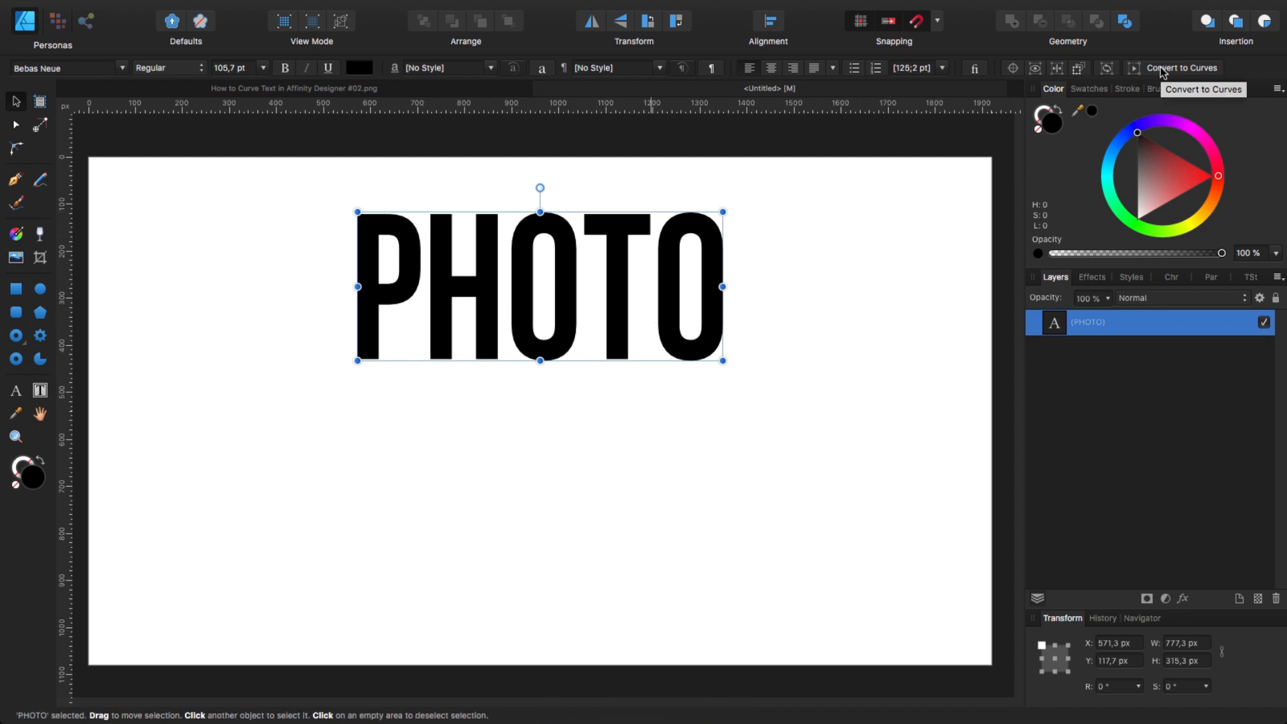
mouse_move(1151, 68)
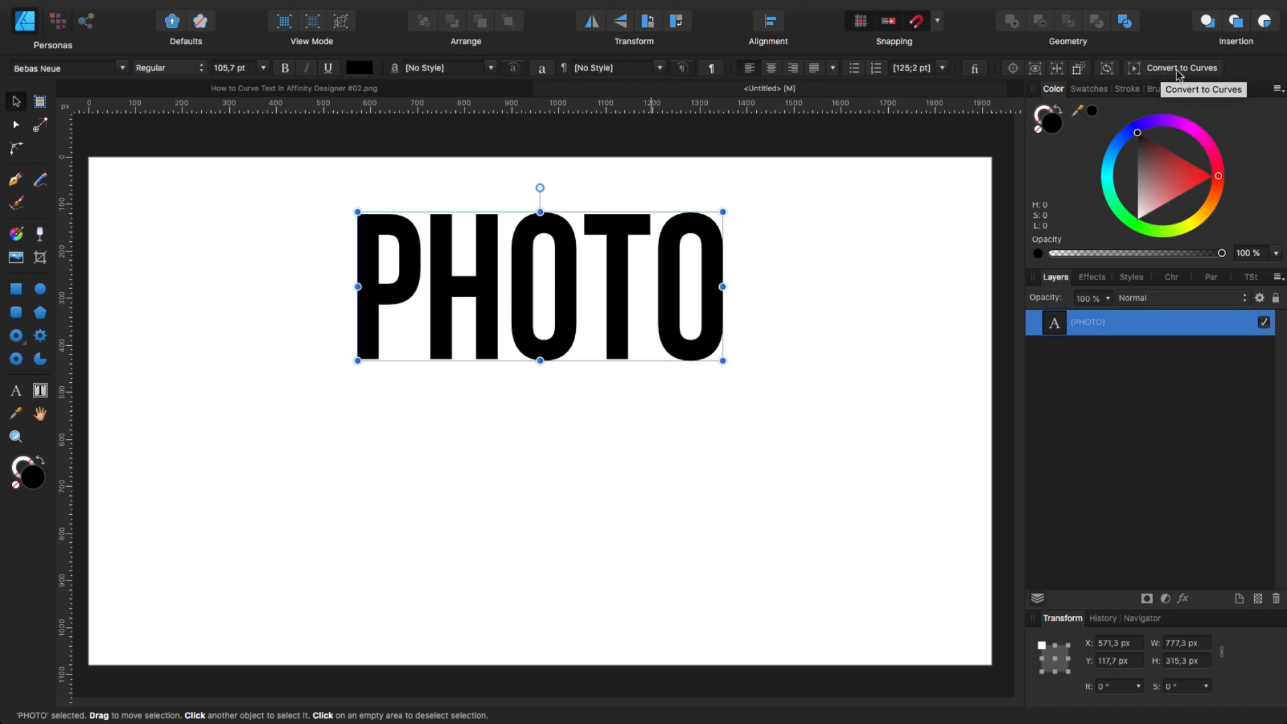
left_click(1183, 68)
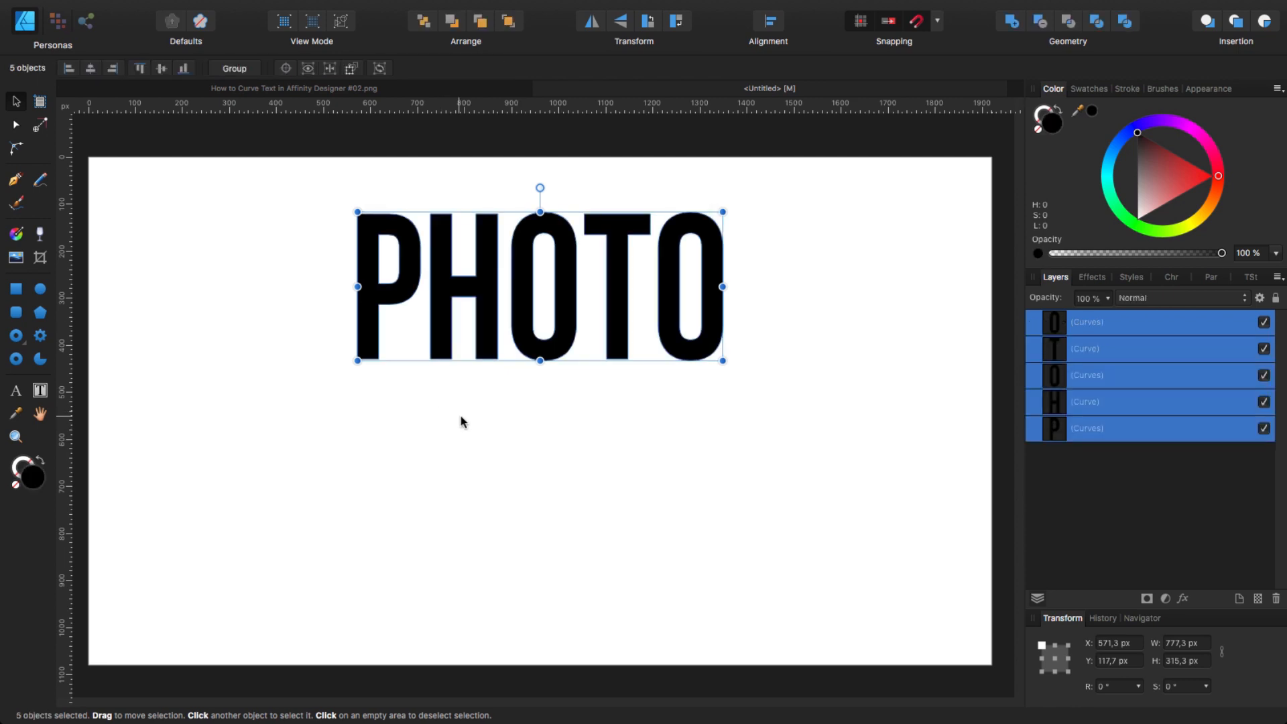
left_click(465, 422)
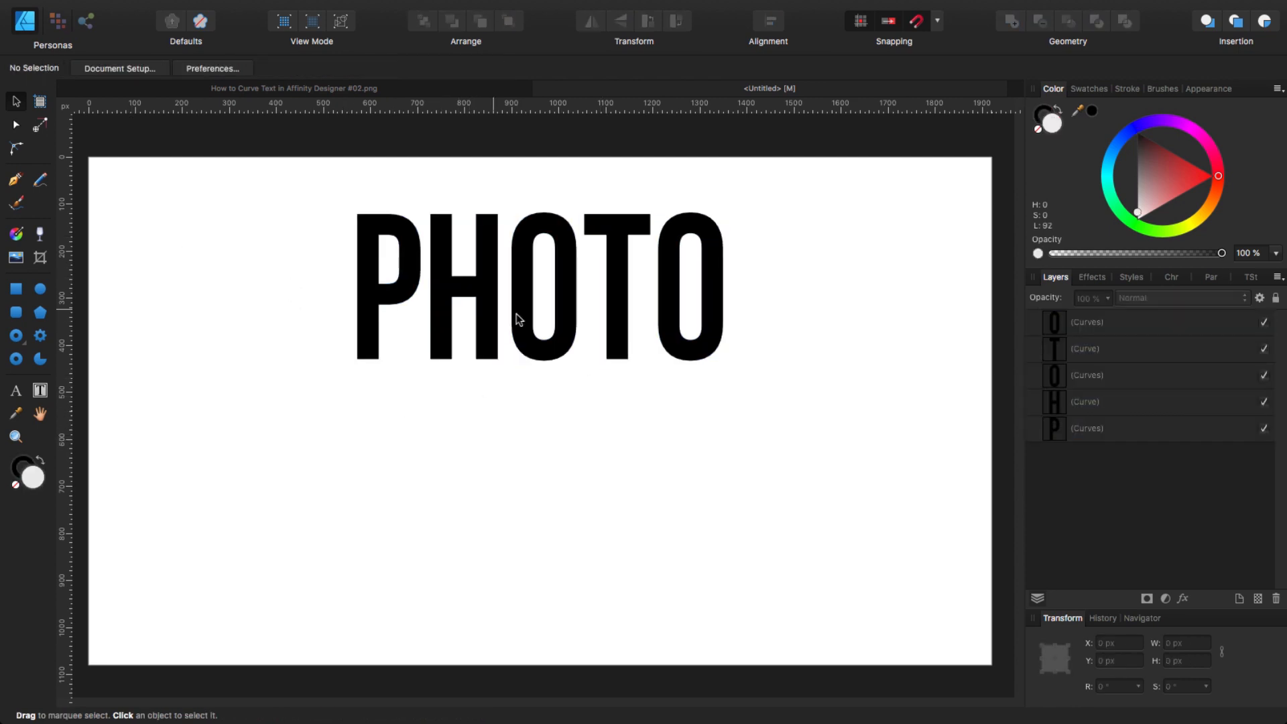
mouse_move(420, 270)
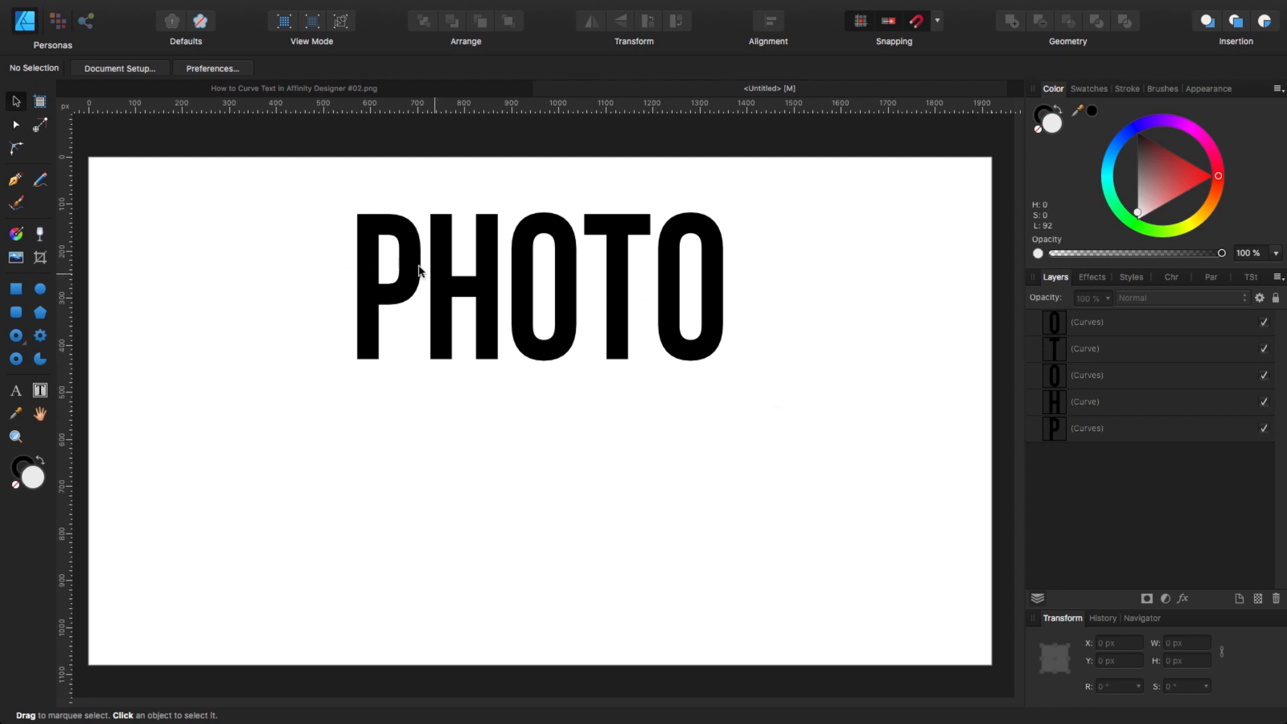
mouse_move(390, 286)
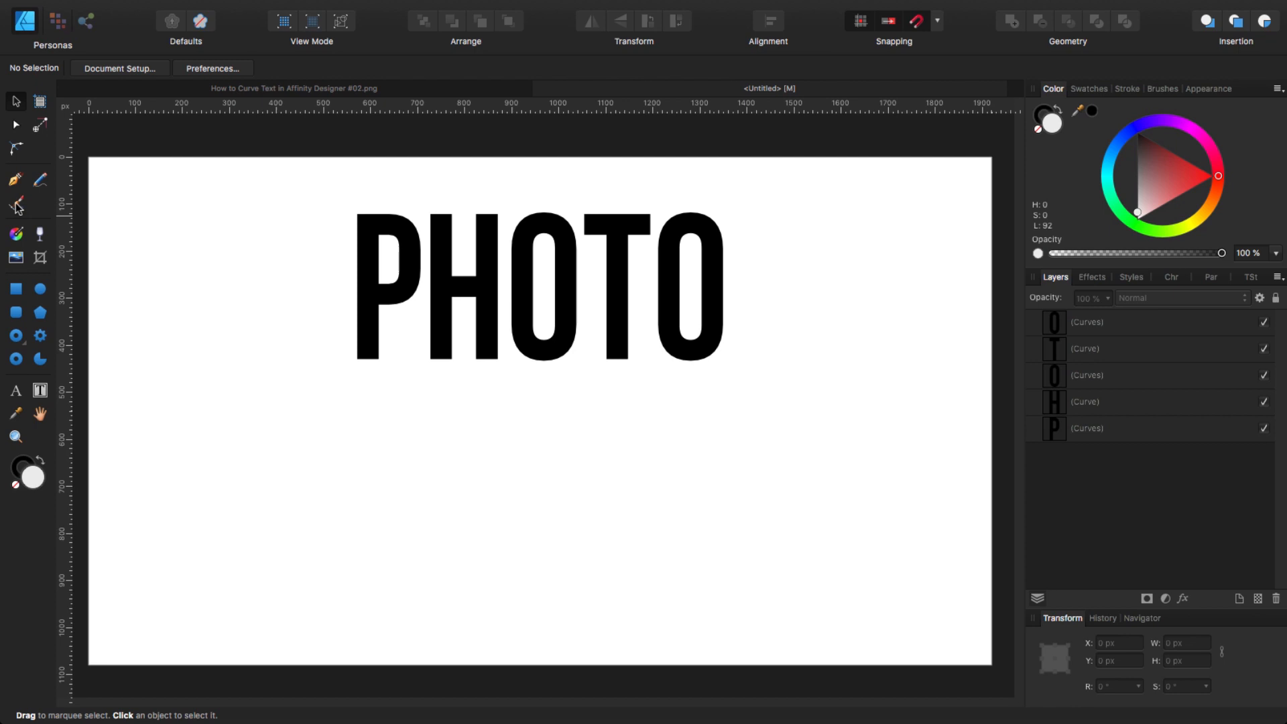
Step: Draw a straight Pen line under PHOTO, from below the P to below the final O
left_click(14, 176)
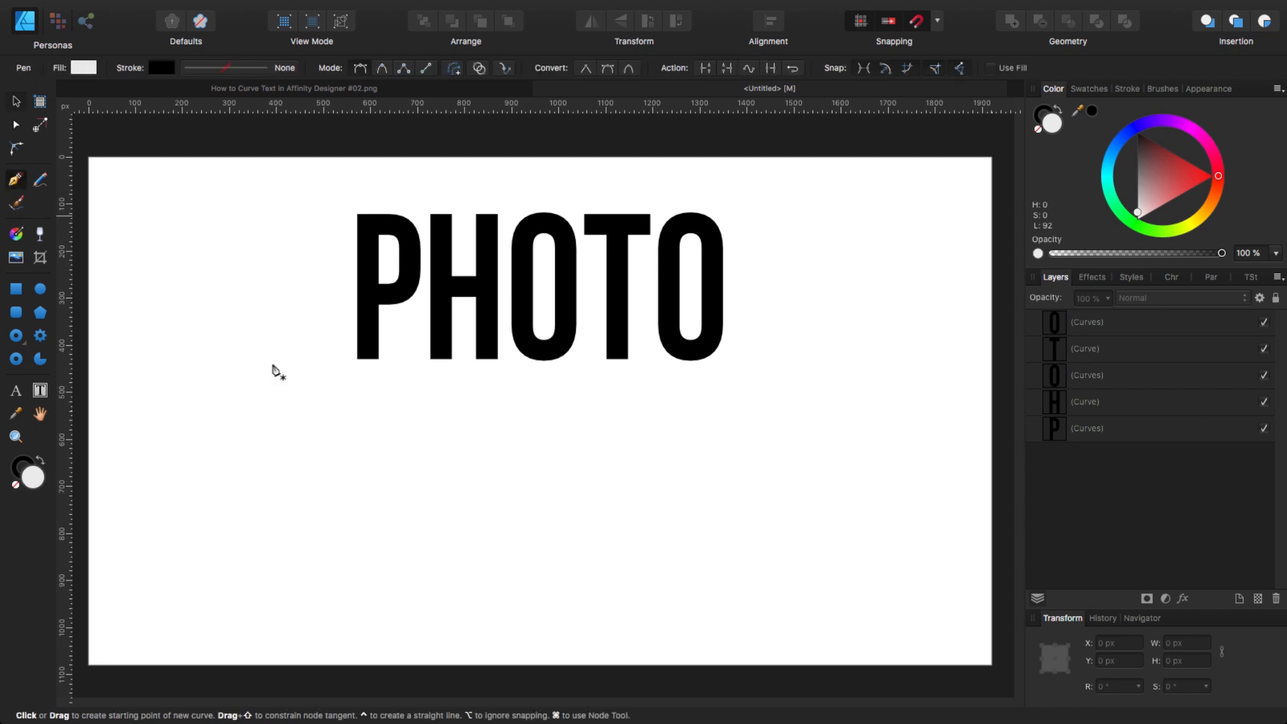
left_click(357, 388)
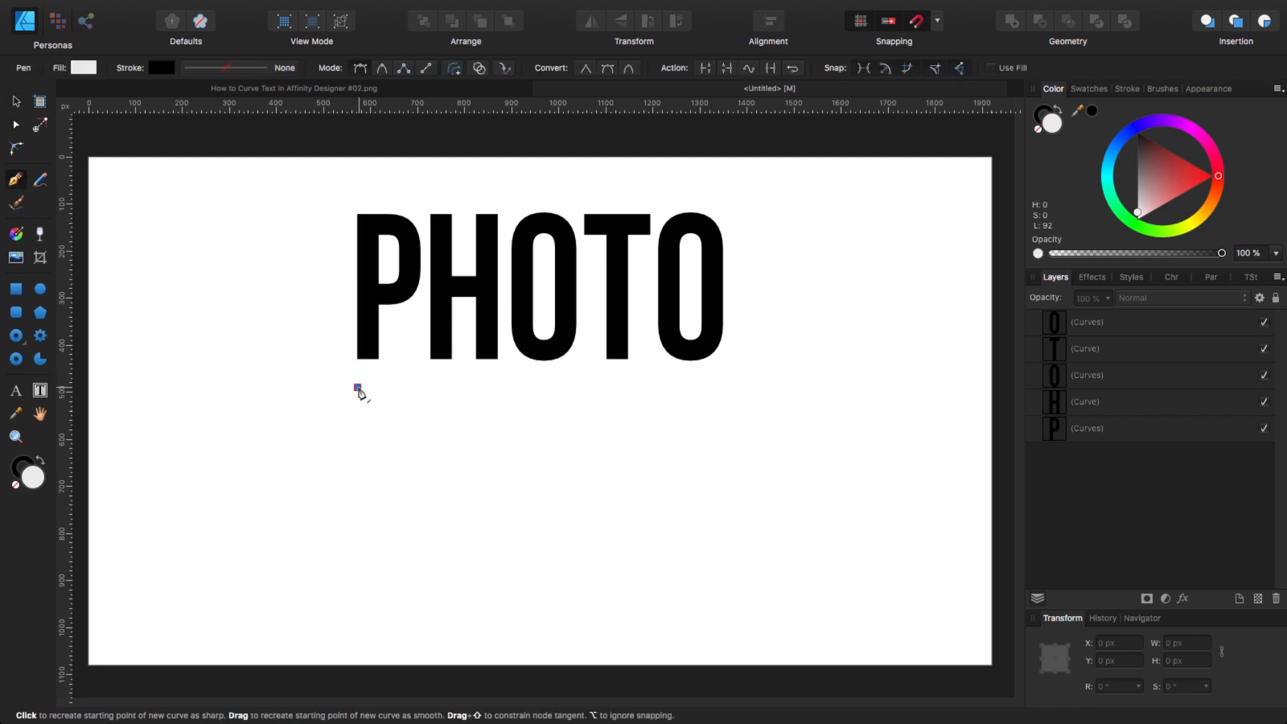
left_click_drag(355, 387, 720, 386)
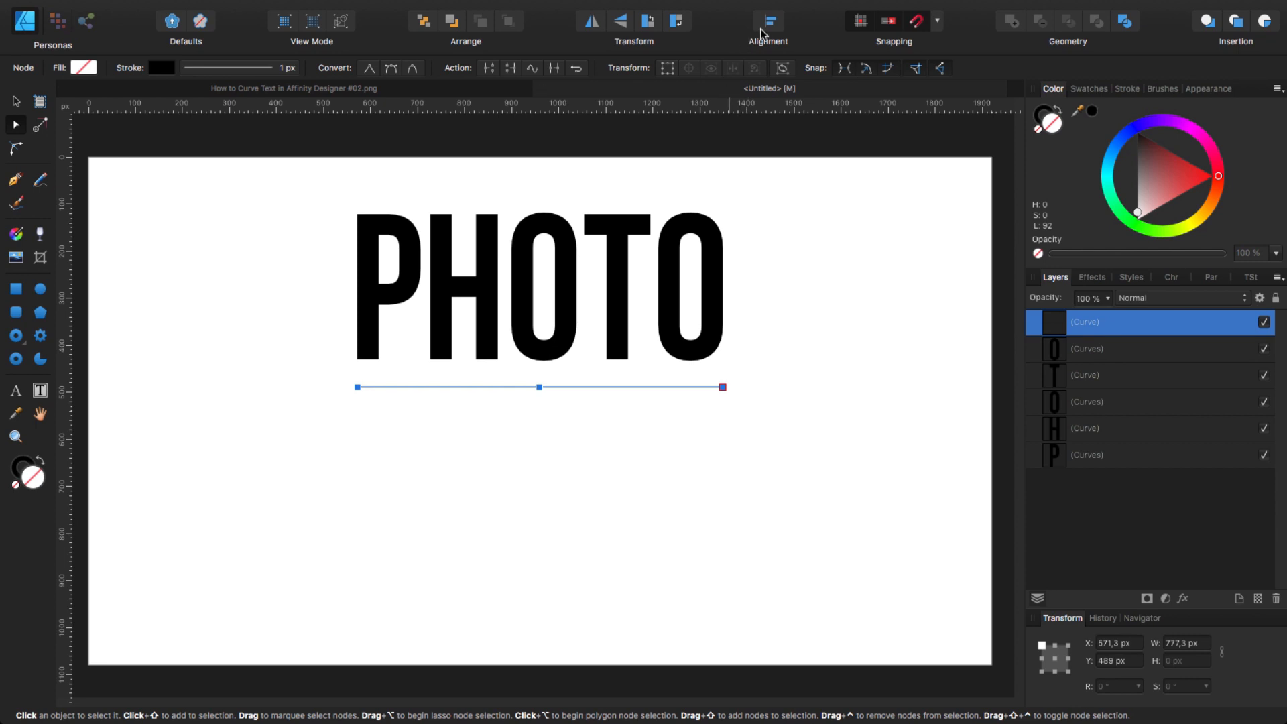
left_click(767, 20)
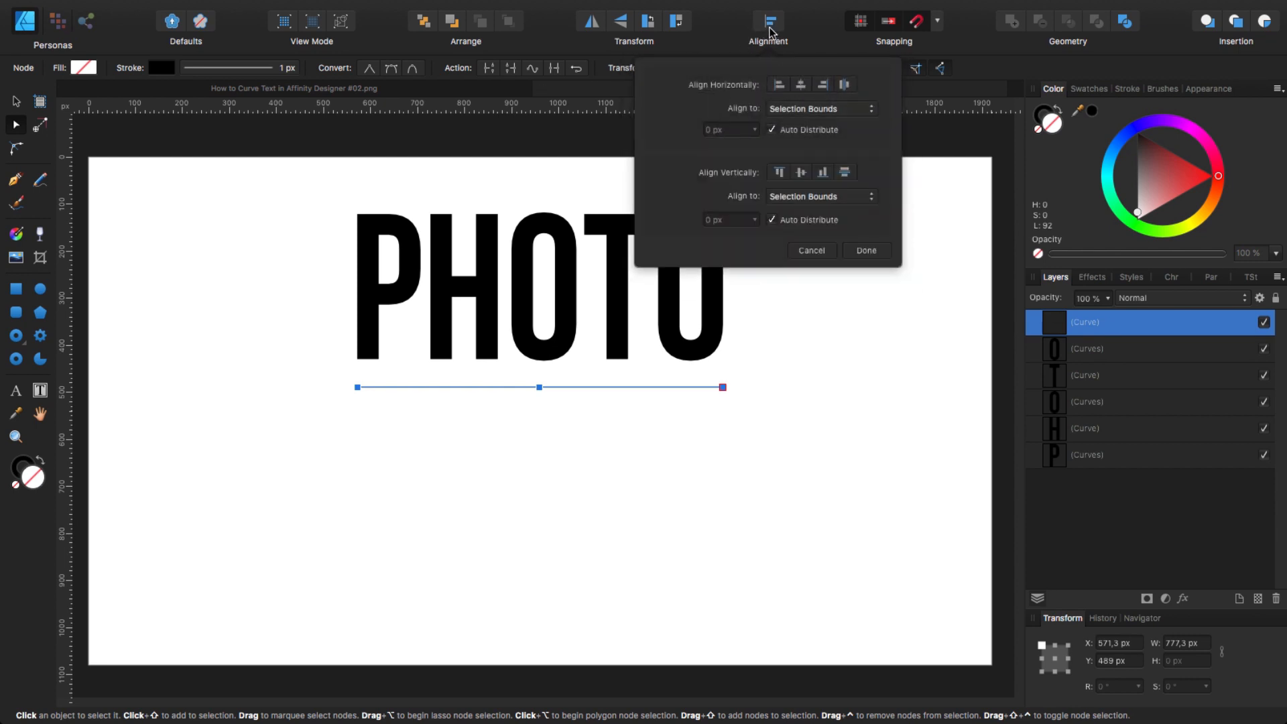
mouse_move(826, 157)
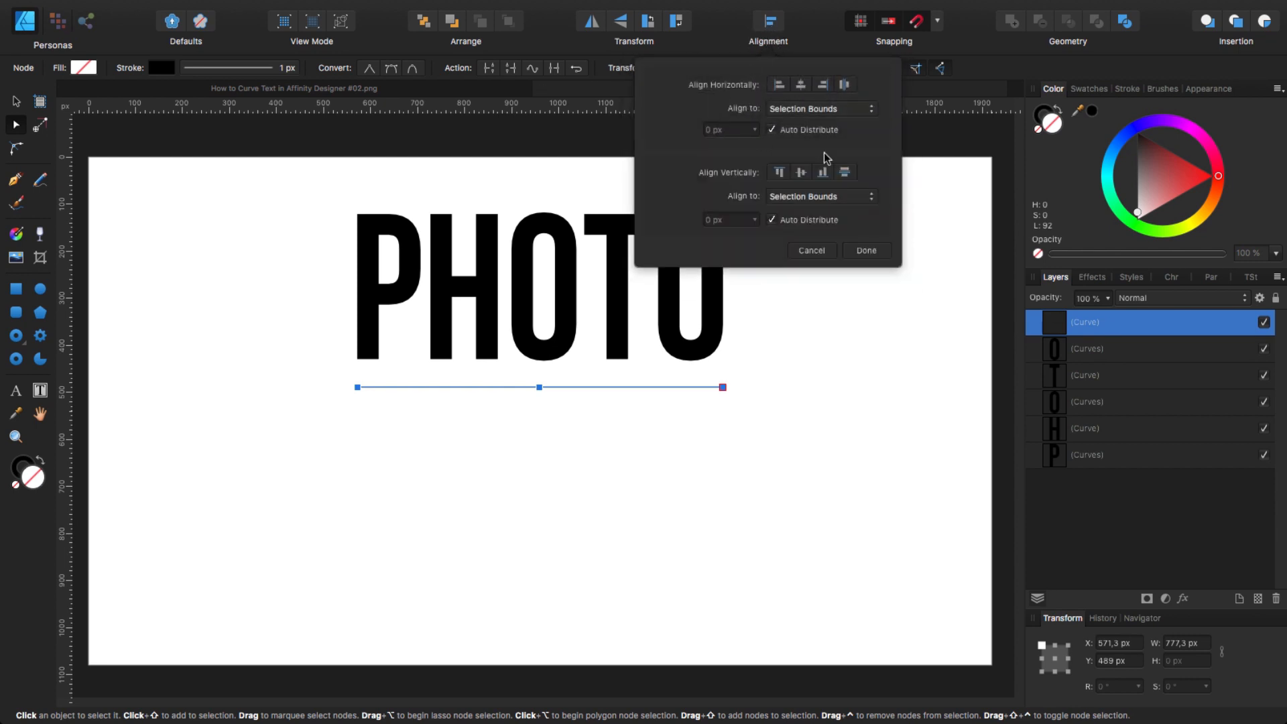
left_click(843, 83)
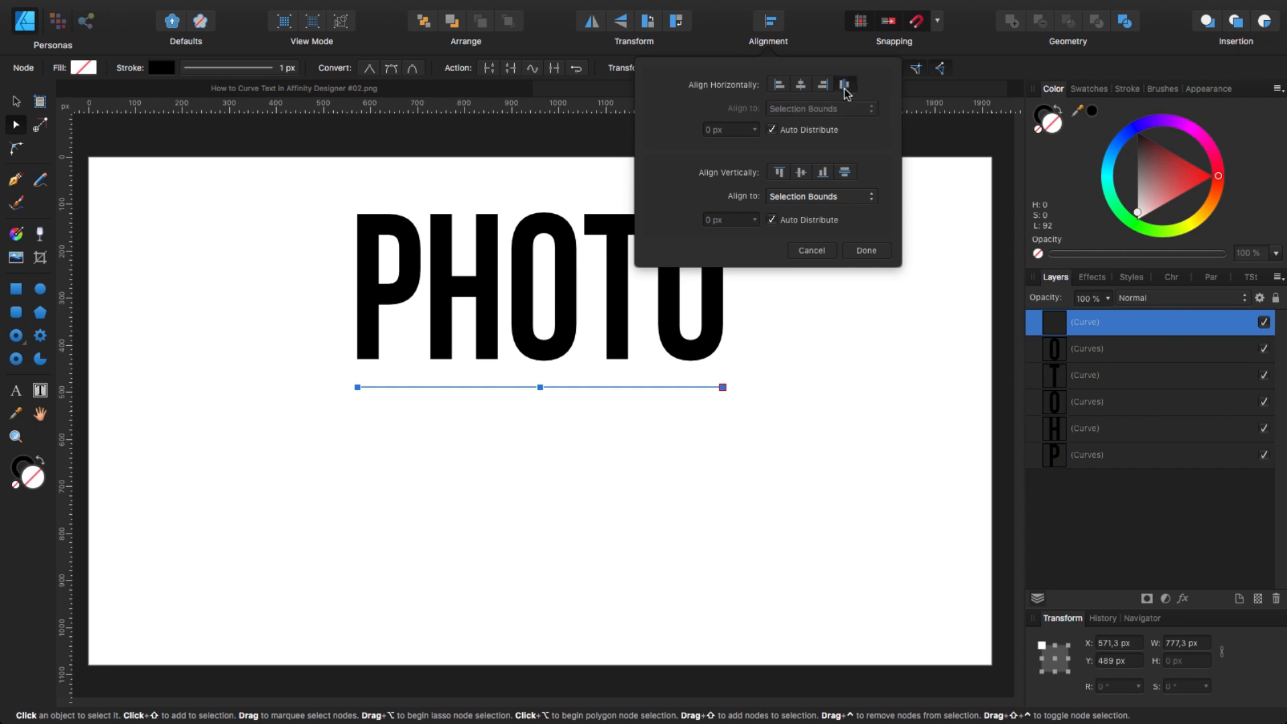
left_click(866, 250)
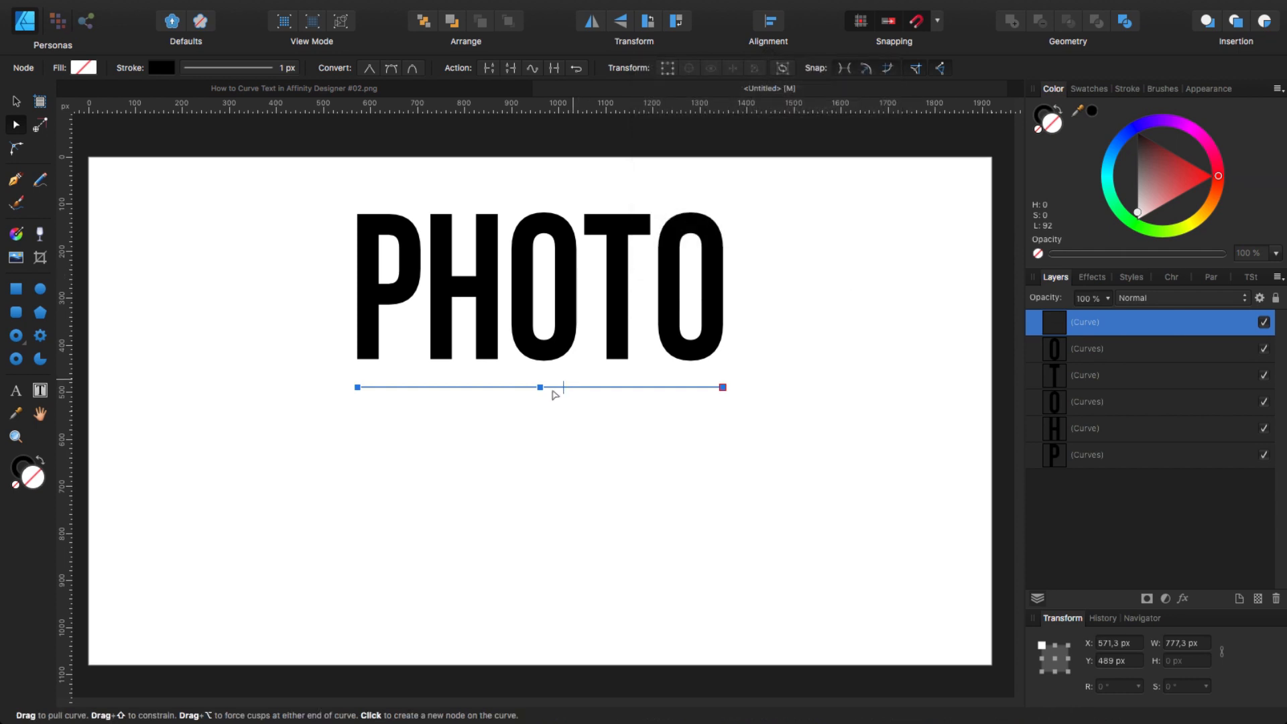
Step: Raise the line's middle node and lengthen its handles into a smooth upward arch, then deselect
left_click(539, 386)
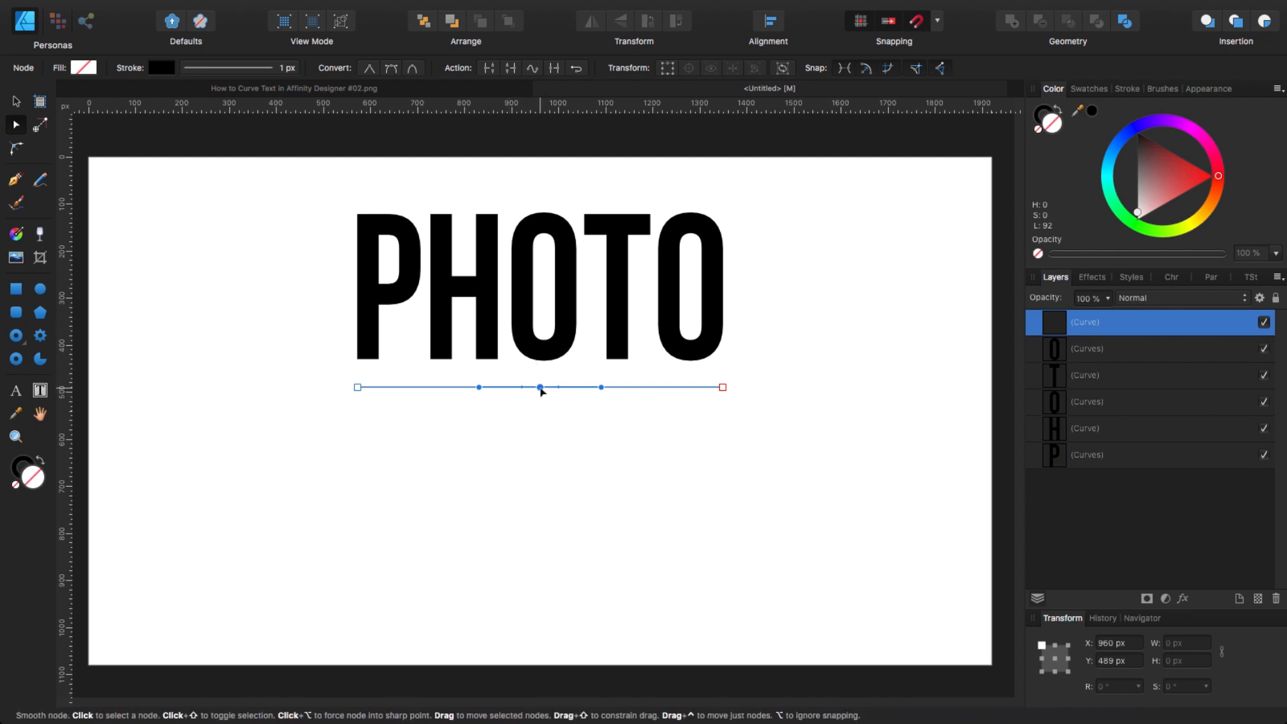
left_click_drag(539, 387, 544, 370)
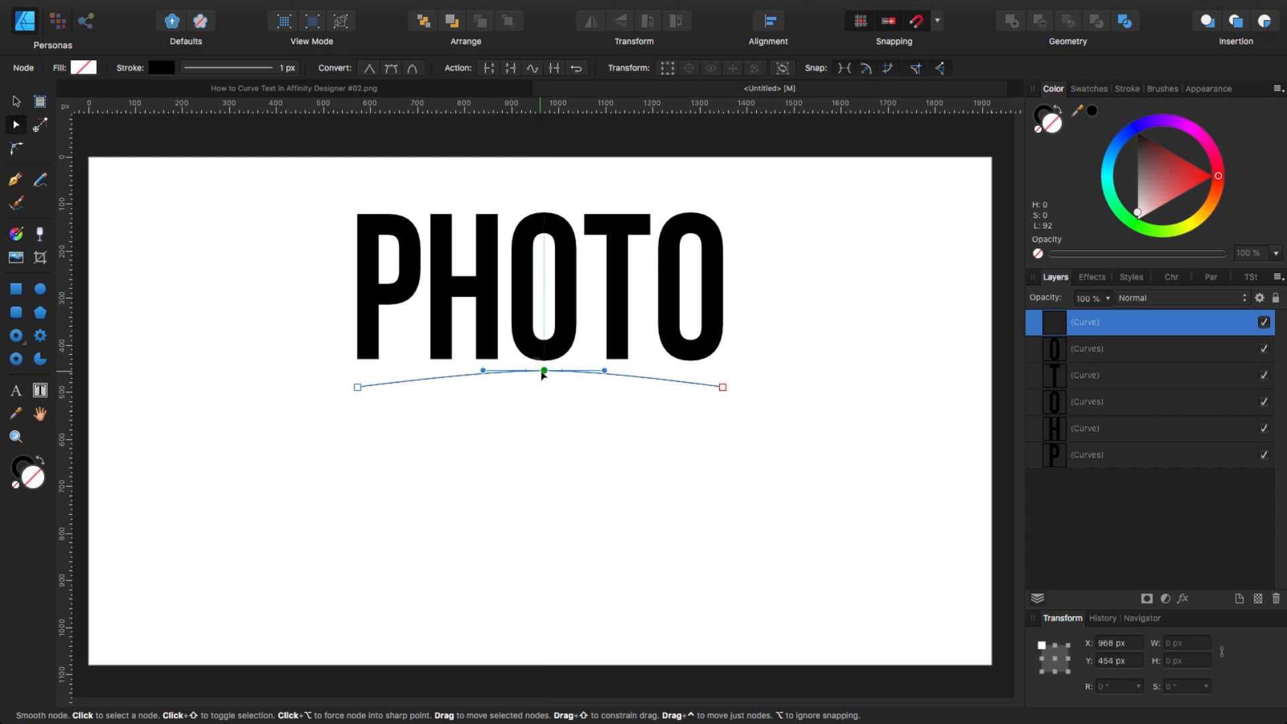
left_click_drag(544, 370, 539, 371)
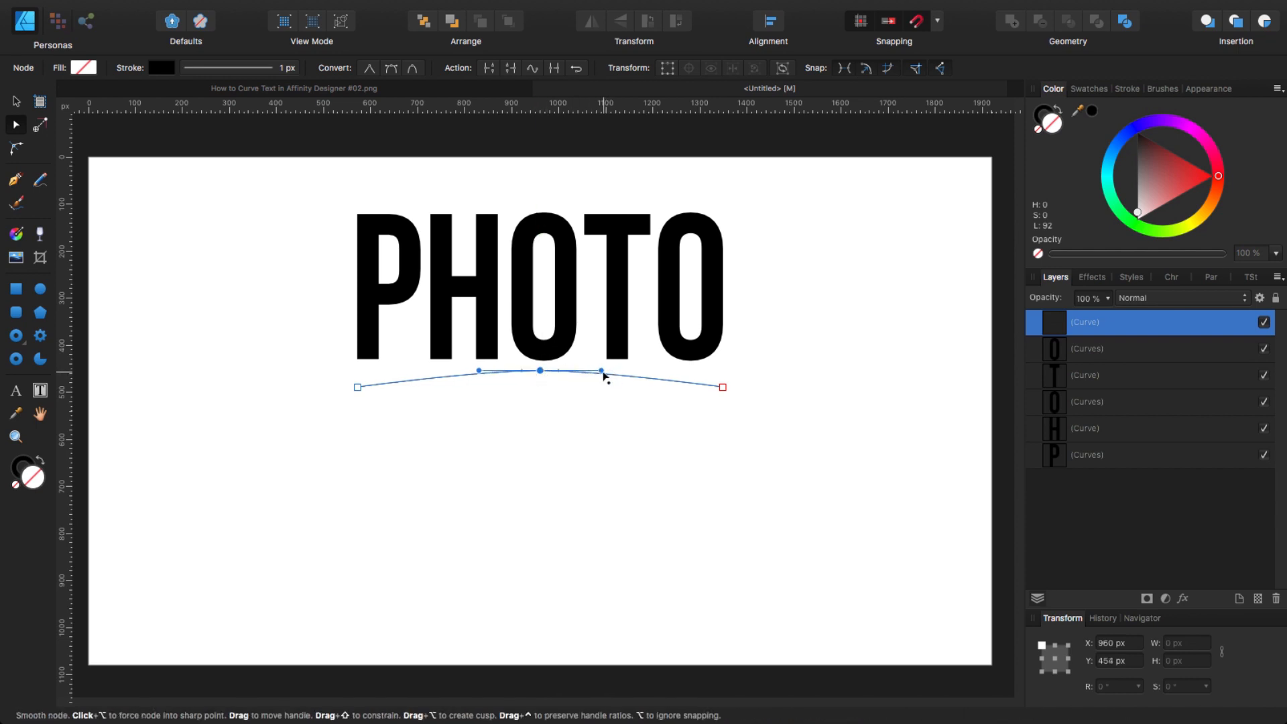
left_click_drag(600, 370, 622, 372)
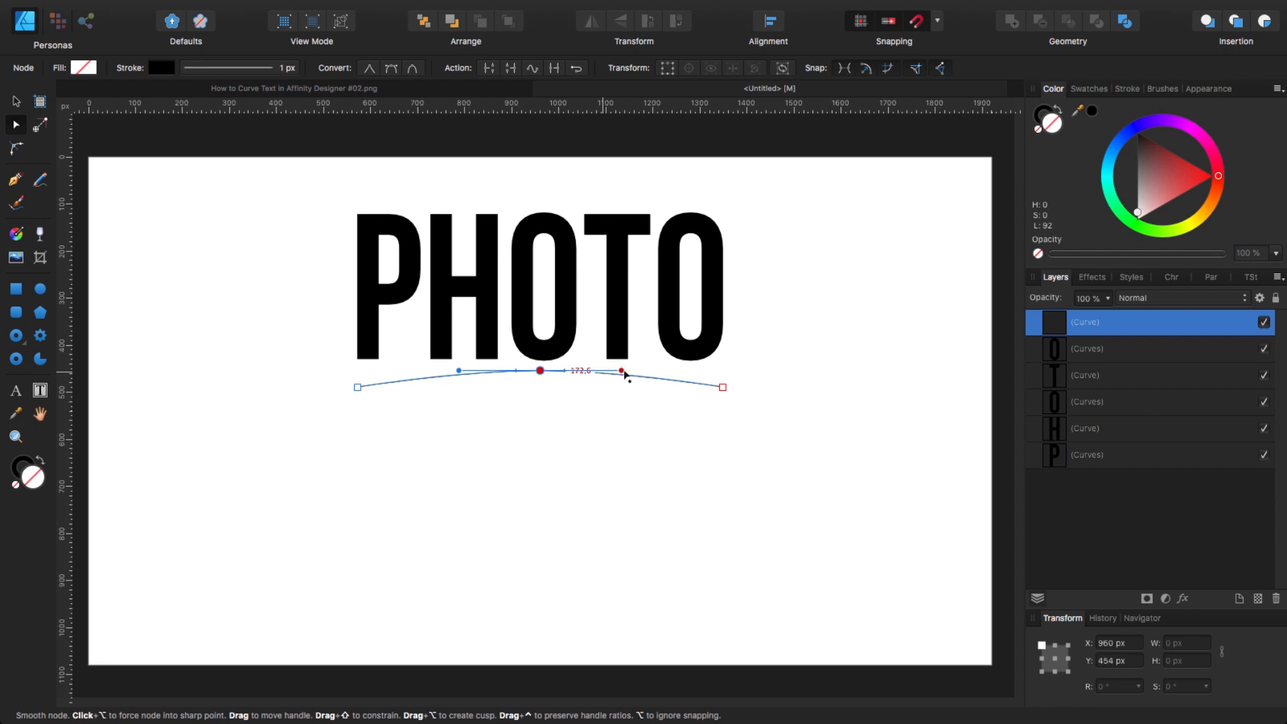
left_click_drag(620, 370, 632, 371)
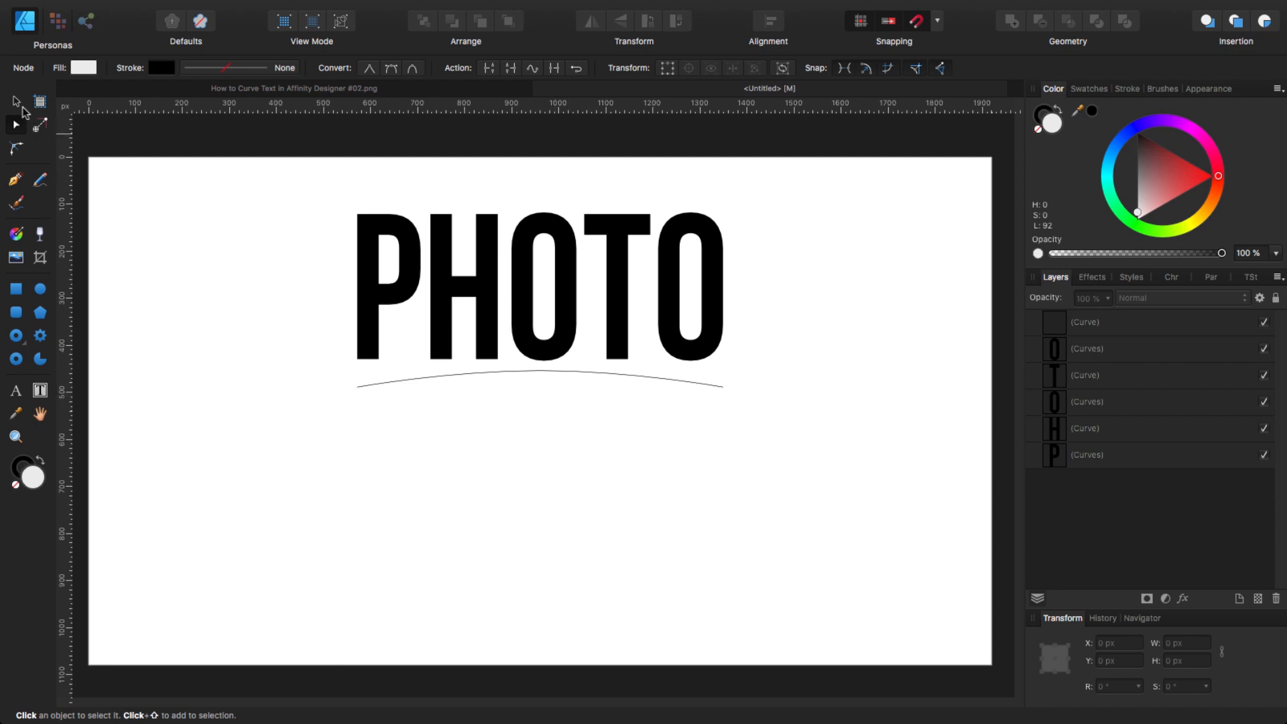
left_click(537, 381)
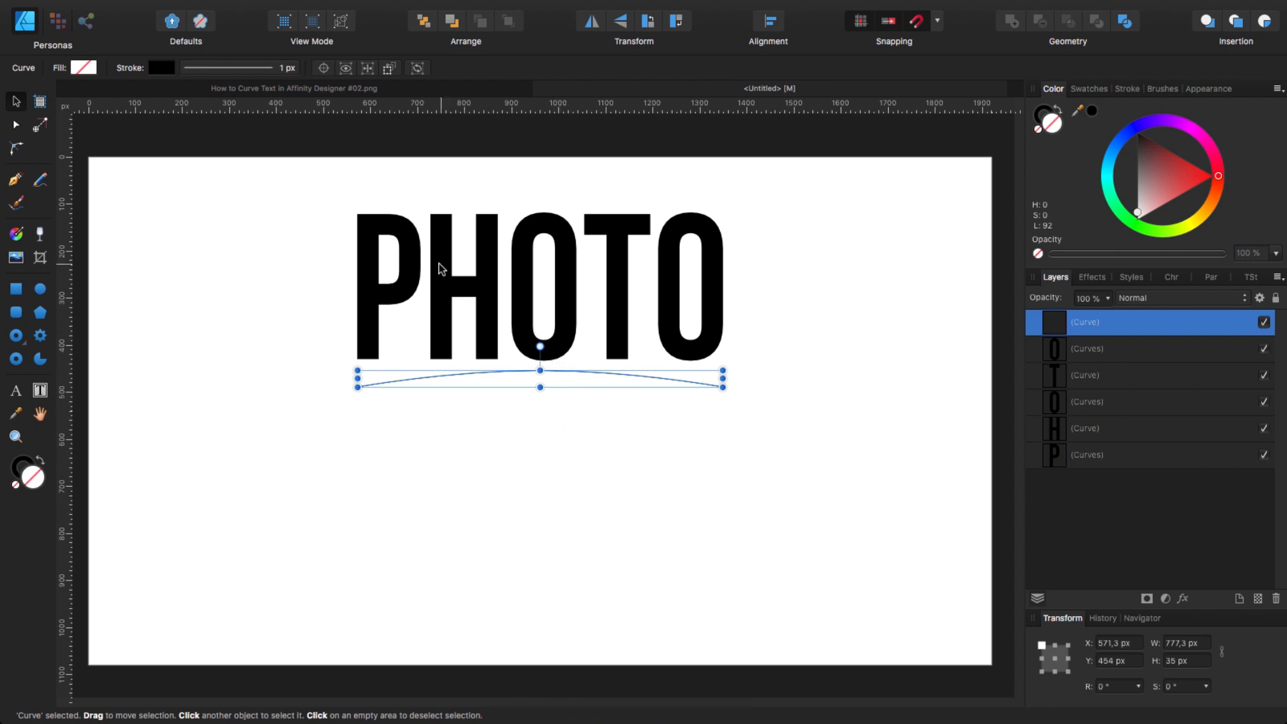
mouse_move(521, 396)
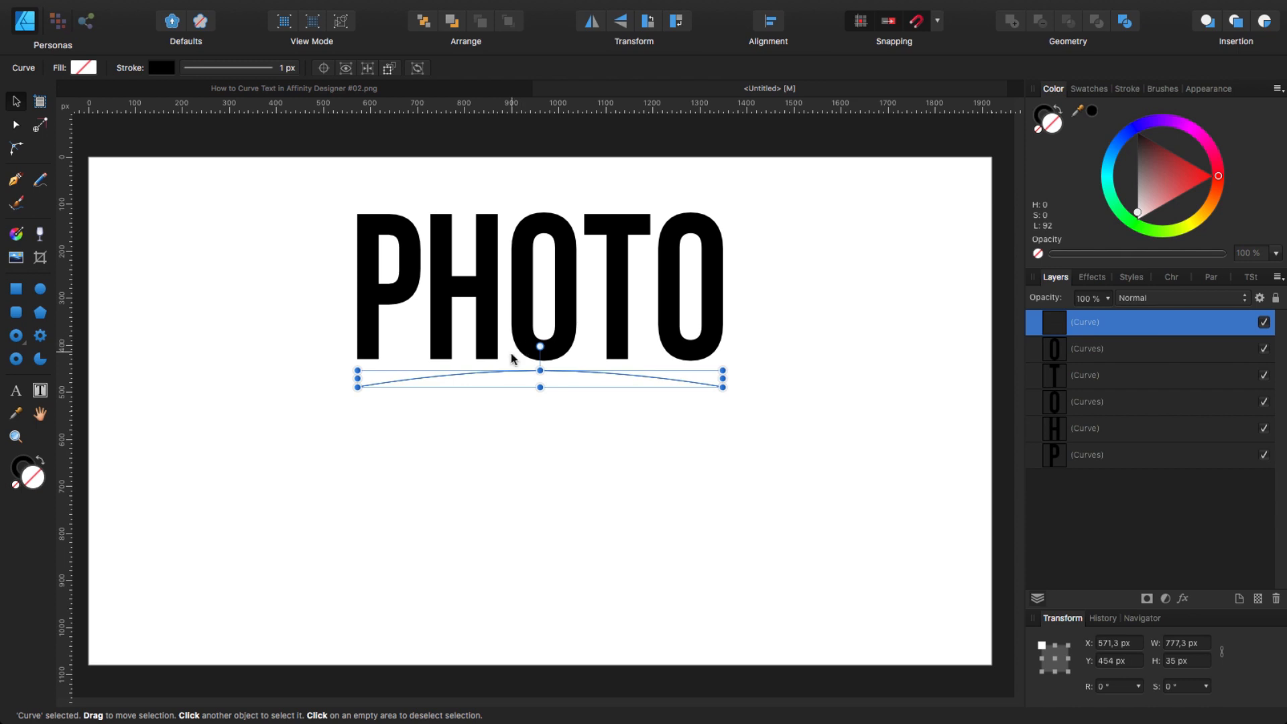
left_click(209, 381)
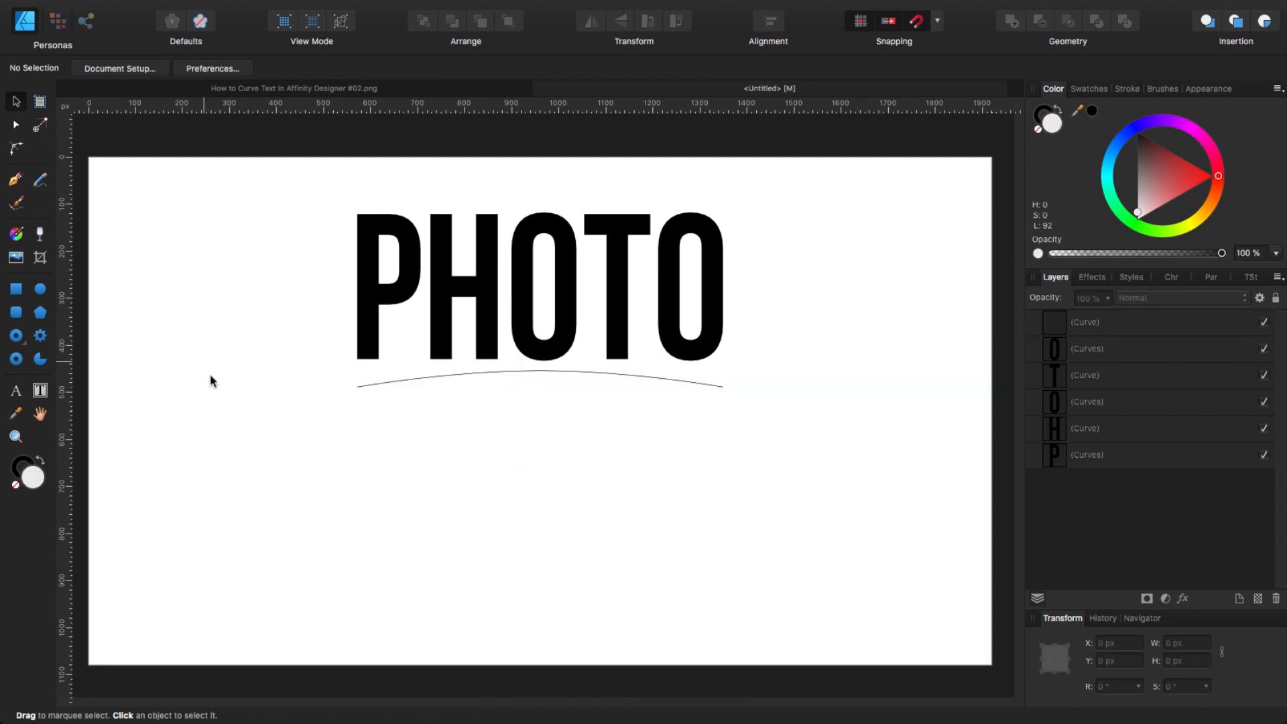
mouse_move(722, 400)
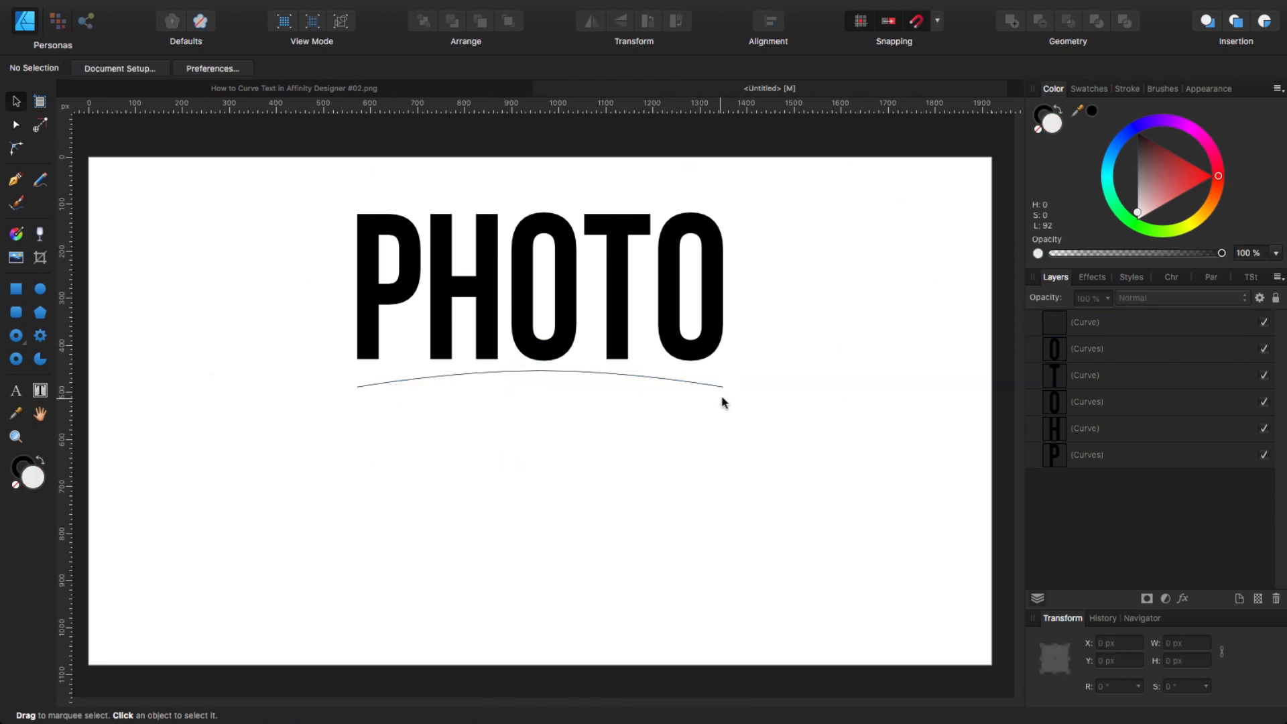
mouse_move(553, 376)
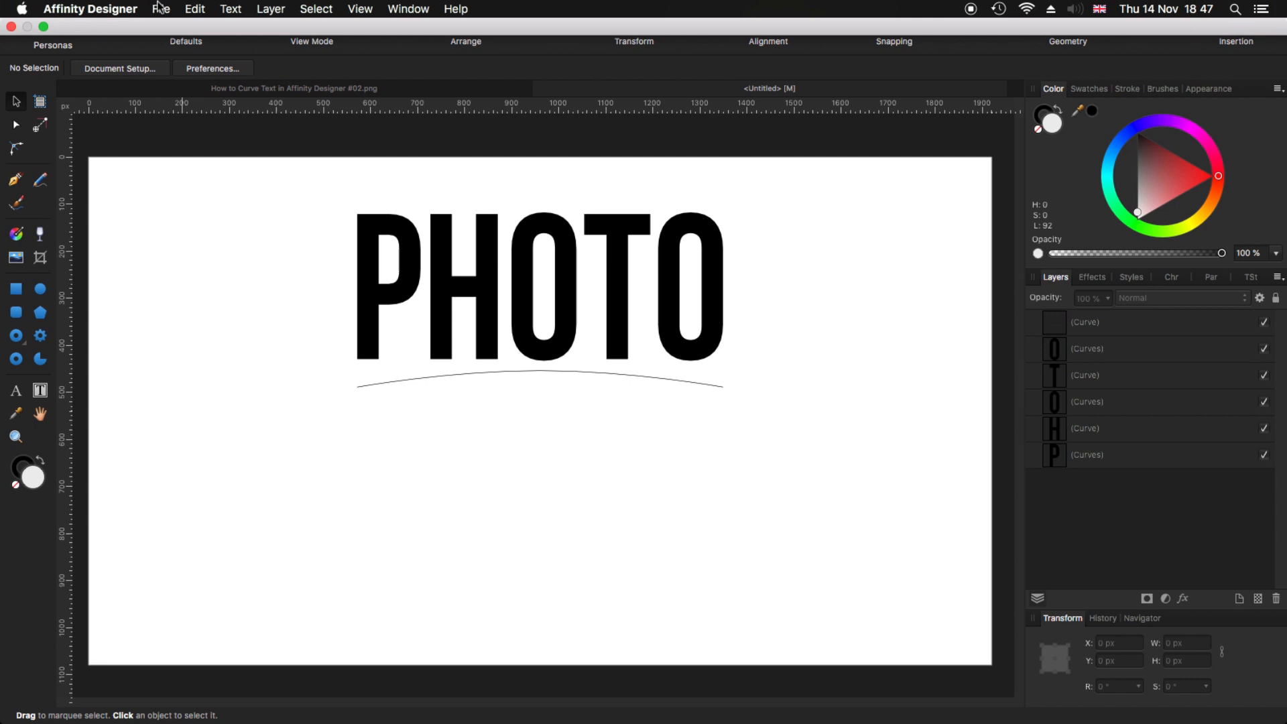
left_click(161, 9)
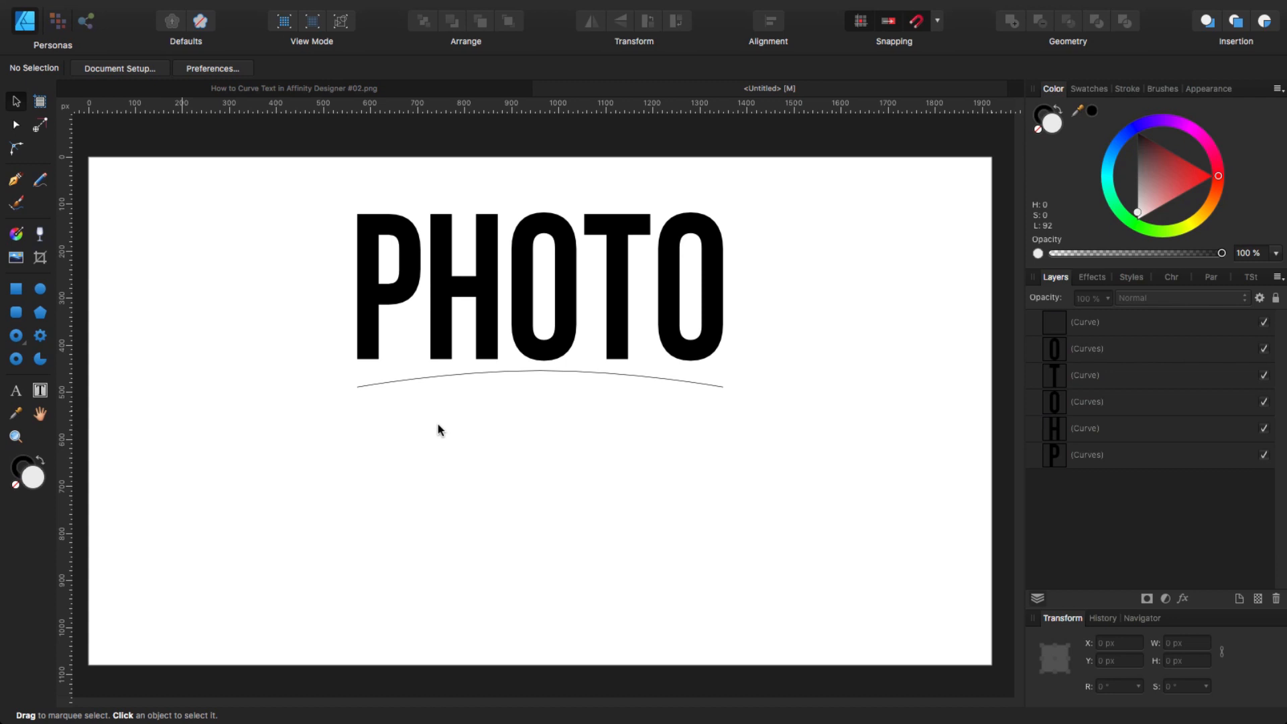
mouse_move(444, 432)
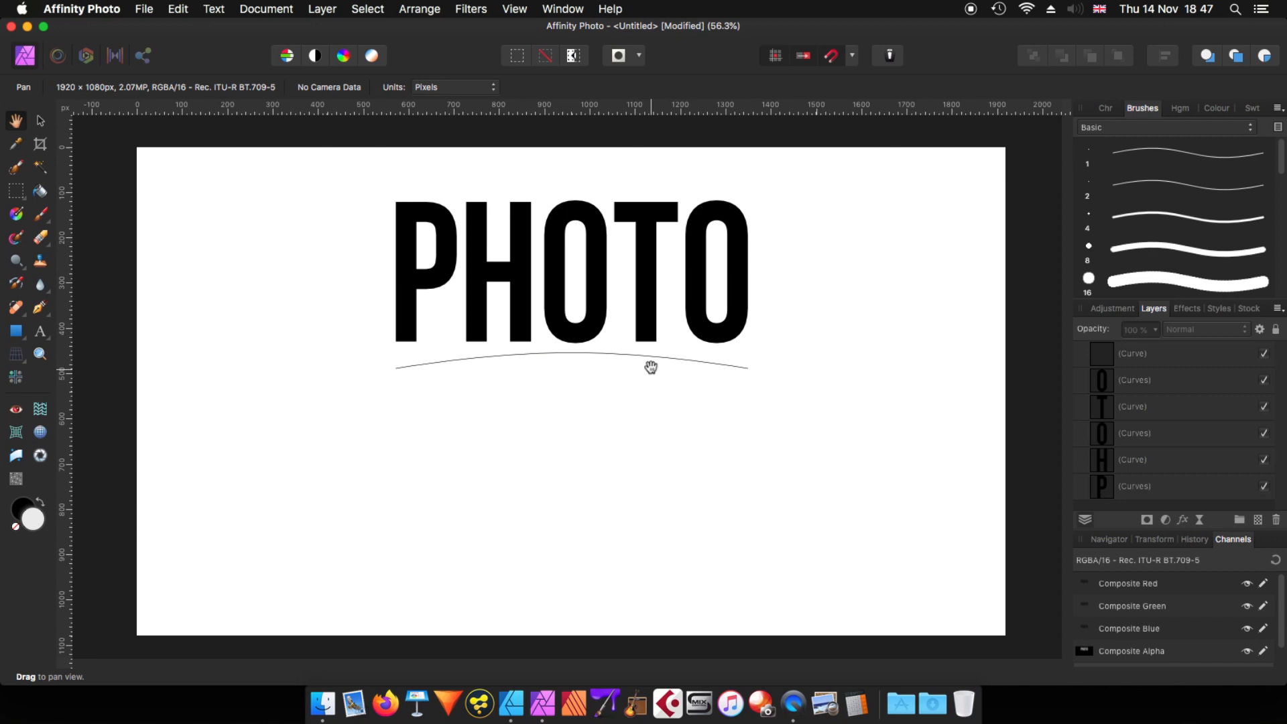
mouse_move(1118, 412)
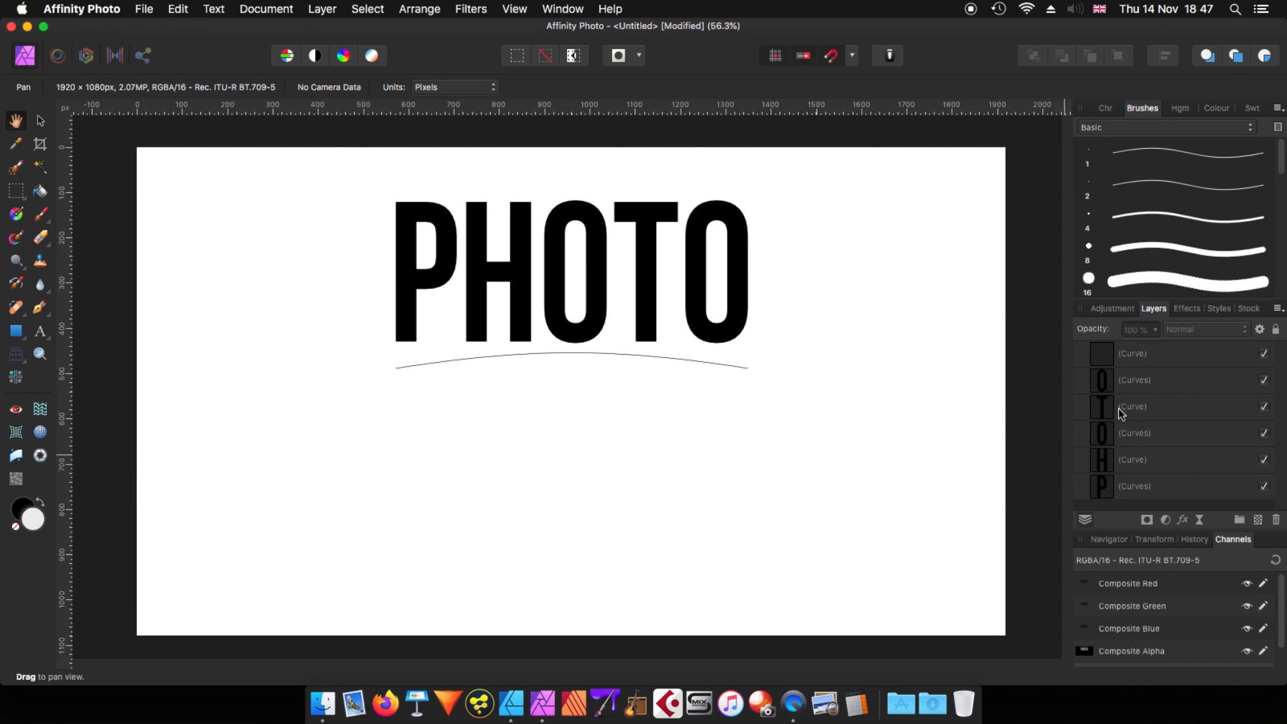
mouse_move(1116, 494)
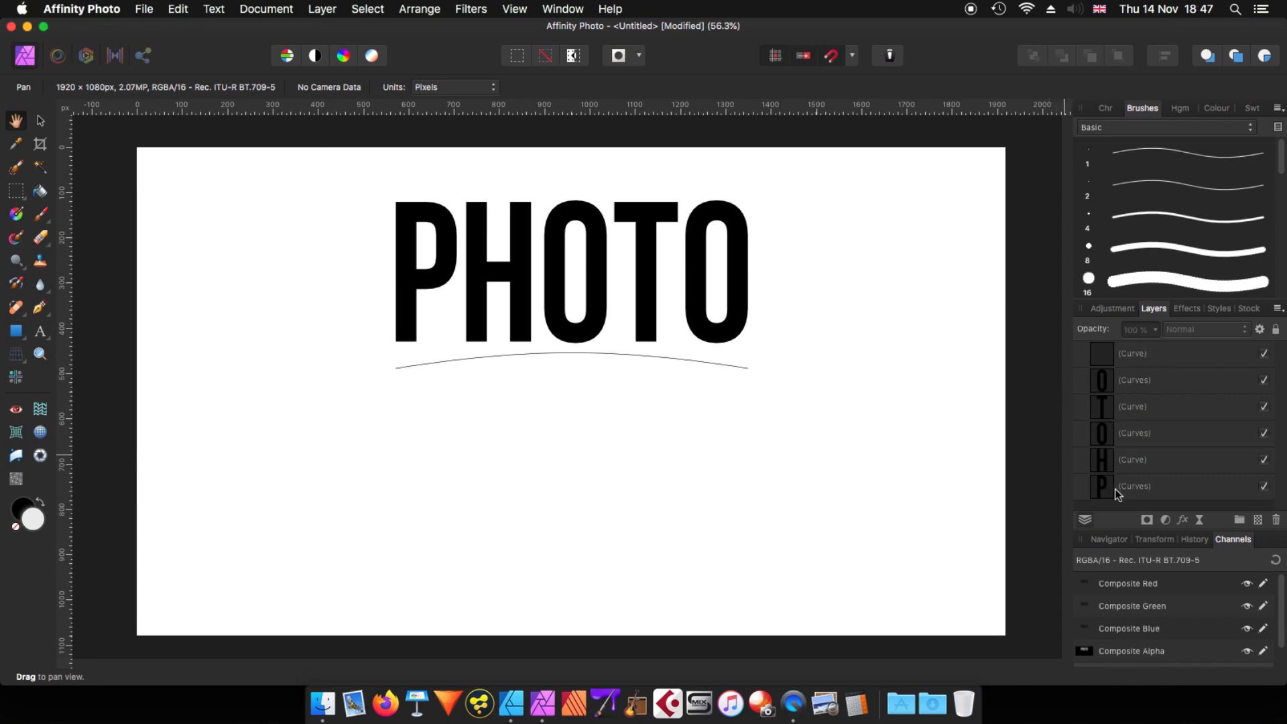
Step: Add a Perspective live filter to the P letter, collapse its layers, and use Edit in Designer
left_click(1142, 485)
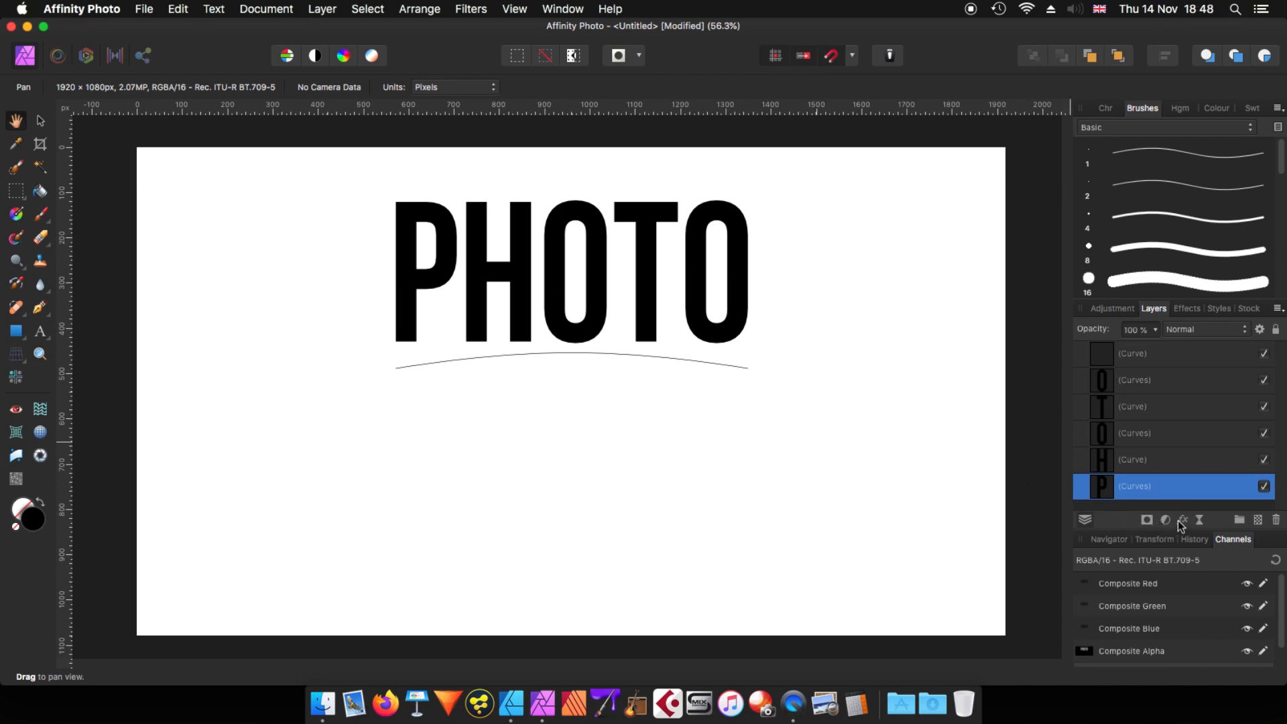
mouse_move(1163, 524)
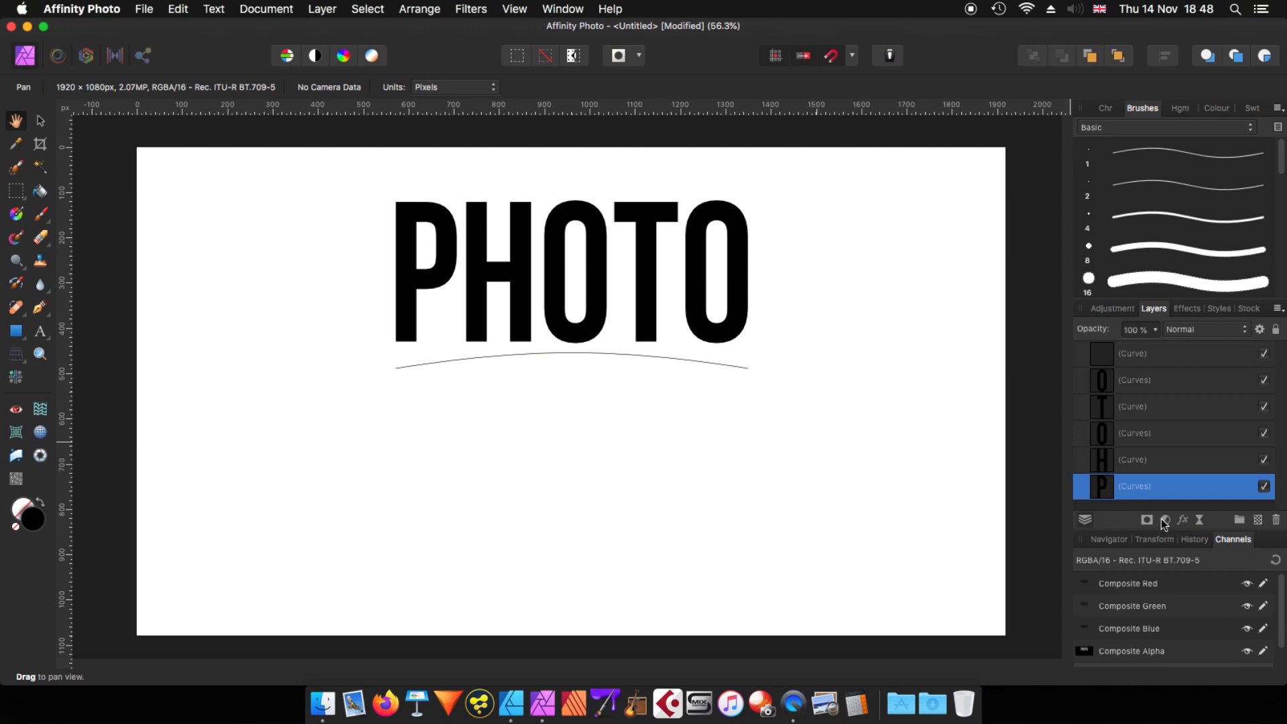
mouse_move(1201, 520)
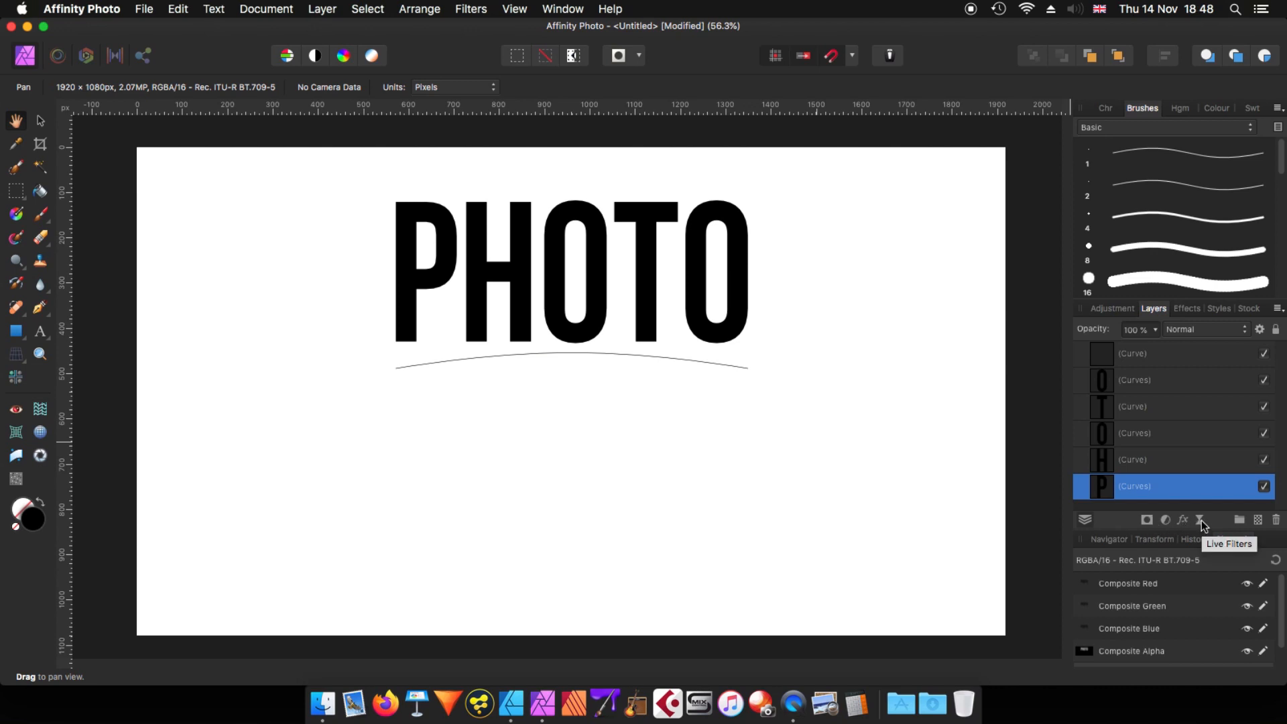
left_click(1205, 520)
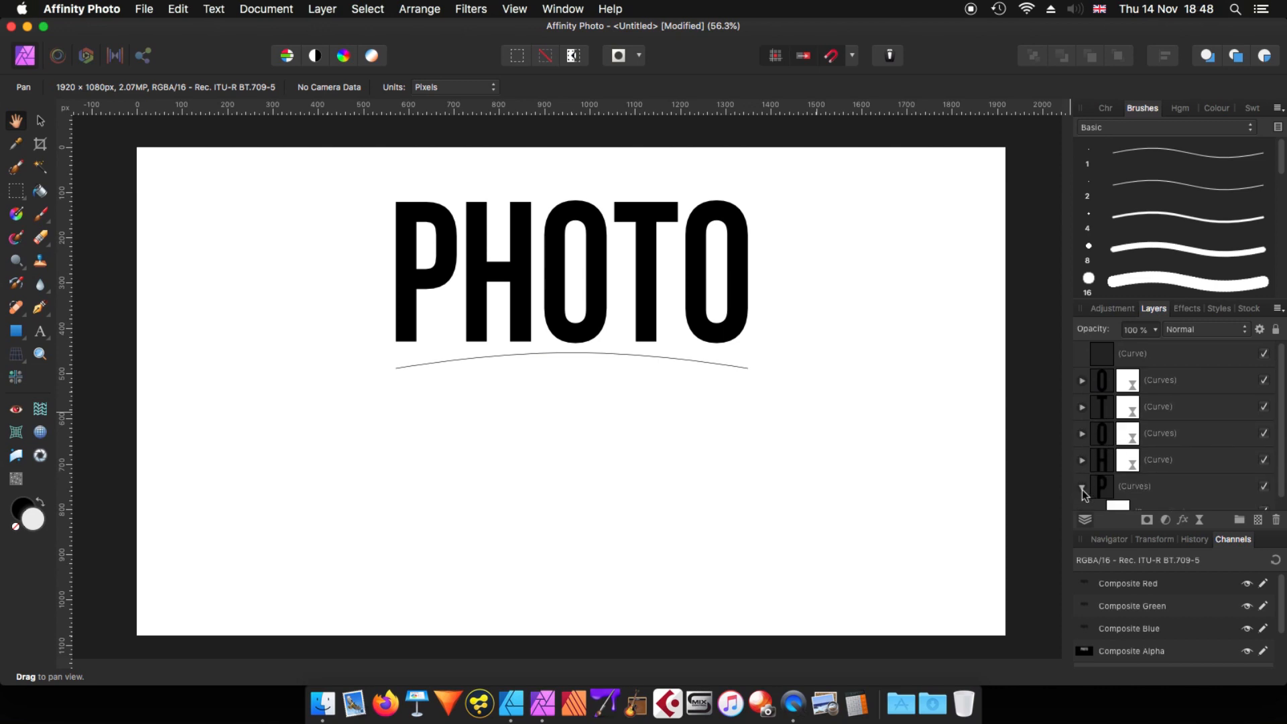
left_click(1081, 491)
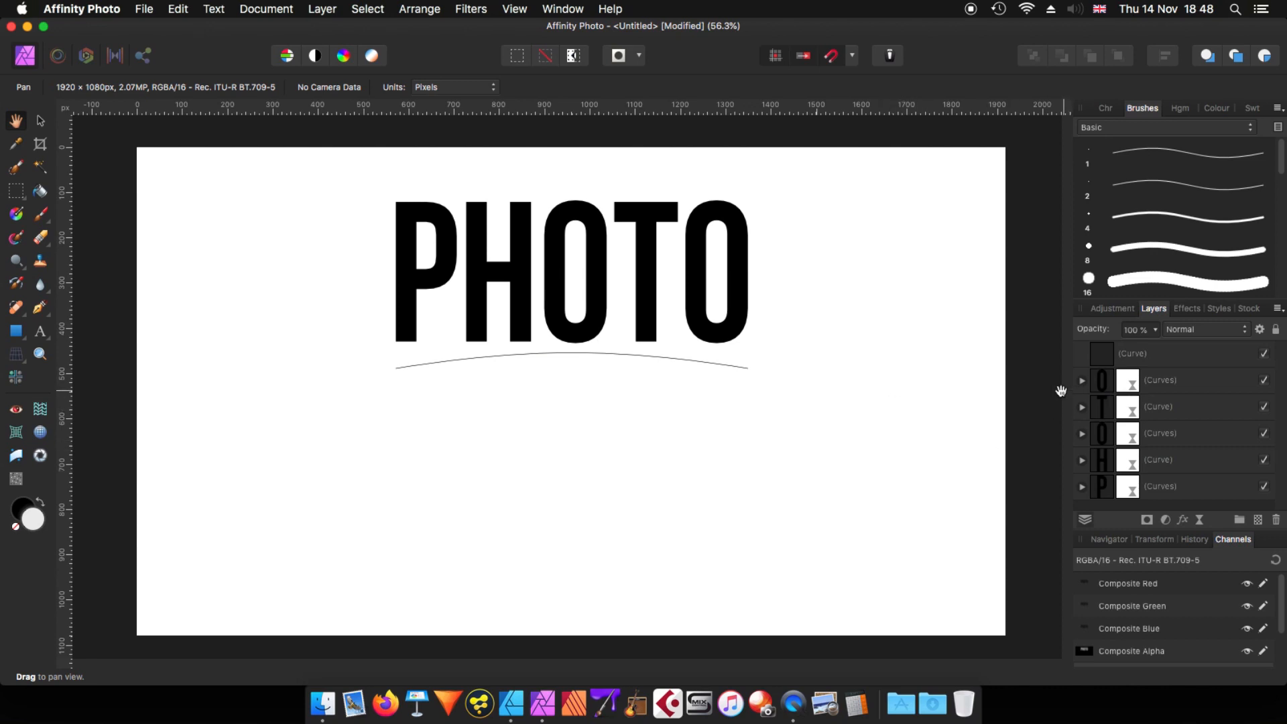
mouse_move(136, 13)
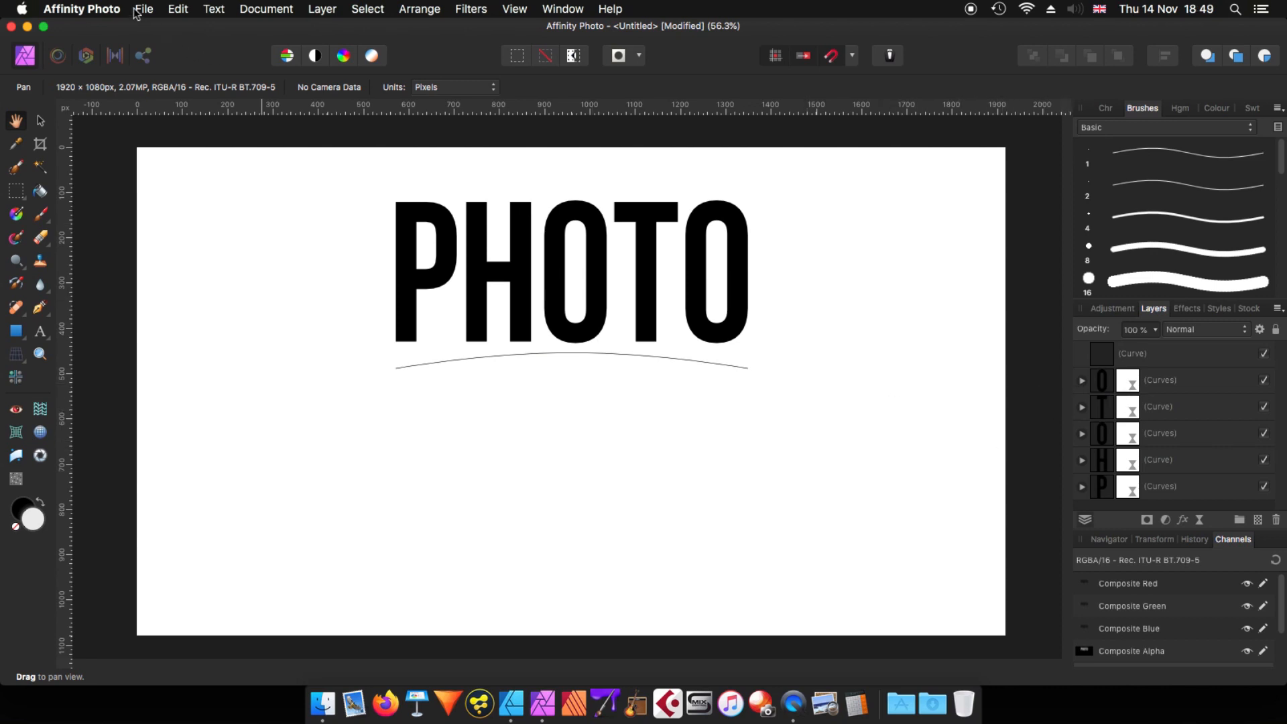
mouse_move(146, 15)
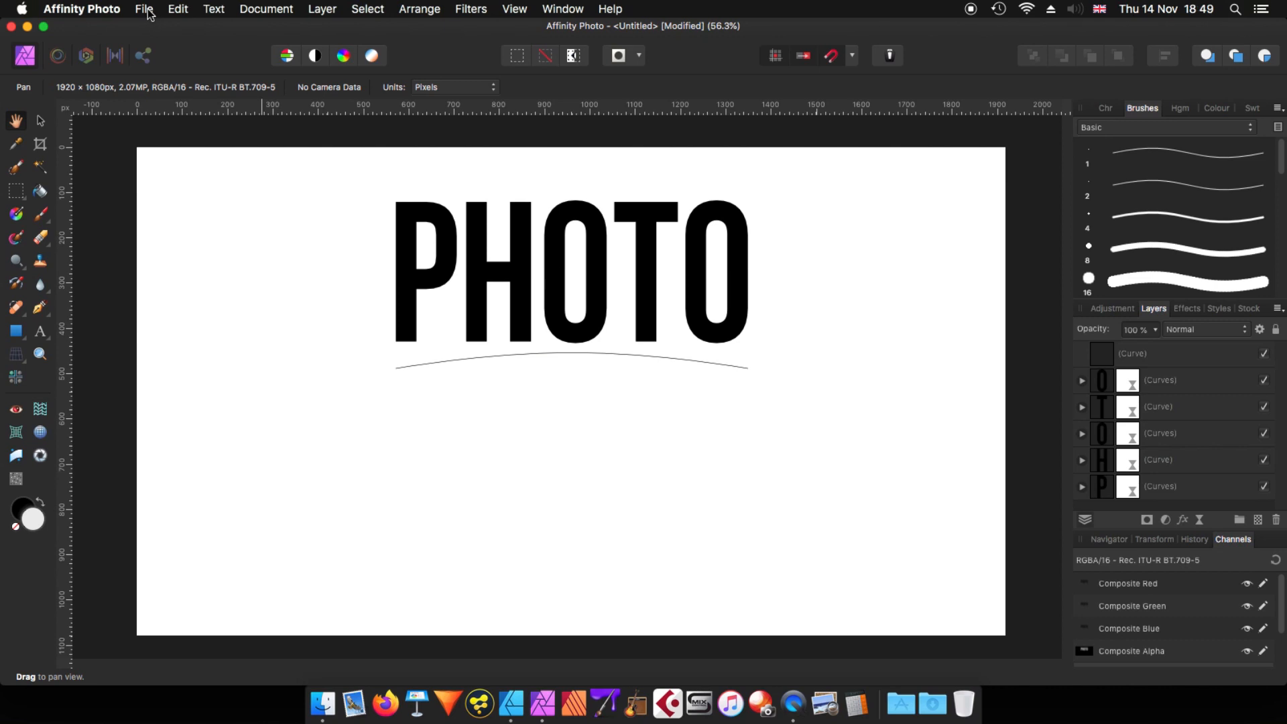
left_click(142, 9)
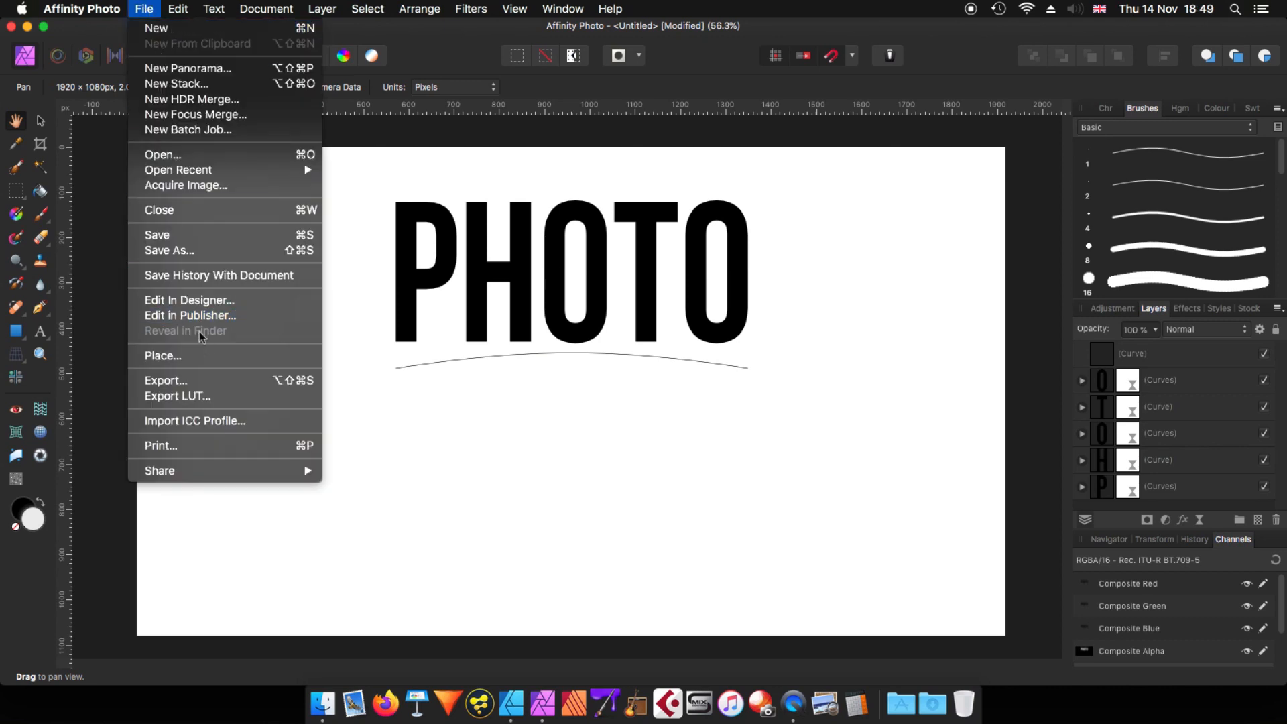
mouse_move(189, 299)
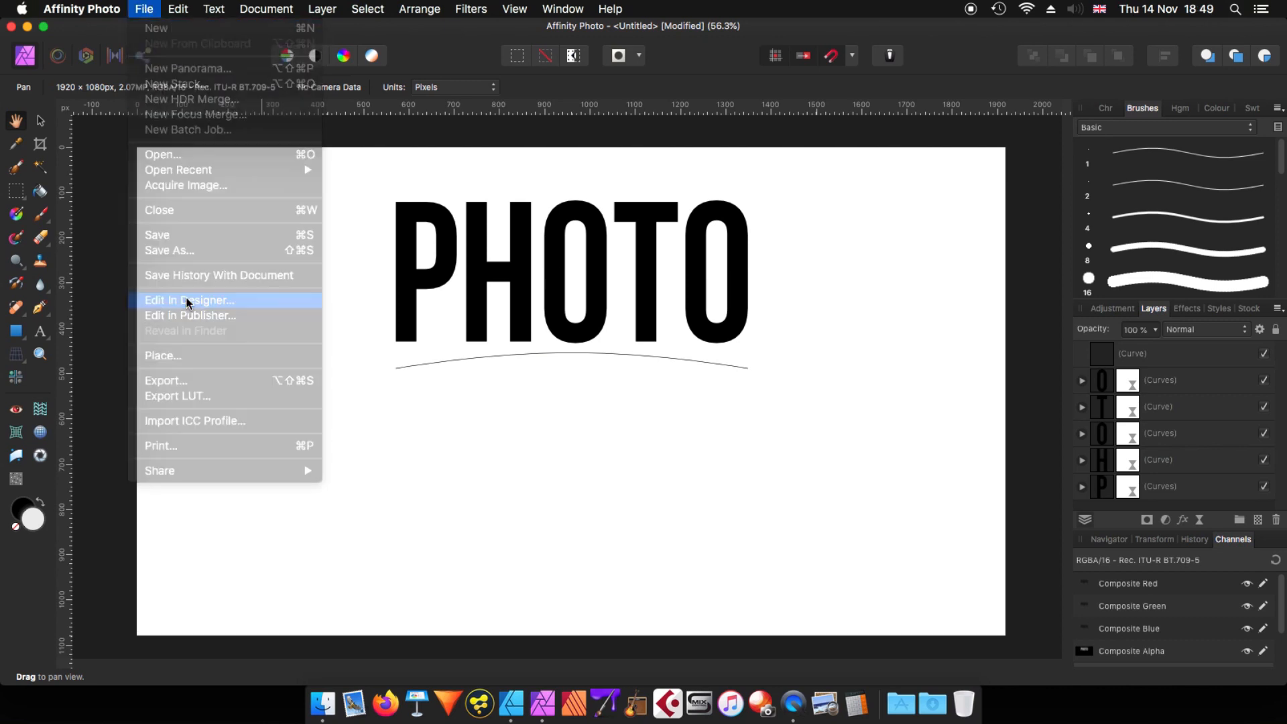
left_click(189, 300)
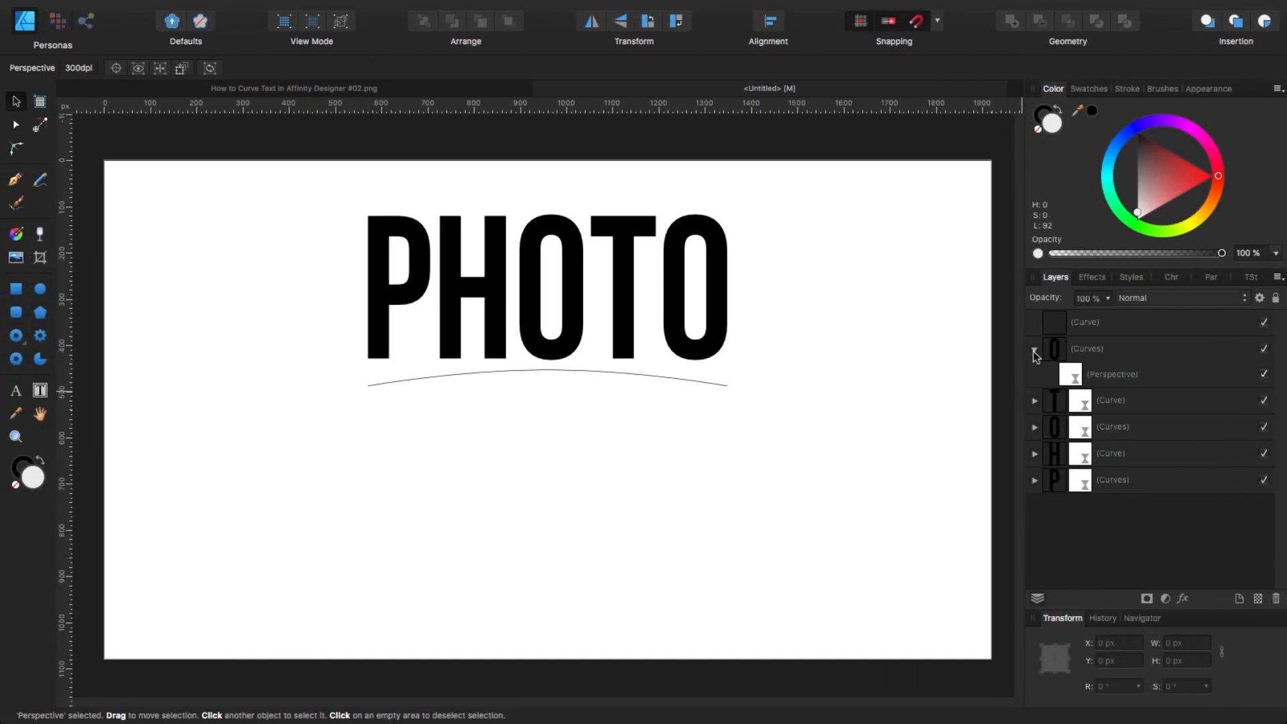
Step: Drag the P and O perspective-warp corners down so each letter's bottom edge follows the curve
left_click(1034, 348)
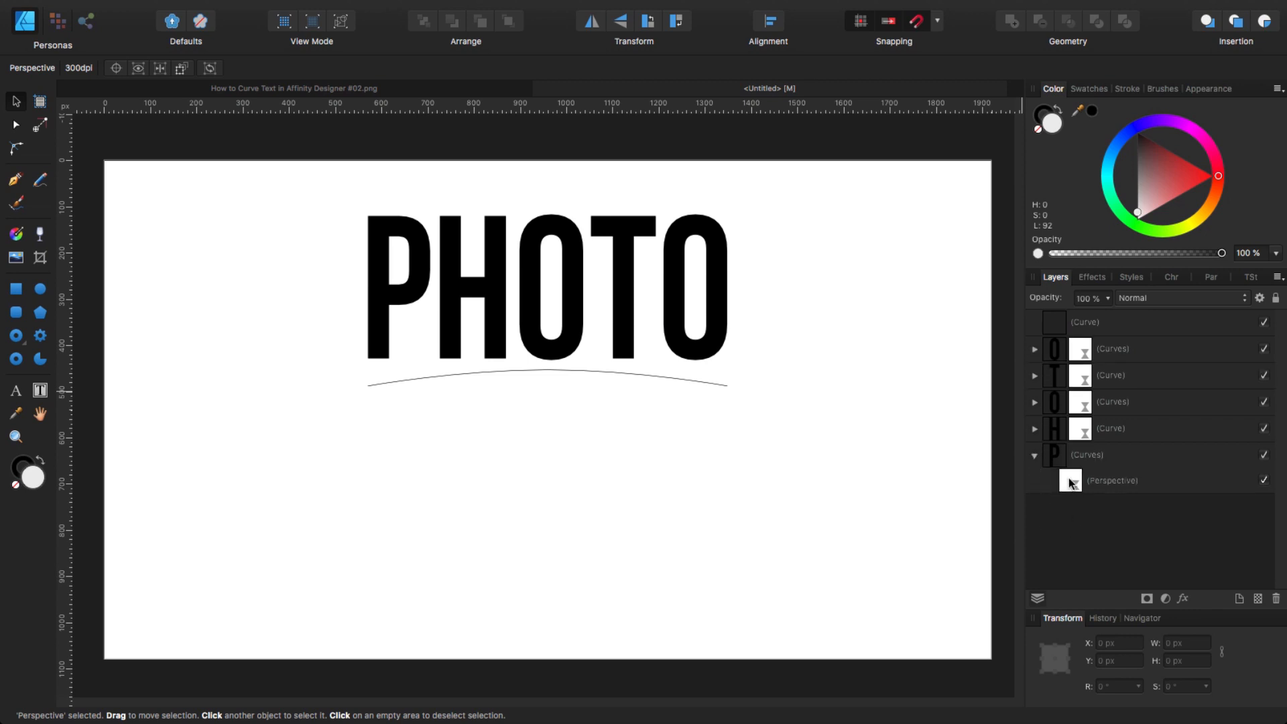
left_click(1119, 481)
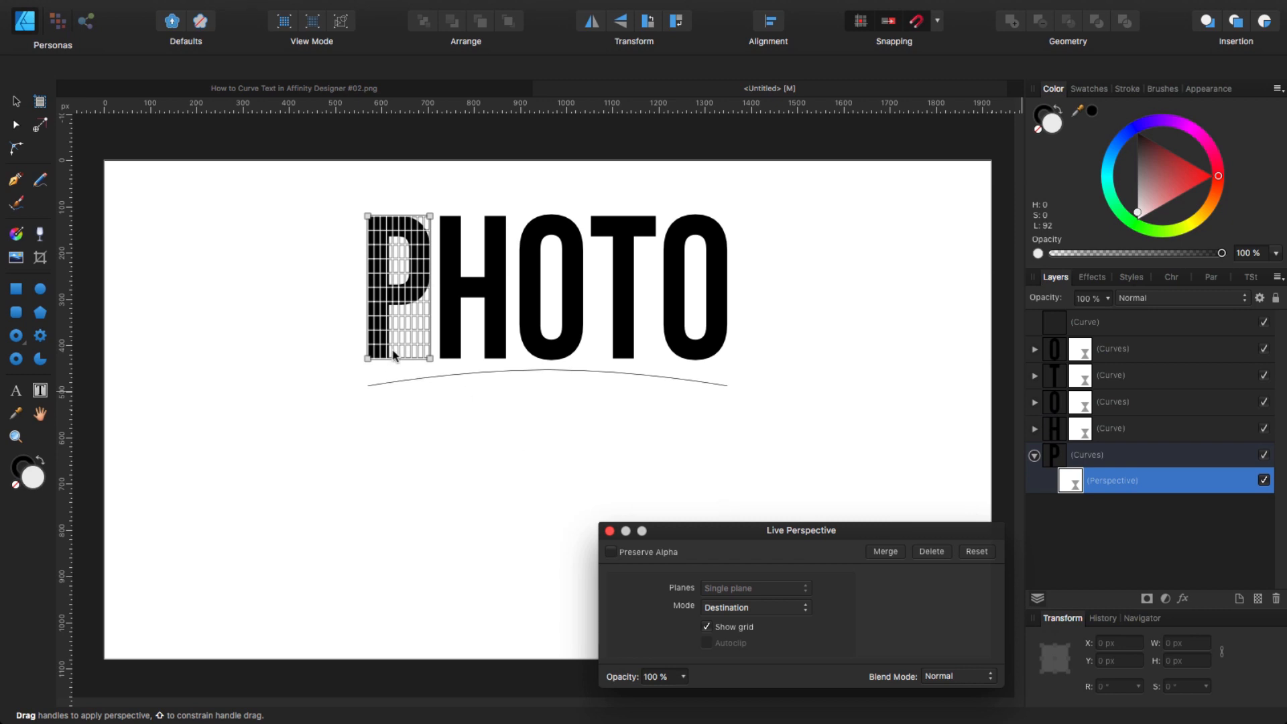
mouse_move(333, 382)
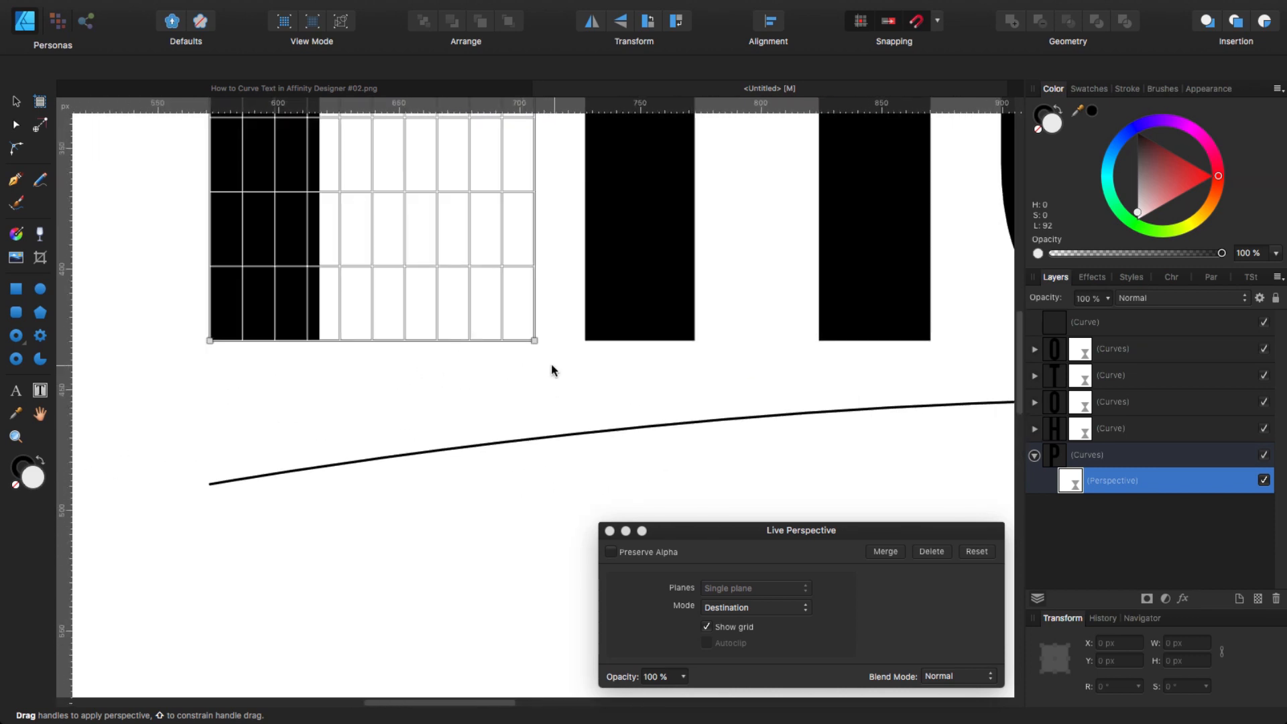
mouse_move(534, 353)
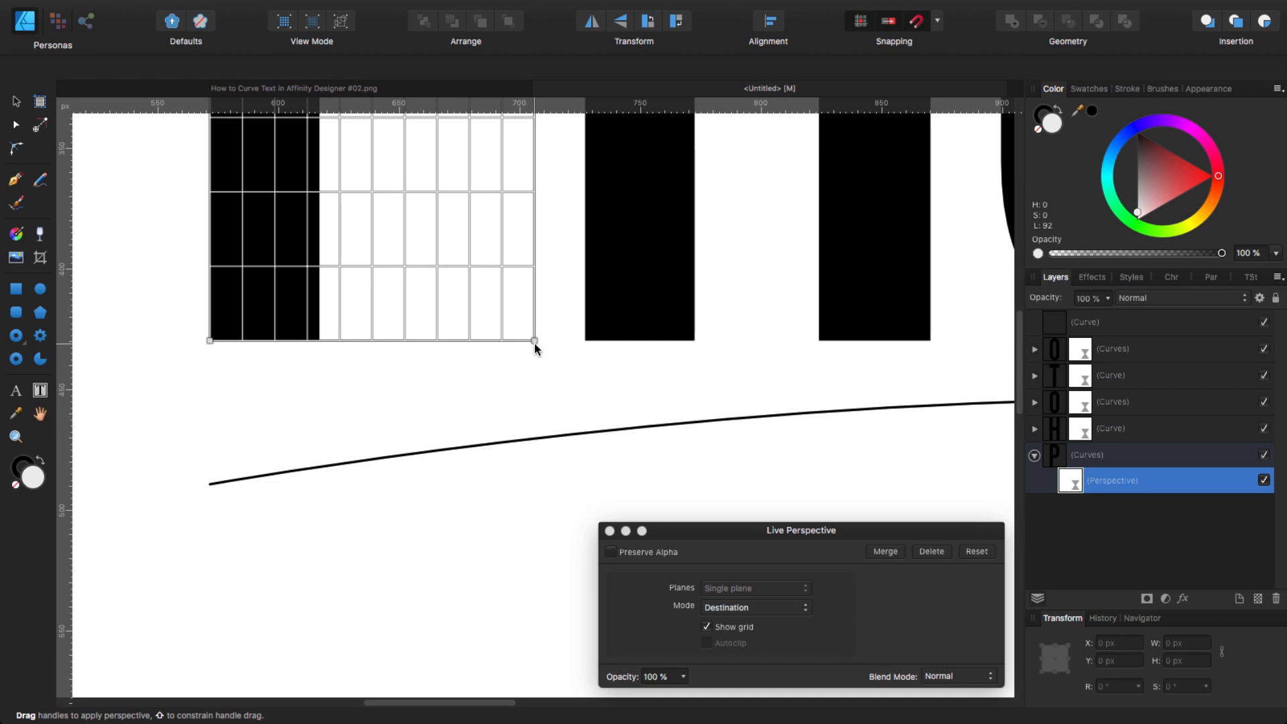
left_click_drag(533, 340, 534, 386)
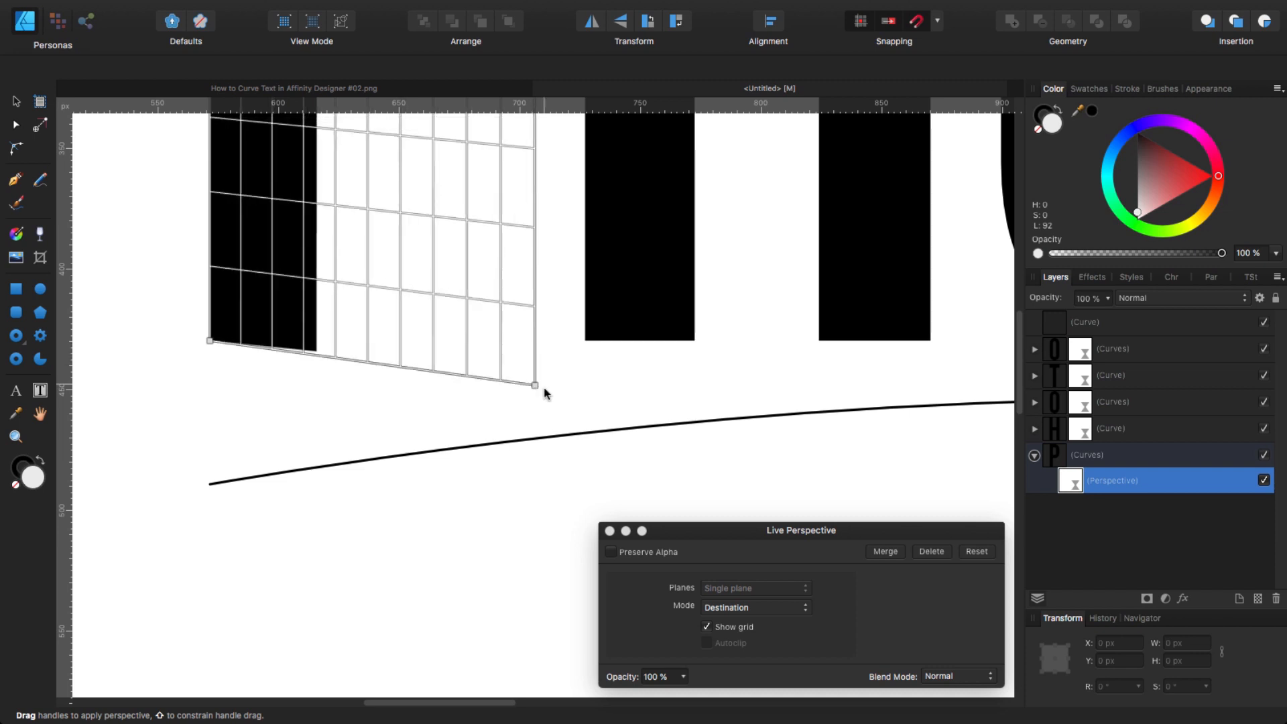
left_click_drag(533, 384, 534, 436)
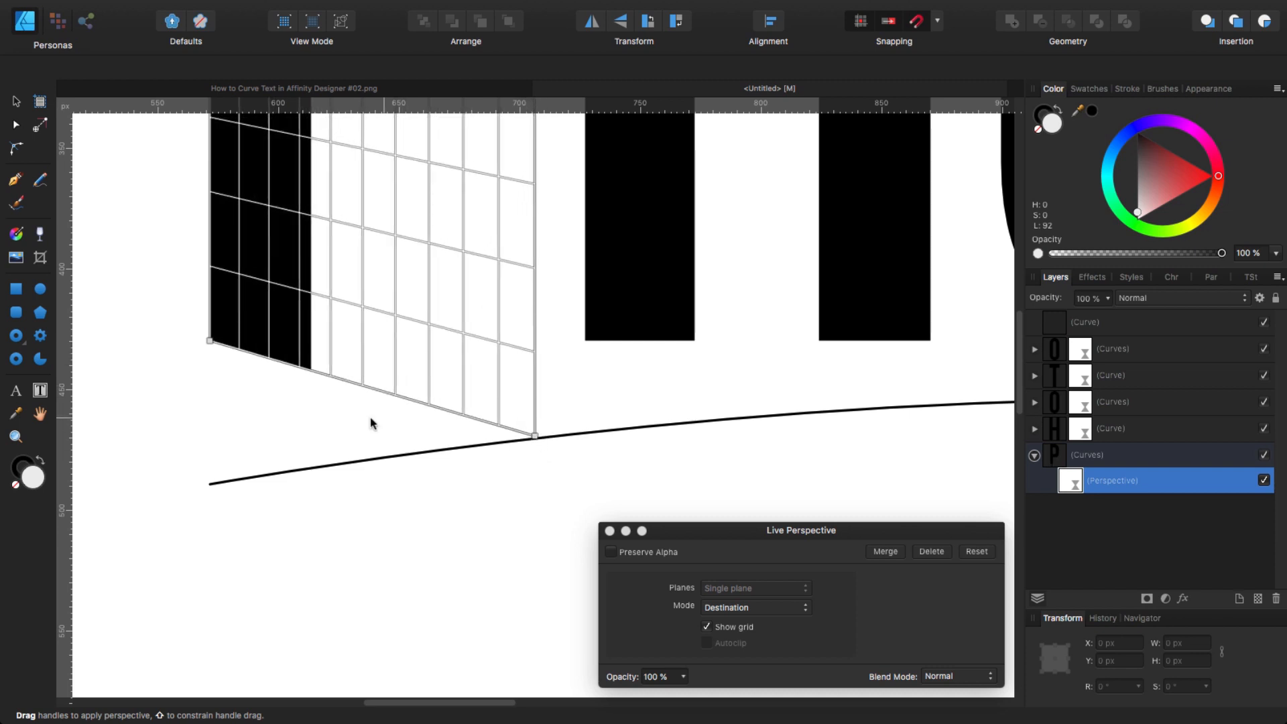
left_click_drag(208, 340, 208, 479)
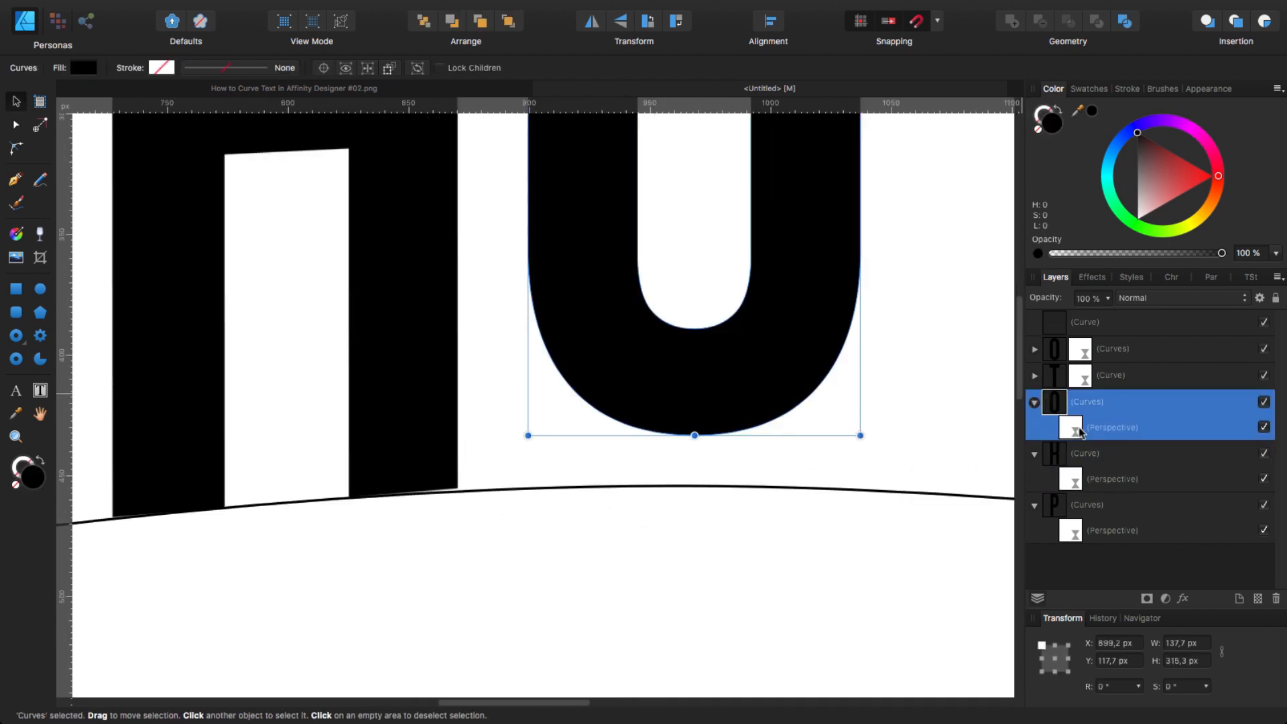
left_click(1111, 427)
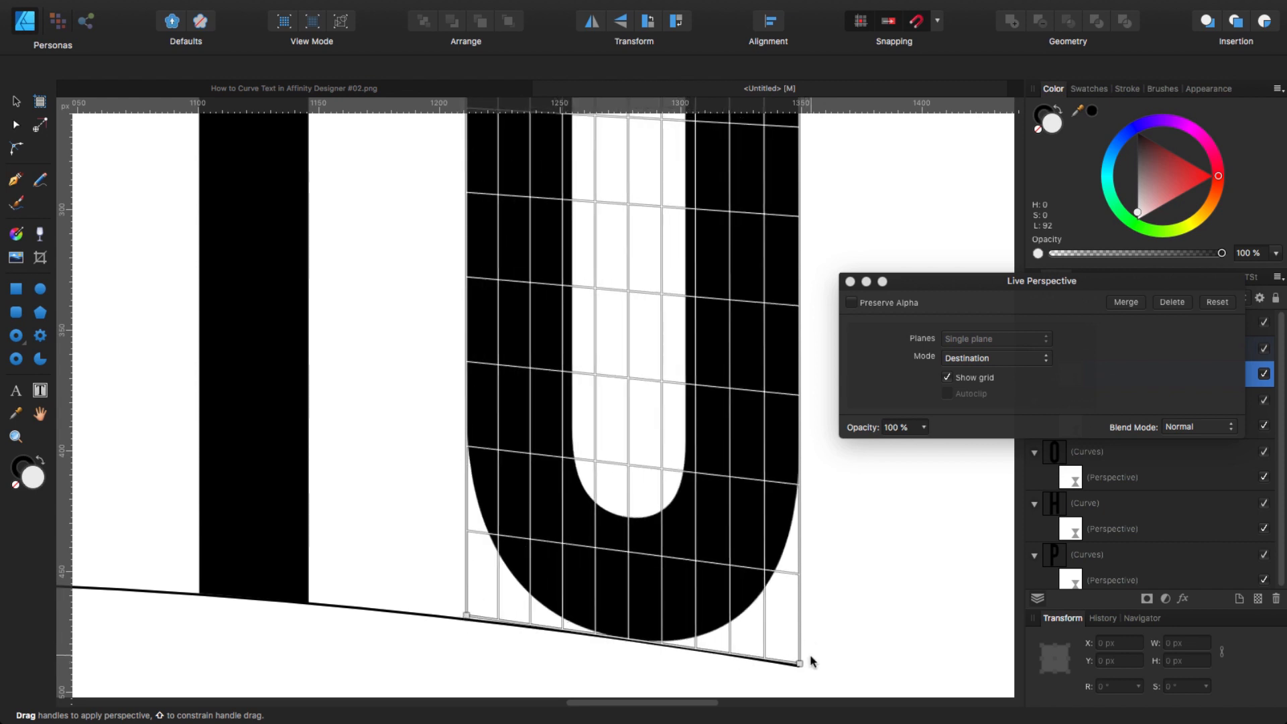
left_click_drag(465, 617, 465, 589)
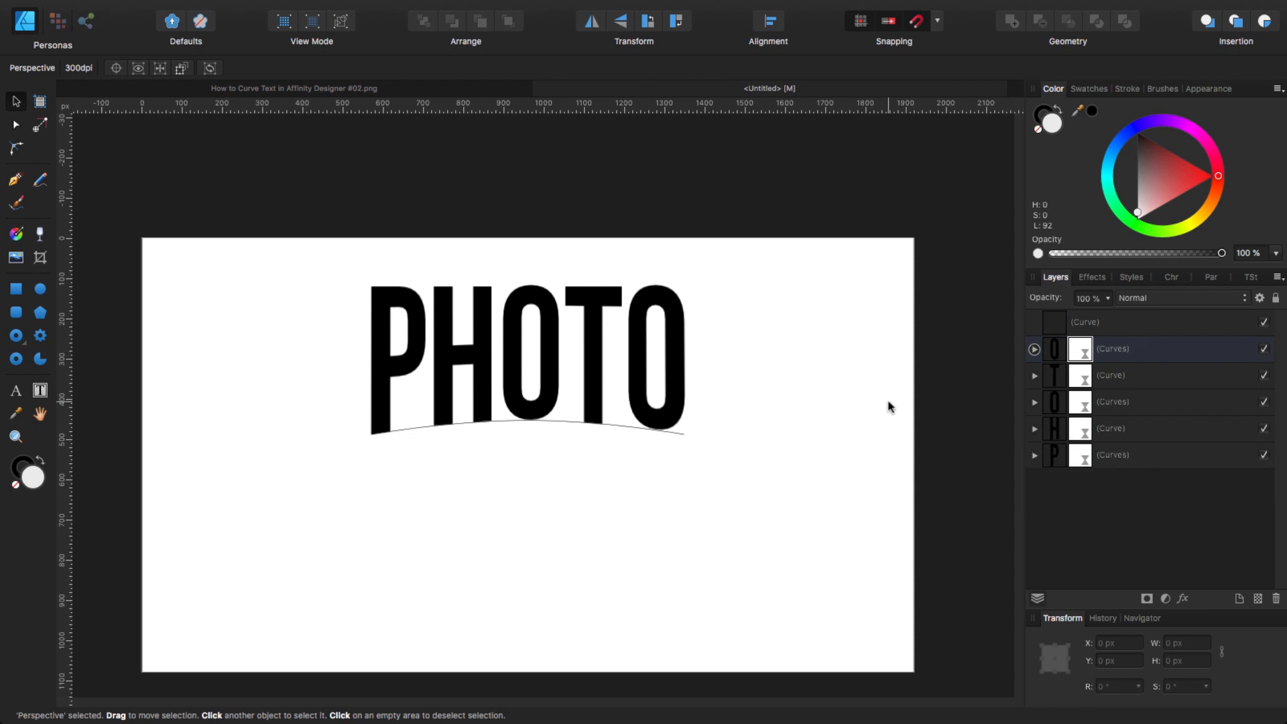
mouse_move(716, 353)
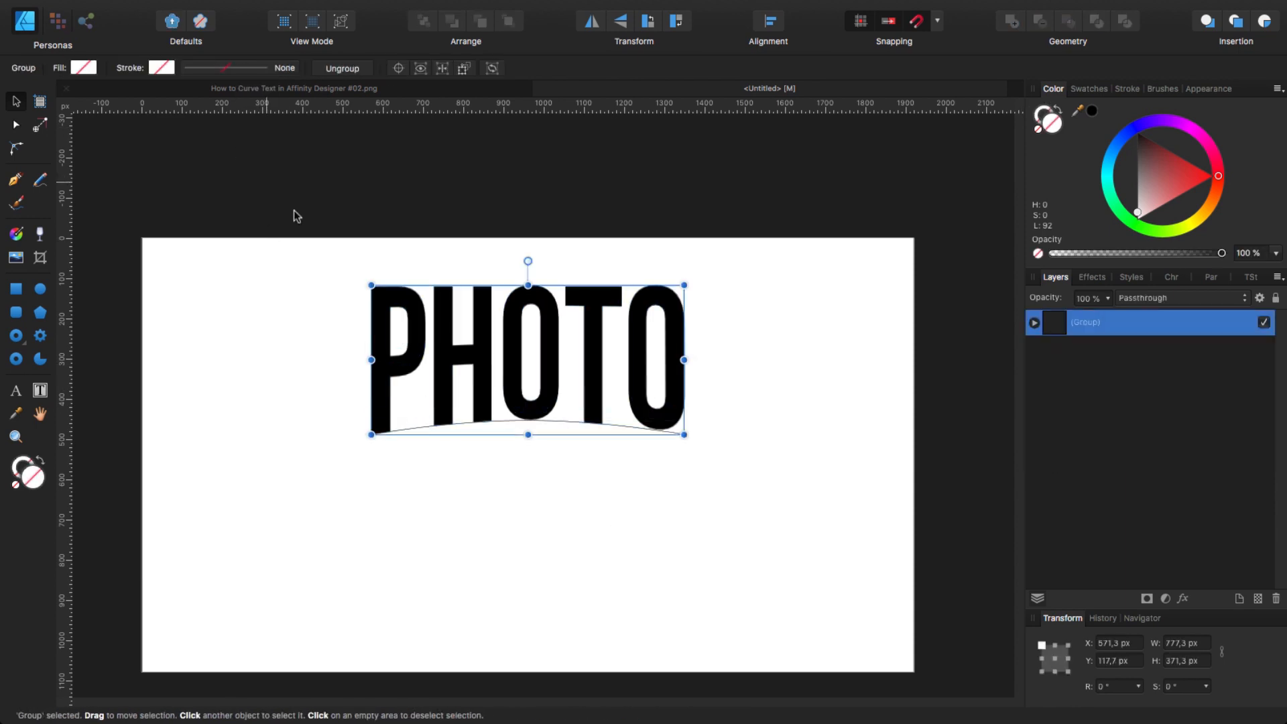
Step: Give the curve inside the PHOTO group a 3 px stroke and the Erase blend mode
left_click(1034, 322)
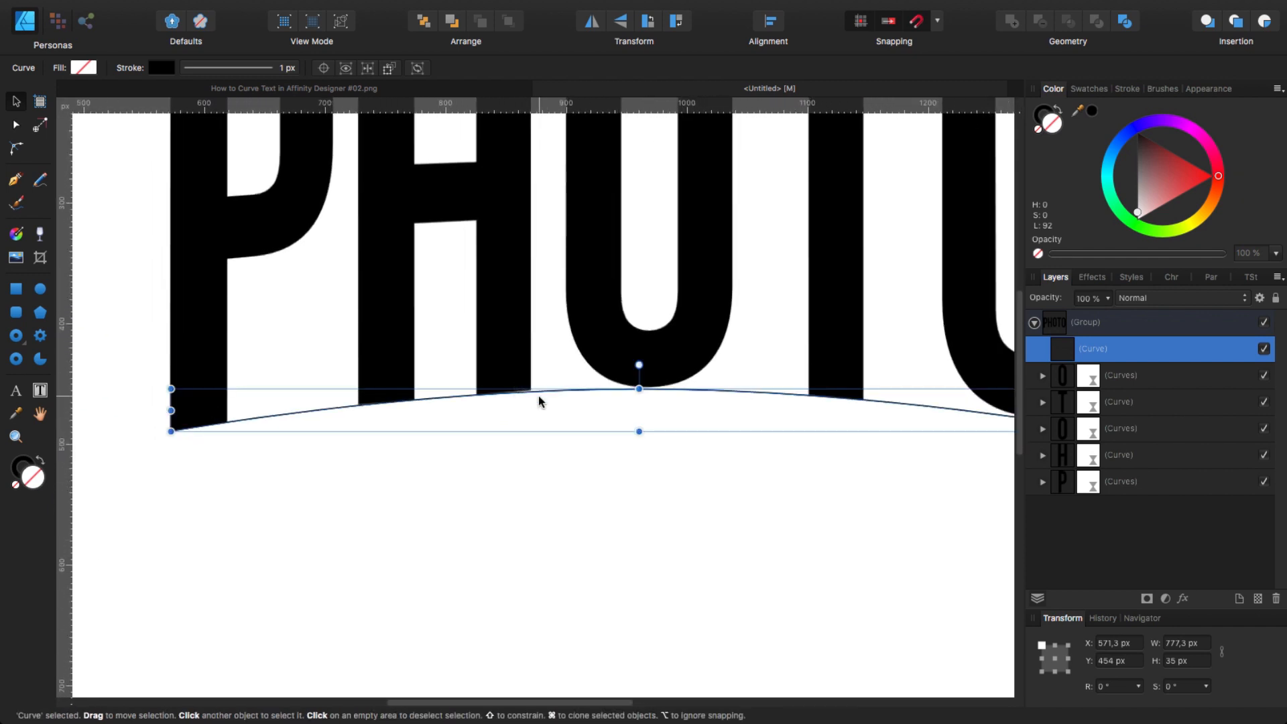
left_click(194, 67)
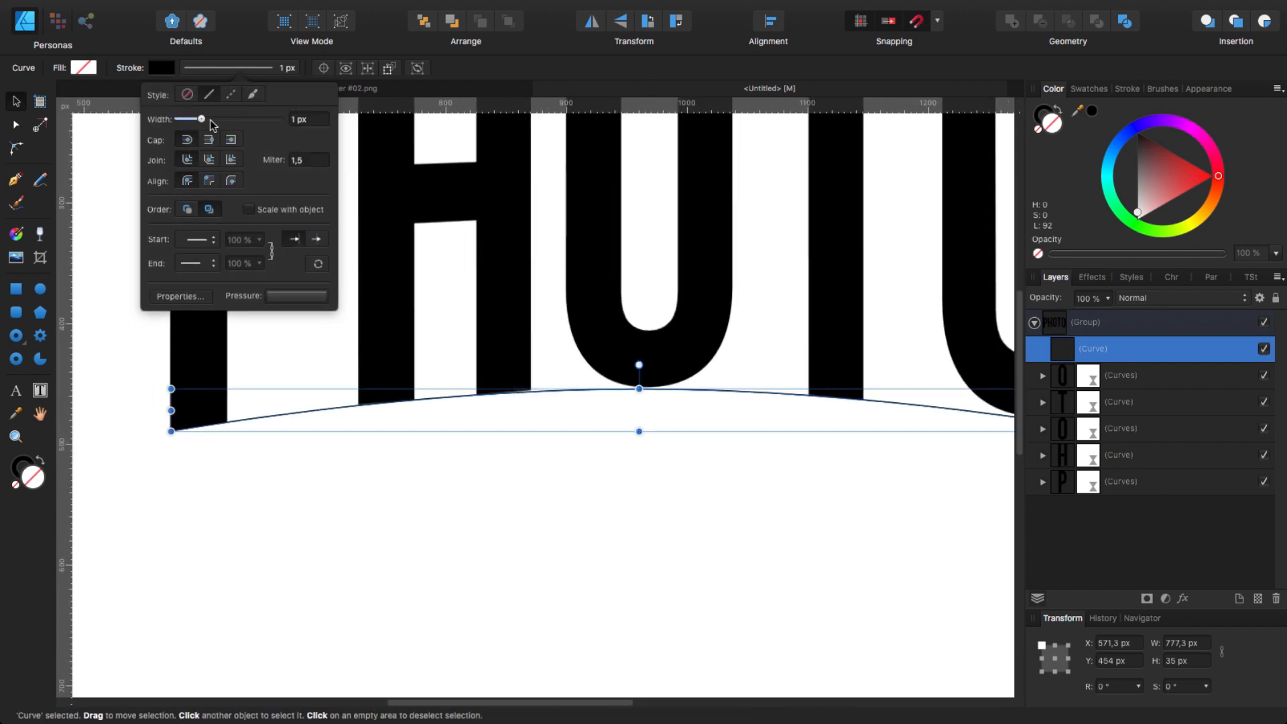
left_click_drag(190, 119, 205, 119)
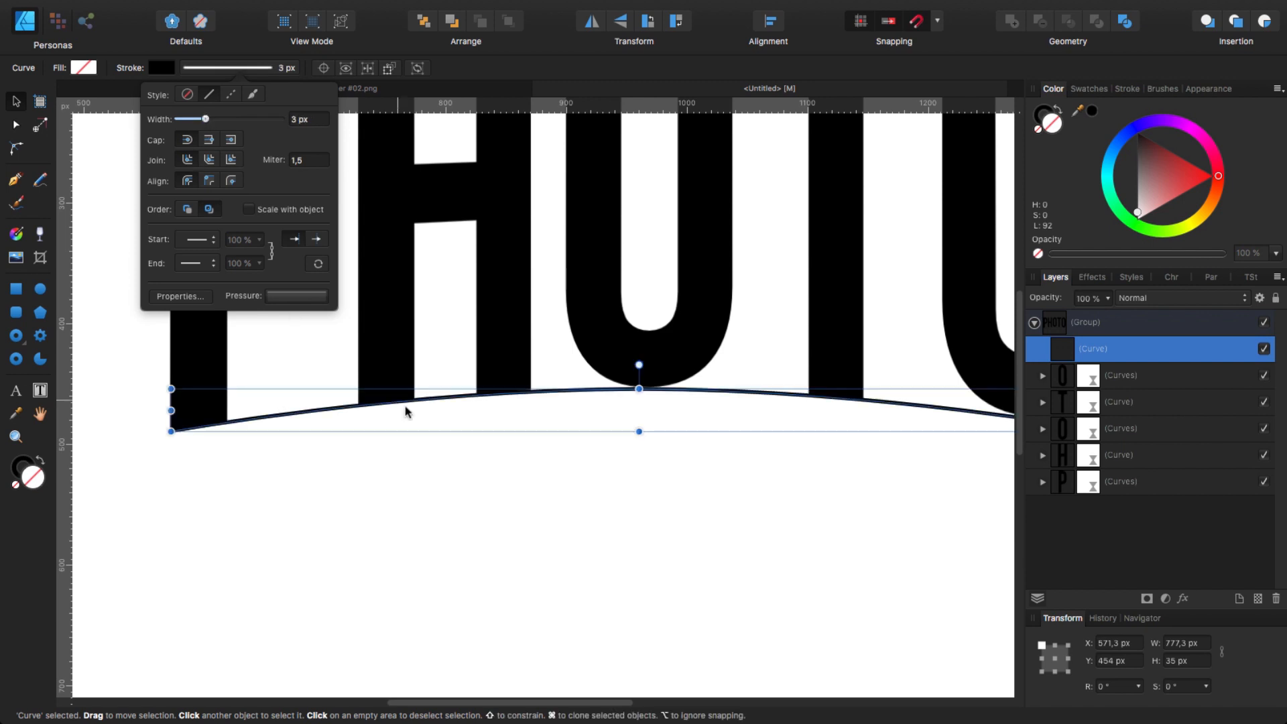
left_click_drag(639, 366, 639, 388)
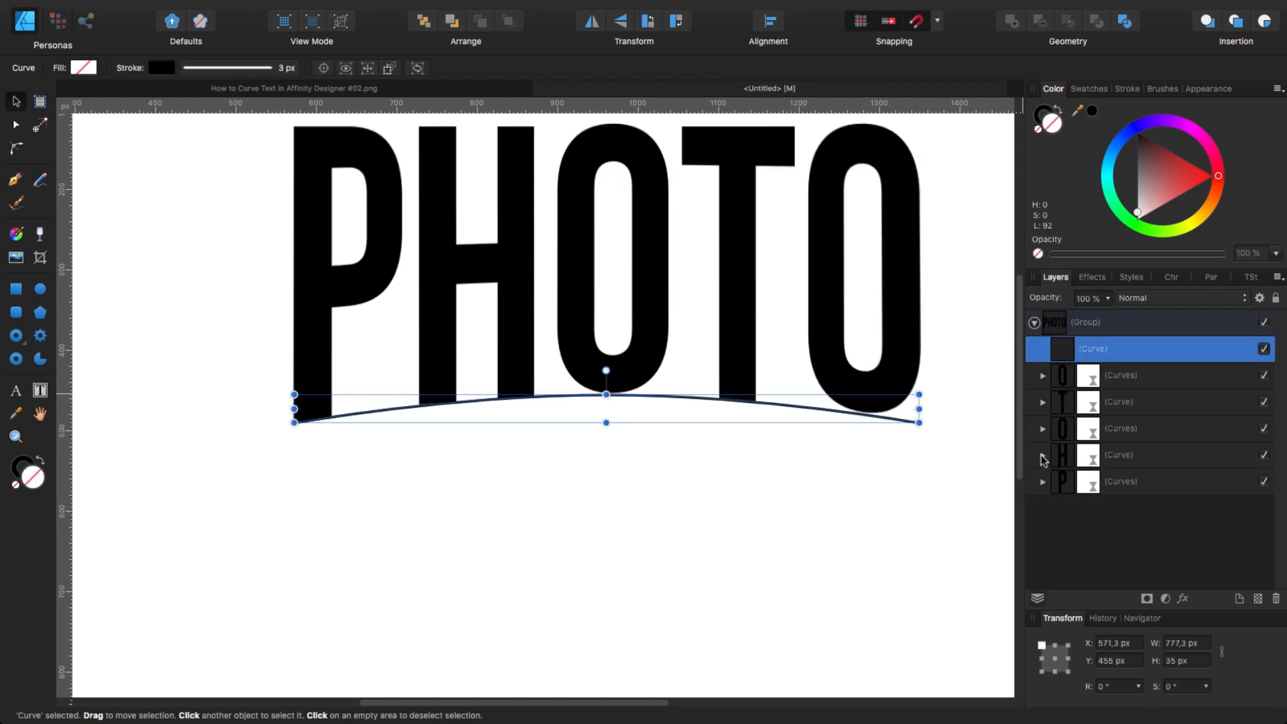
mouse_move(279, 424)
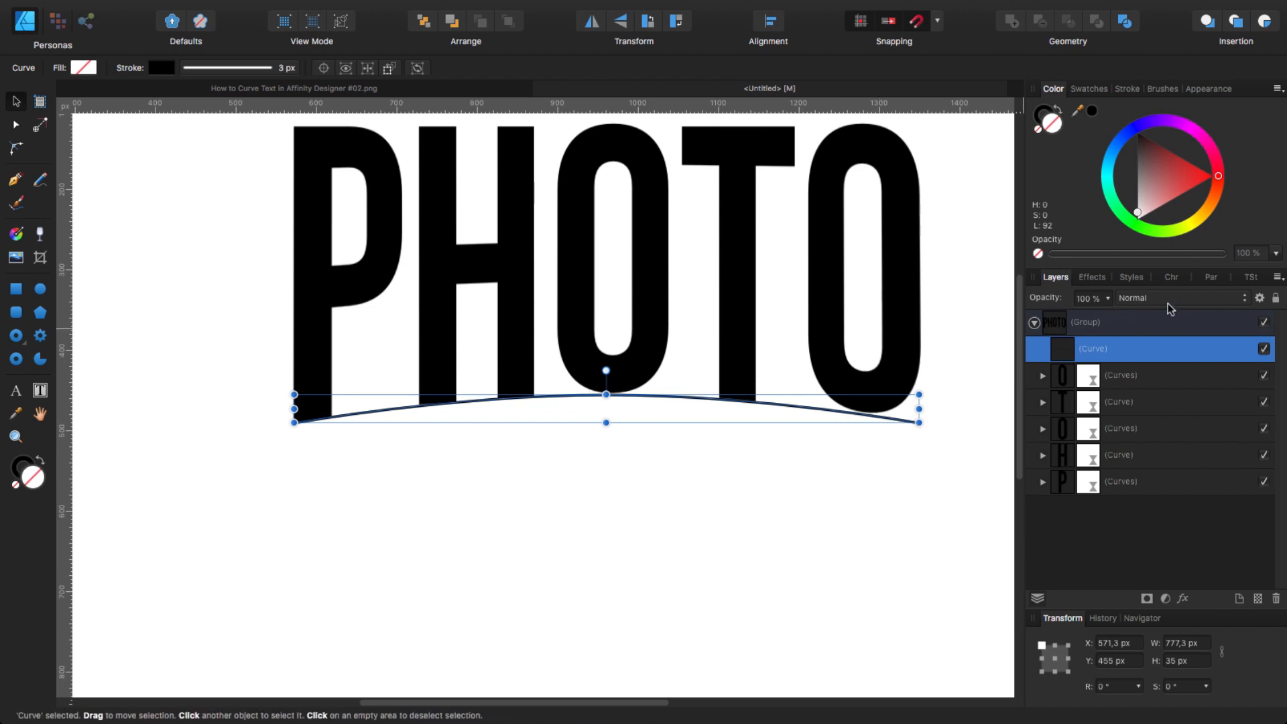
left_click(1181, 297)
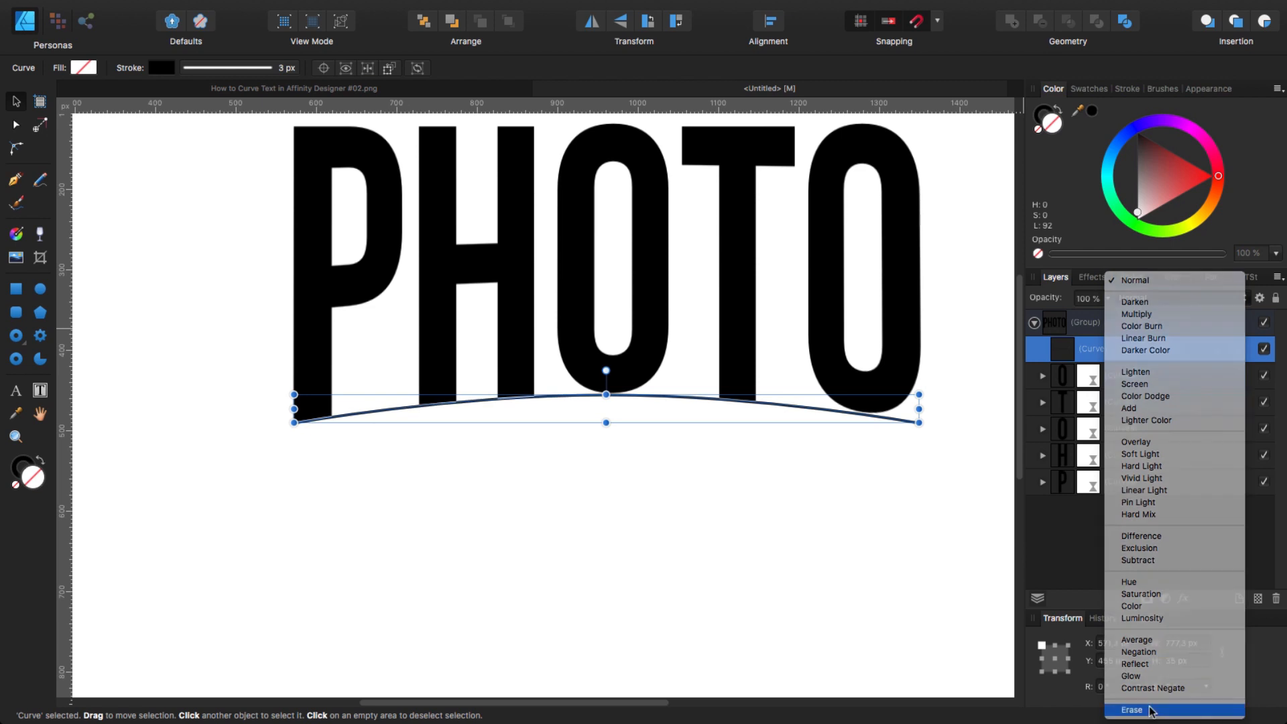
left_click(1131, 706)
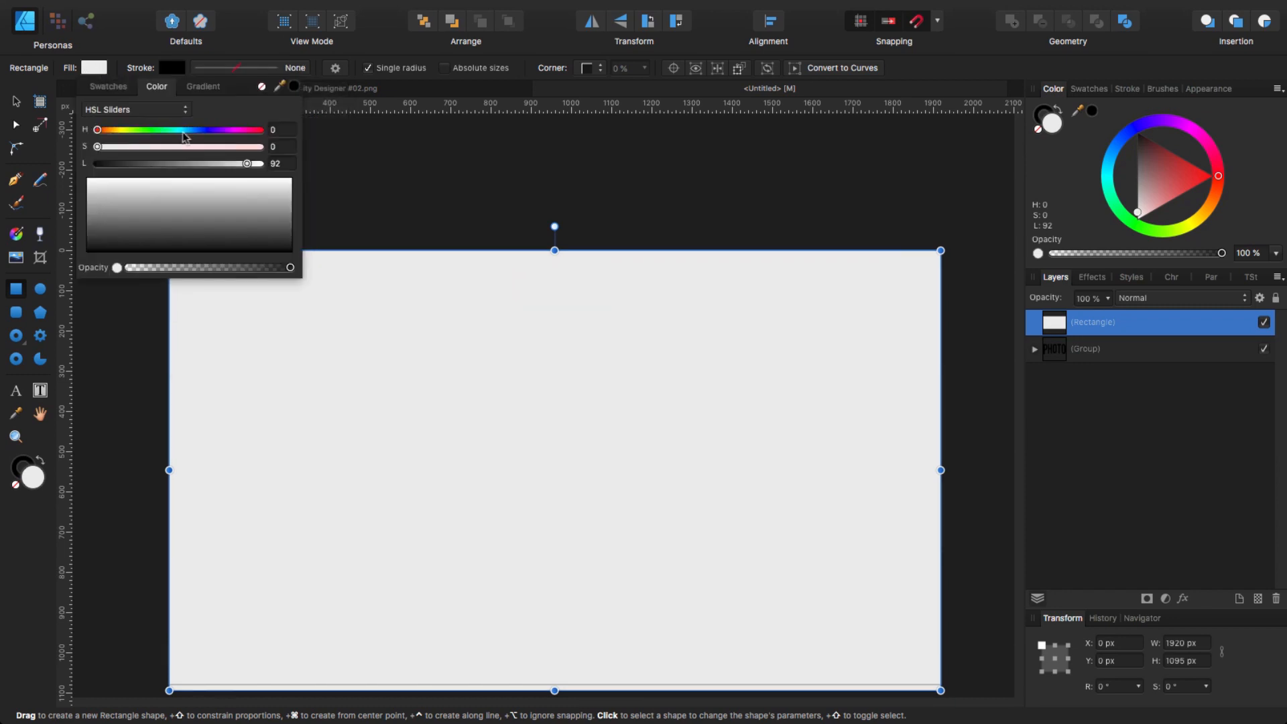
Step: Fill the full-page rectangle with the COMBO #1B navy swatch and lower its saturation
left_click(108, 87)
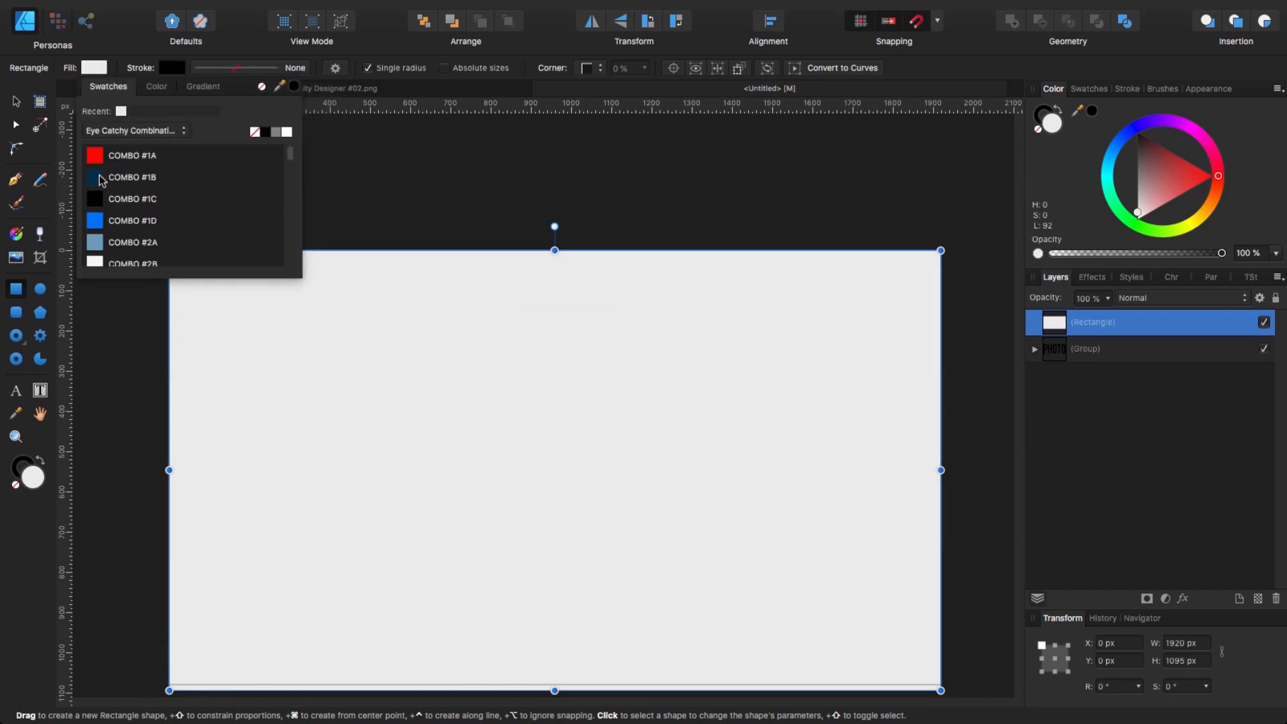
left_click(95, 177)
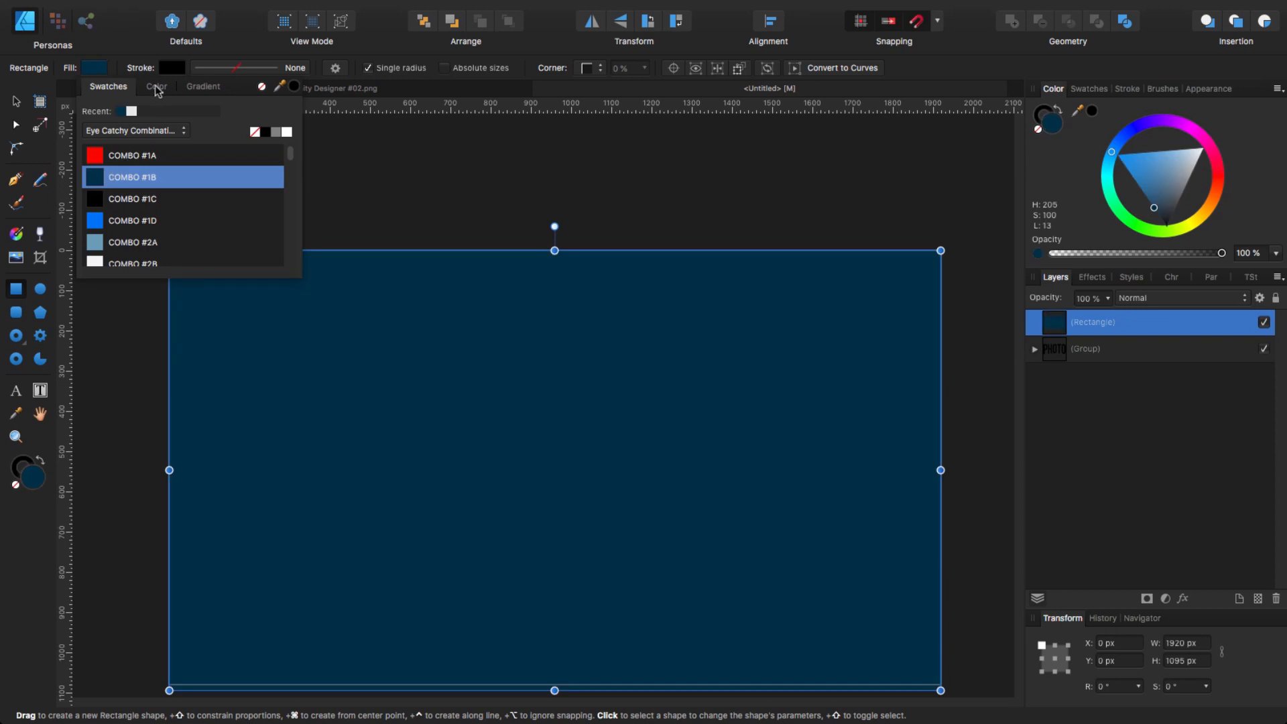
left_click(157, 86)
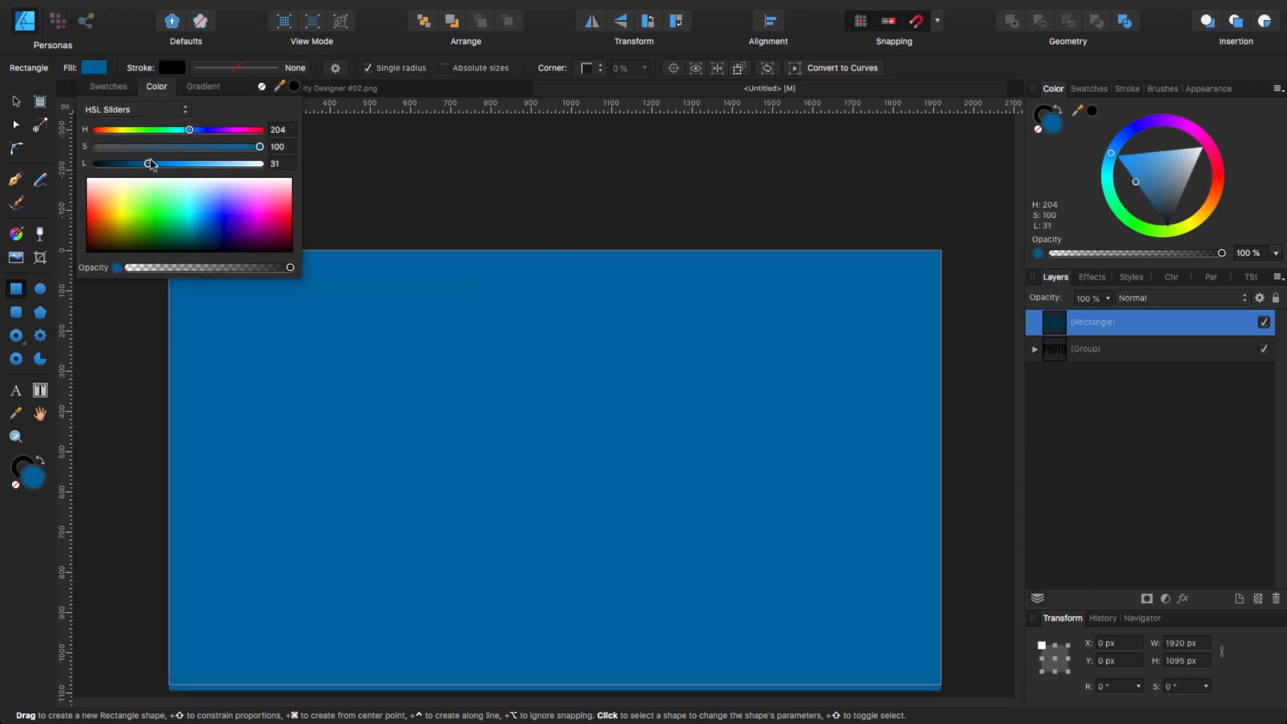
left_click_drag(259, 146, 194, 146)
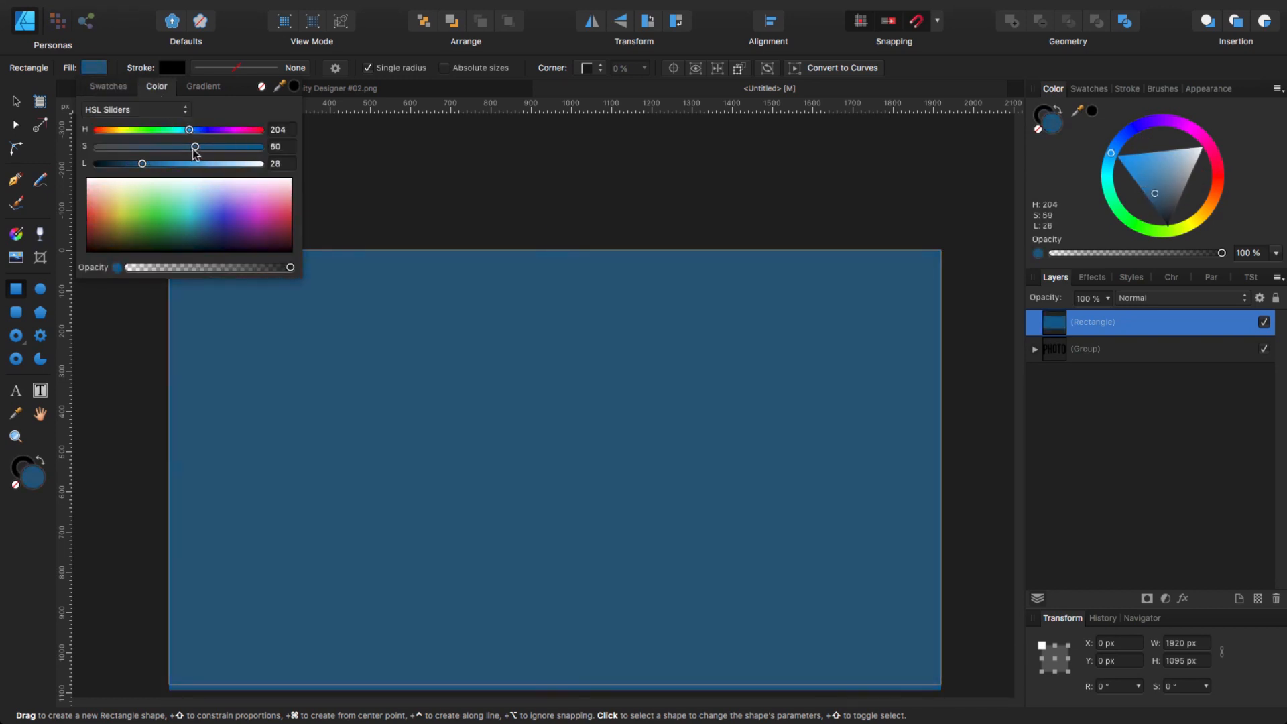